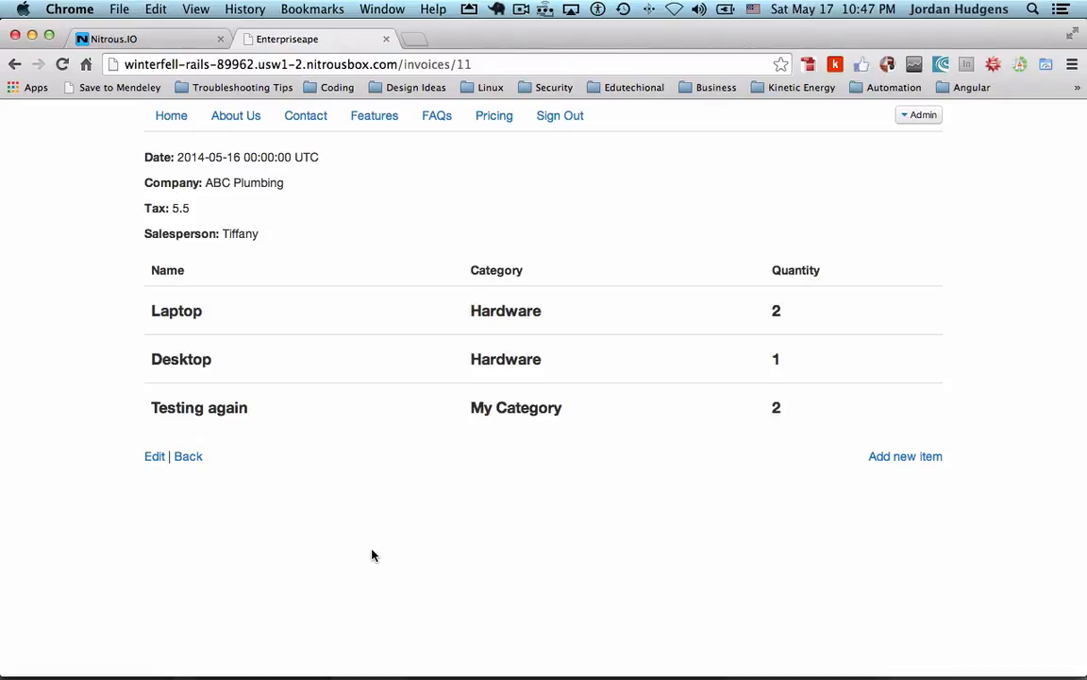
mouse_move(361, 532)
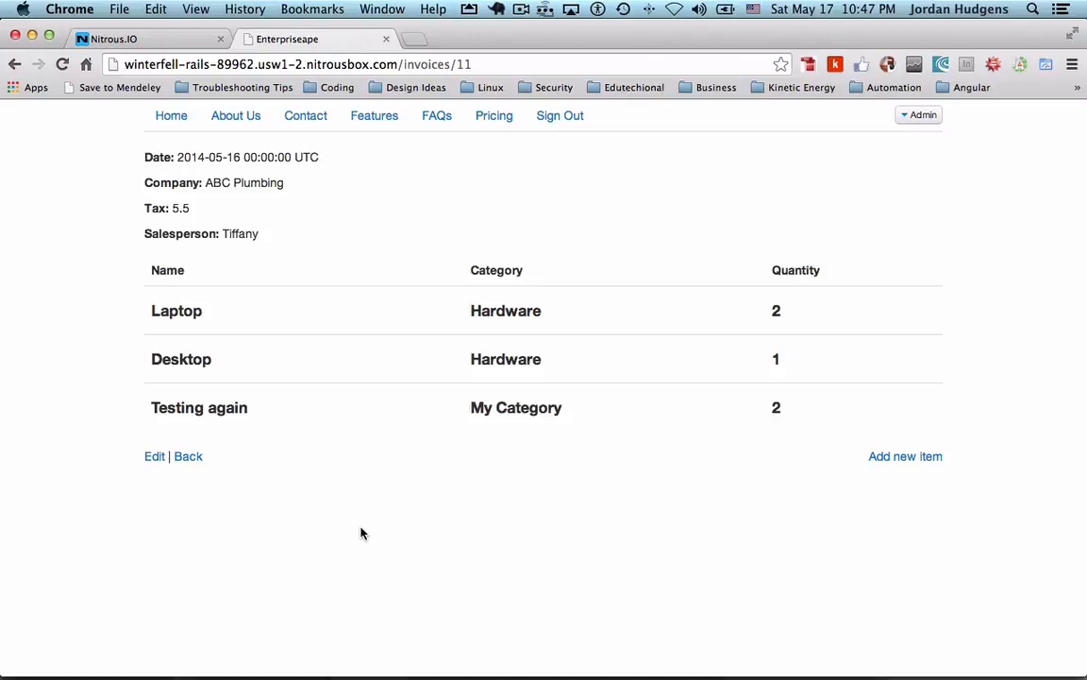
mouse_move(357, 536)
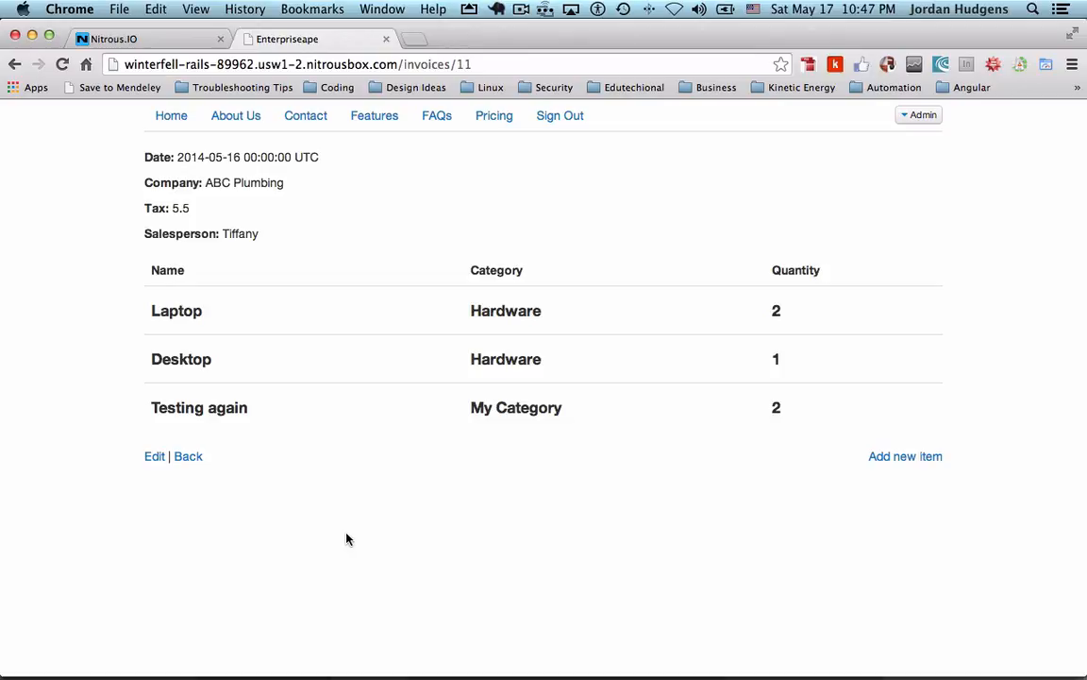
mouse_move(411, 408)
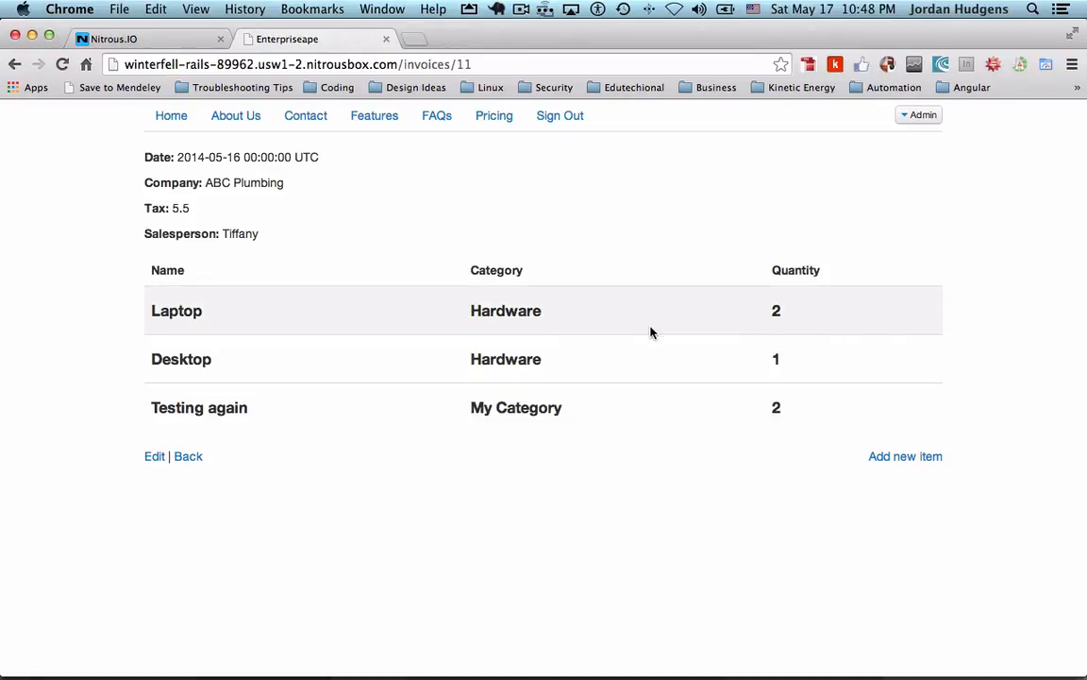
mouse_move(657, 333)
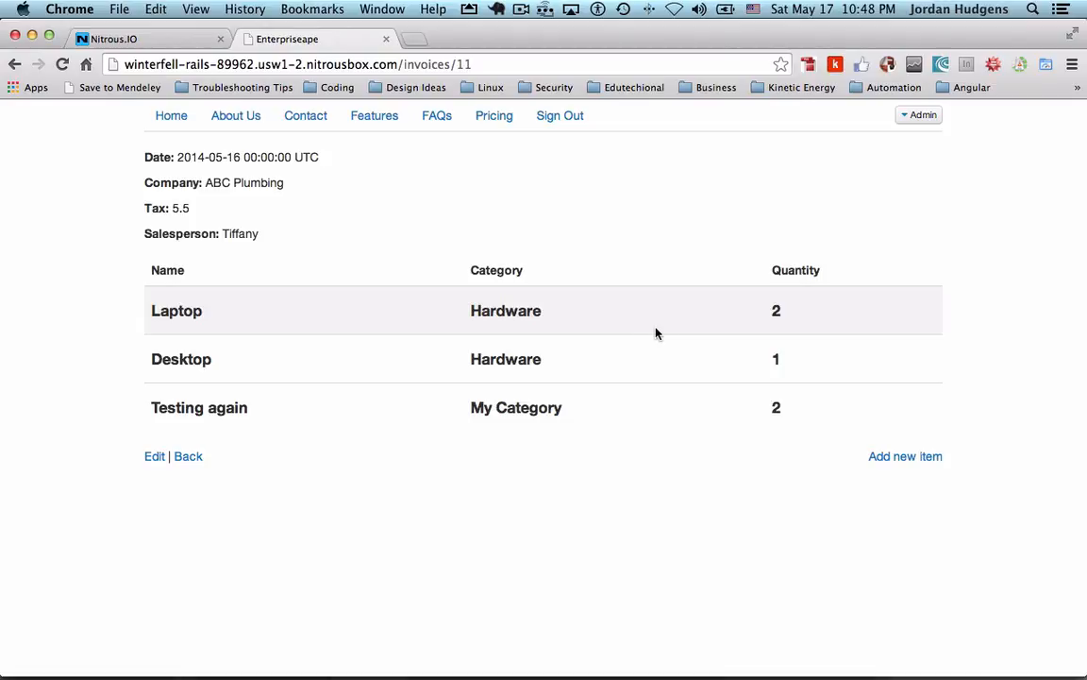
mouse_move(660, 333)
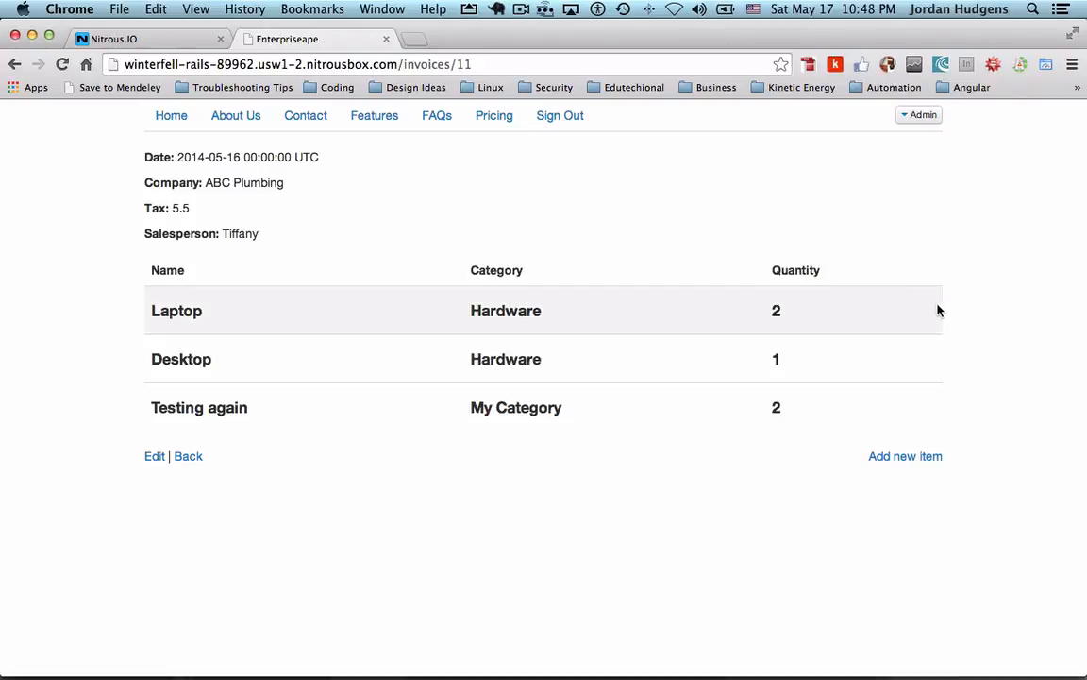
mouse_move(896, 325)
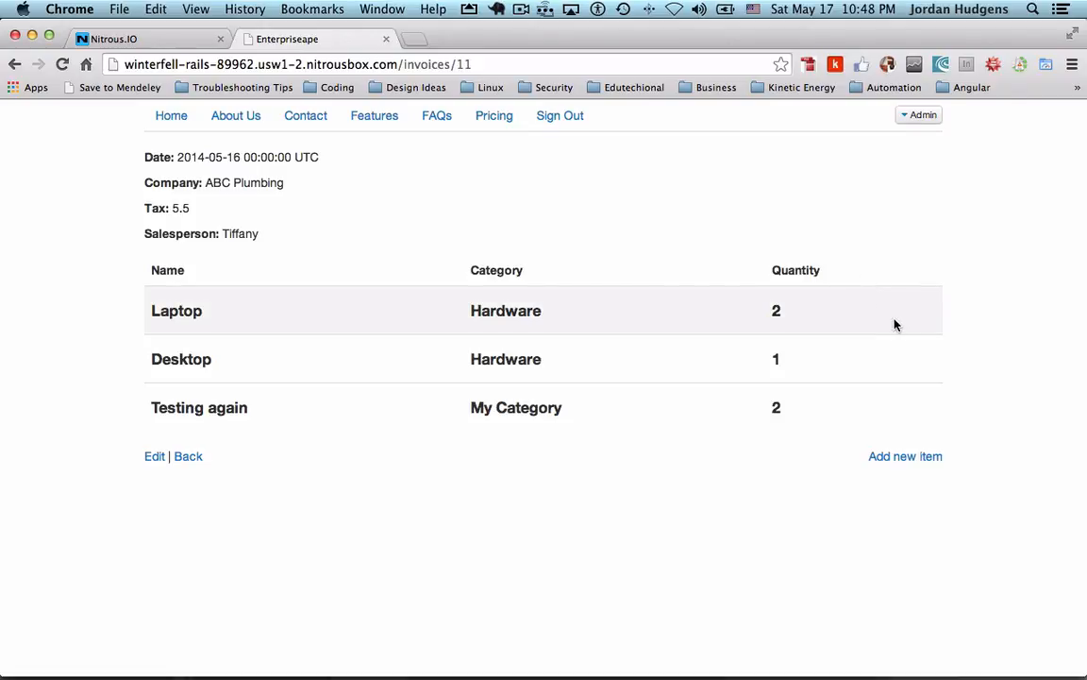
mouse_move(884, 306)
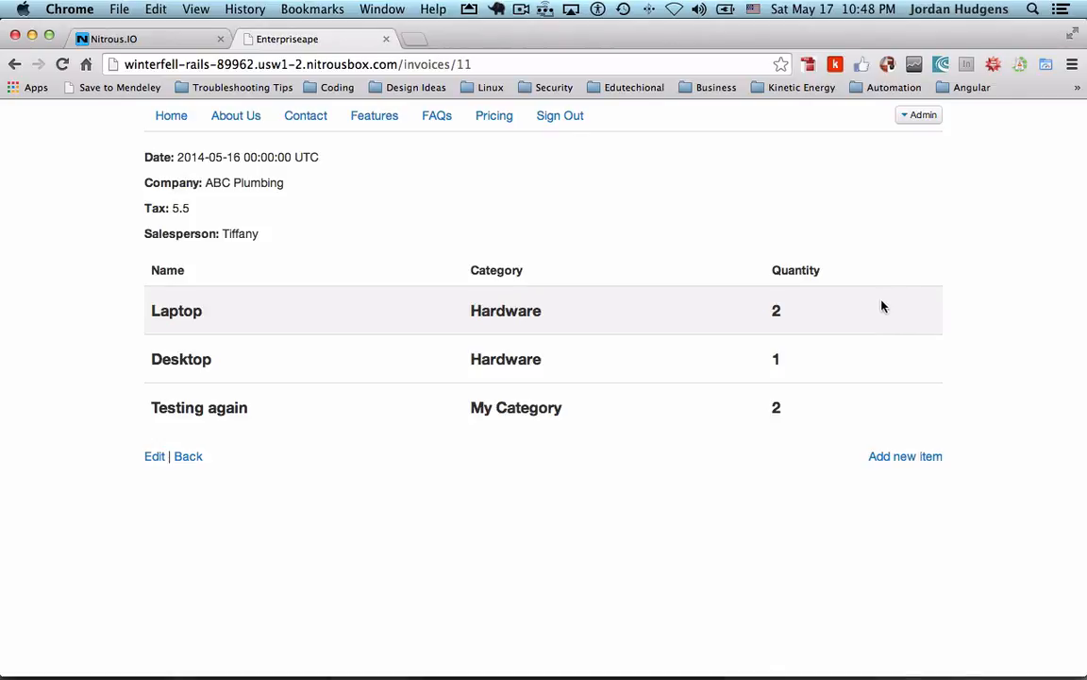
mouse_move(544, 311)
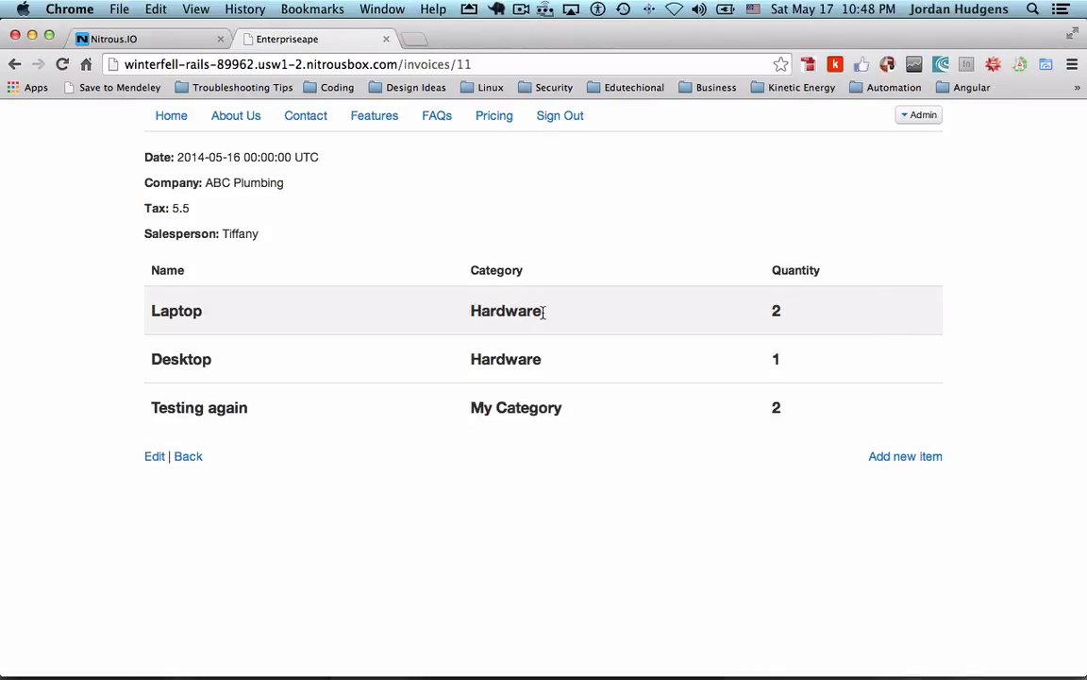
mouse_move(922, 319)
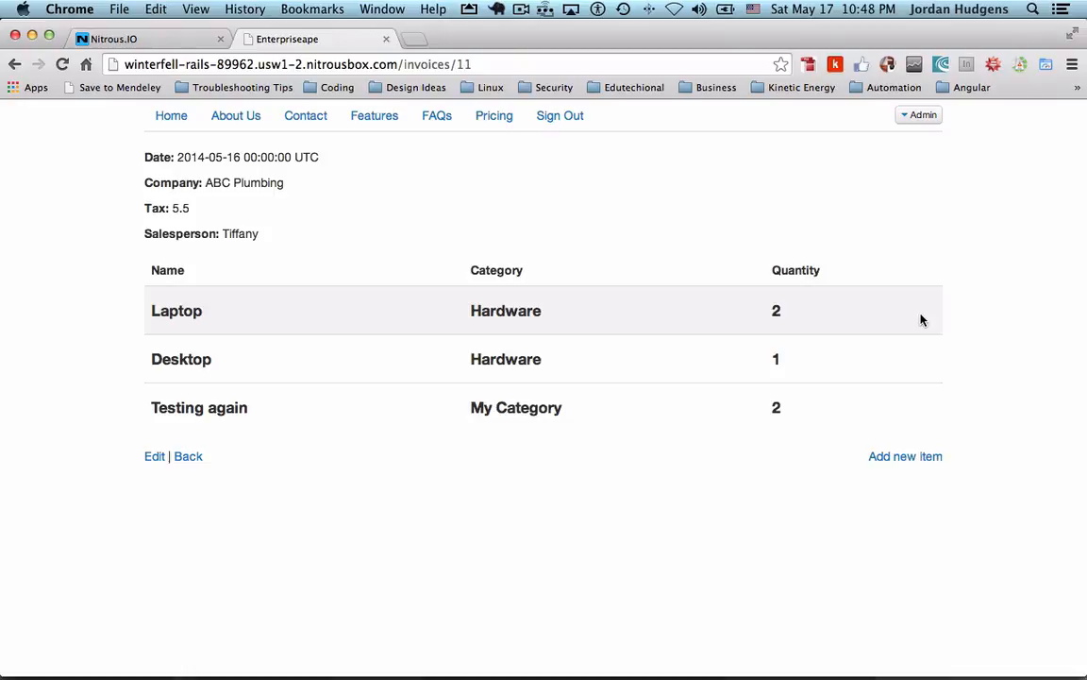
mouse_move(381, 411)
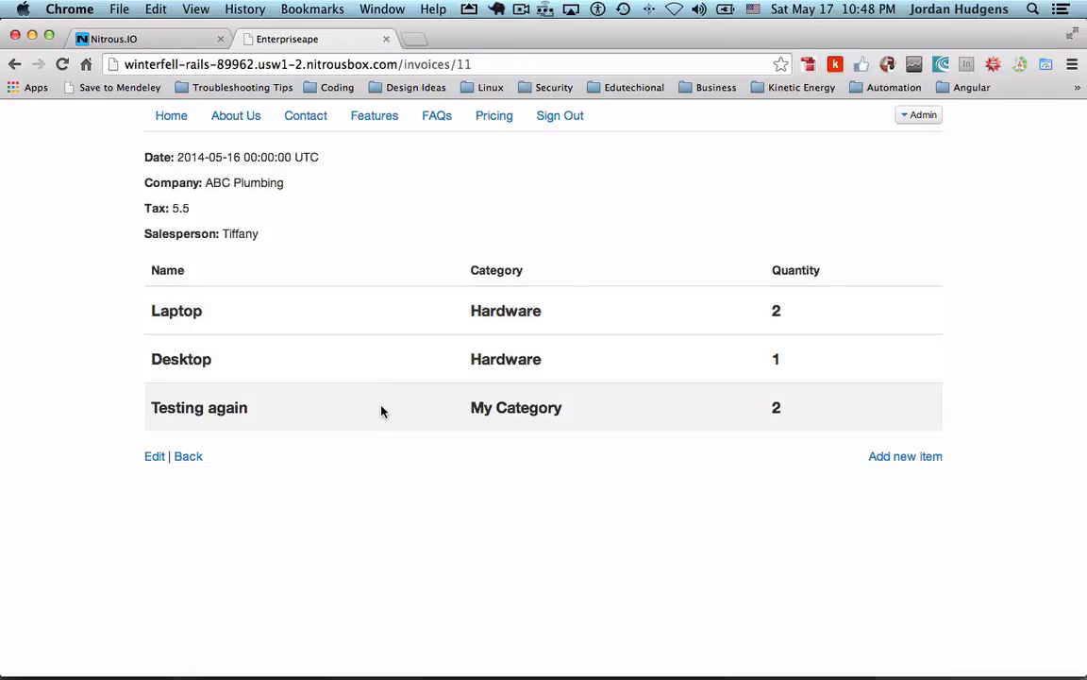
mouse_move(925, 336)
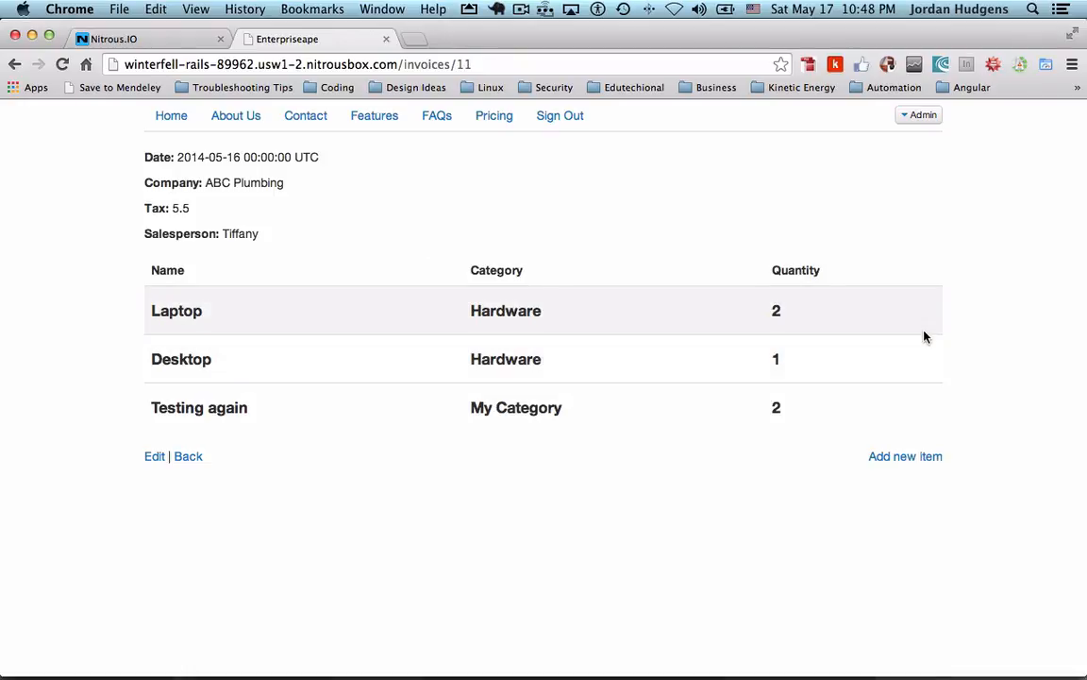
mouse_move(884, 325)
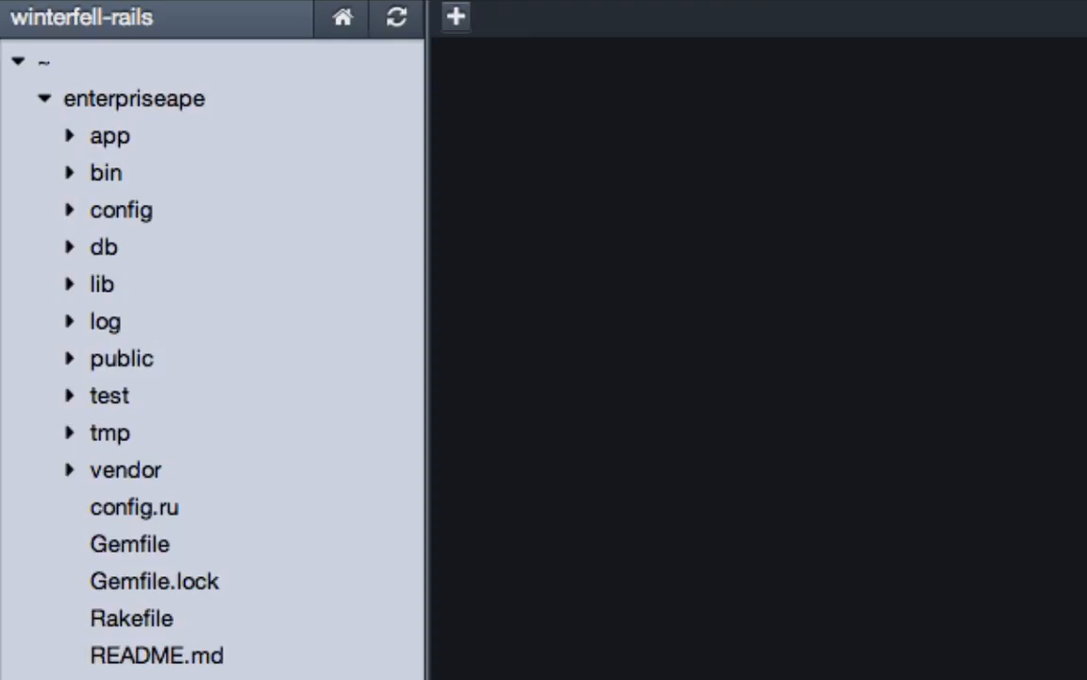
mouse_move(589, 291)
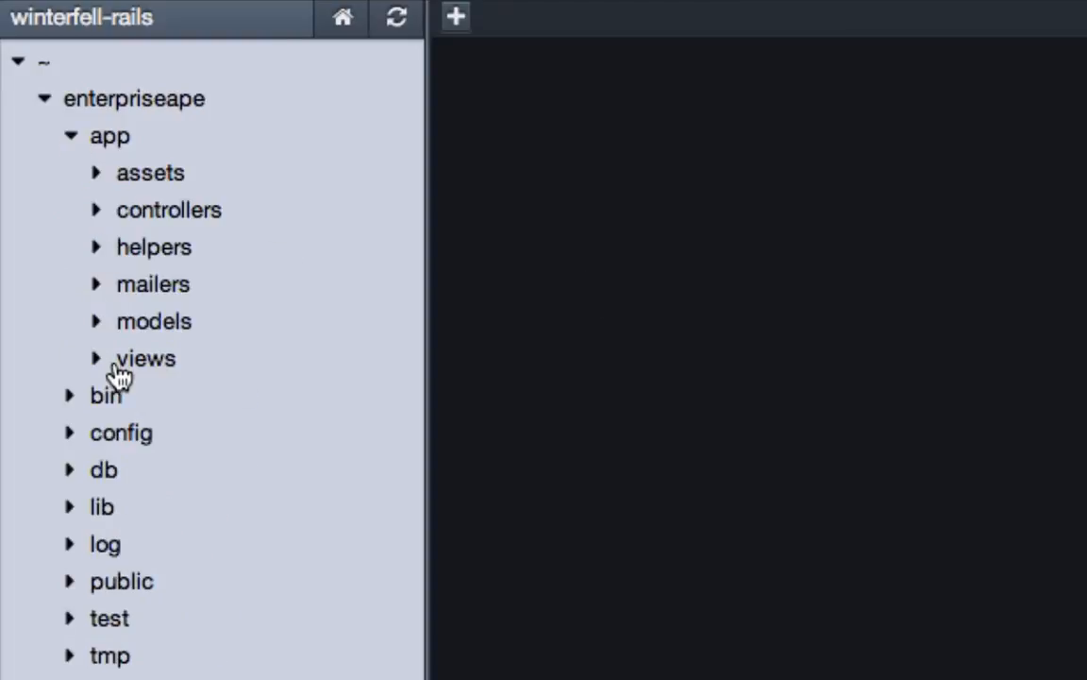
Open the invoices show.html.erb template from app/views for editing.
click(147, 359)
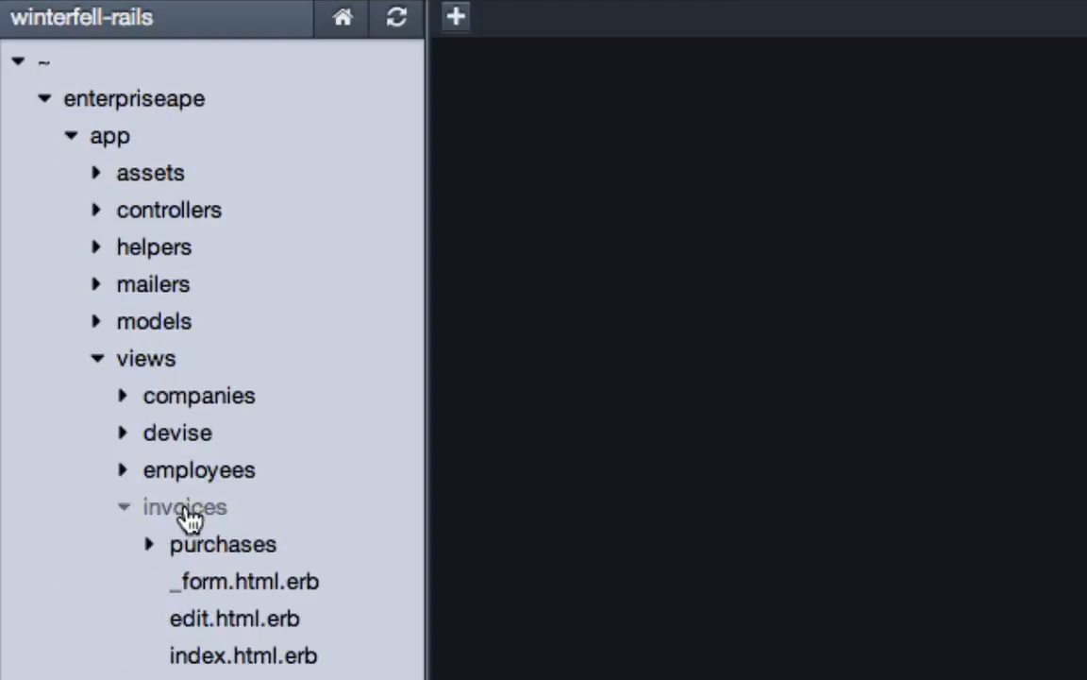
click(242, 612)
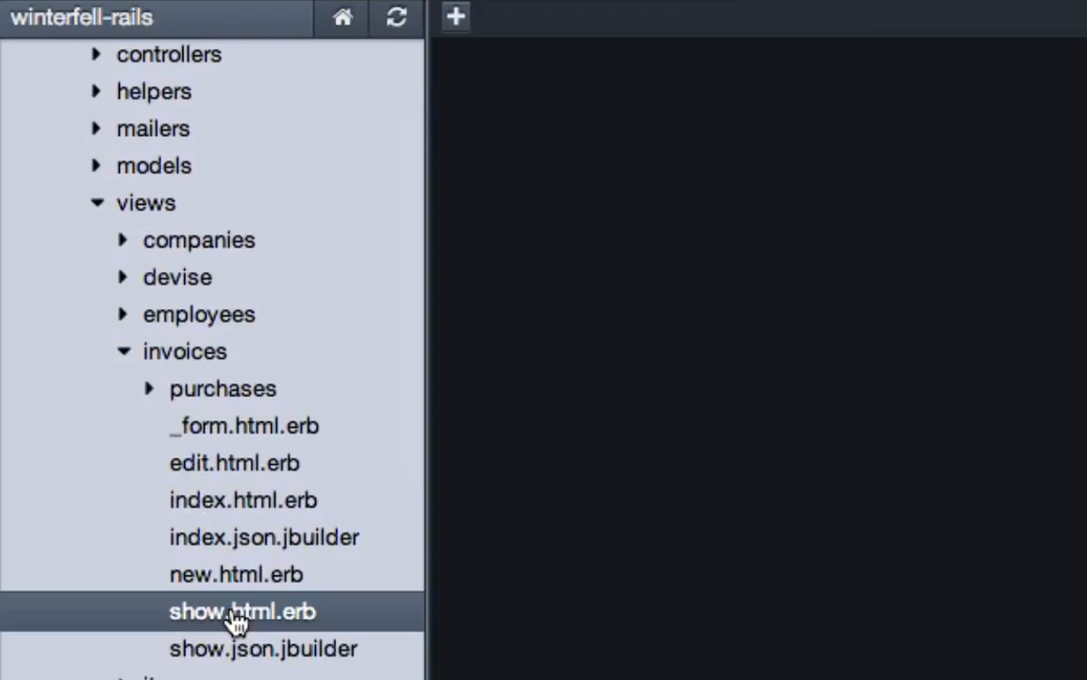
click(242, 611)
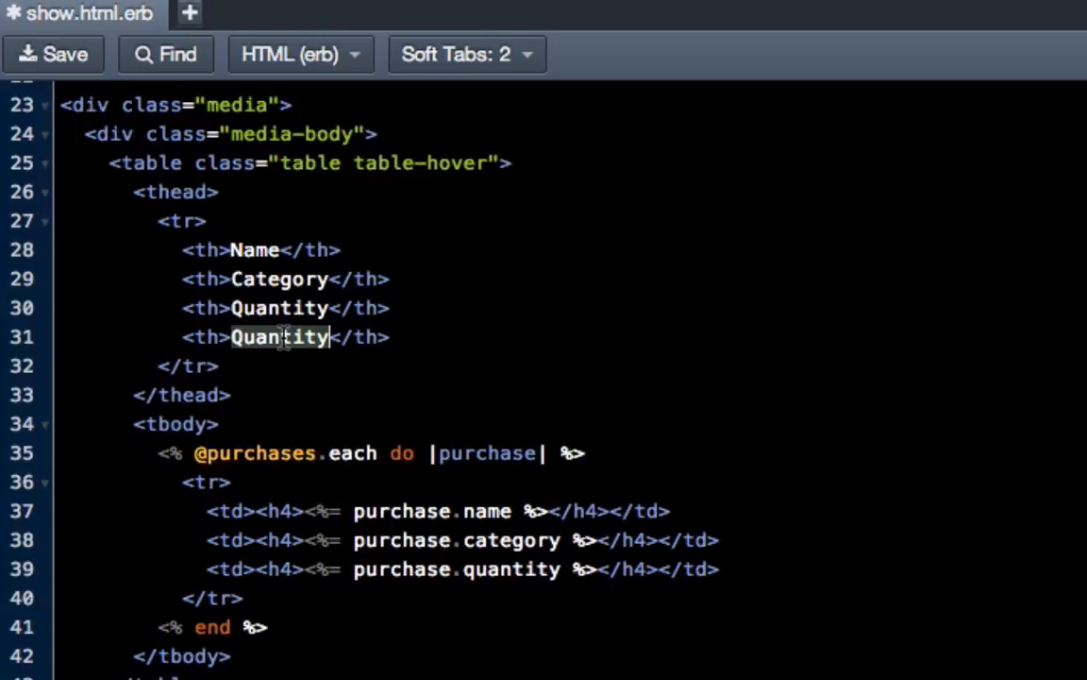
Add a Delete table header and start a new row cell with a link_to ERB tag.
text(Delete)
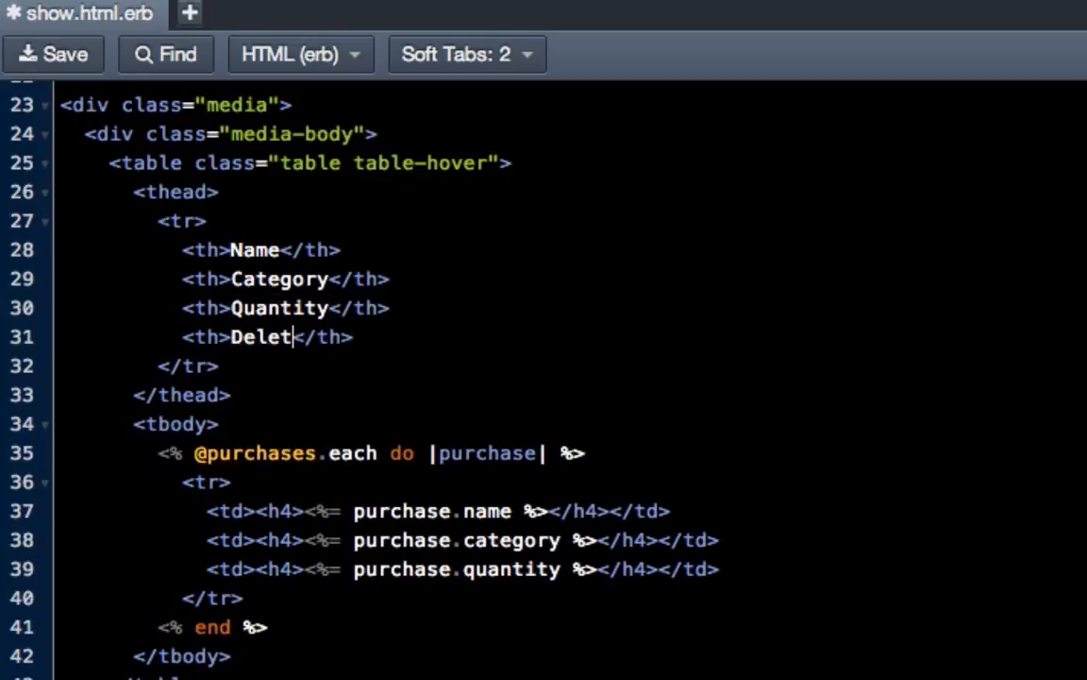
scroll(down, 3)
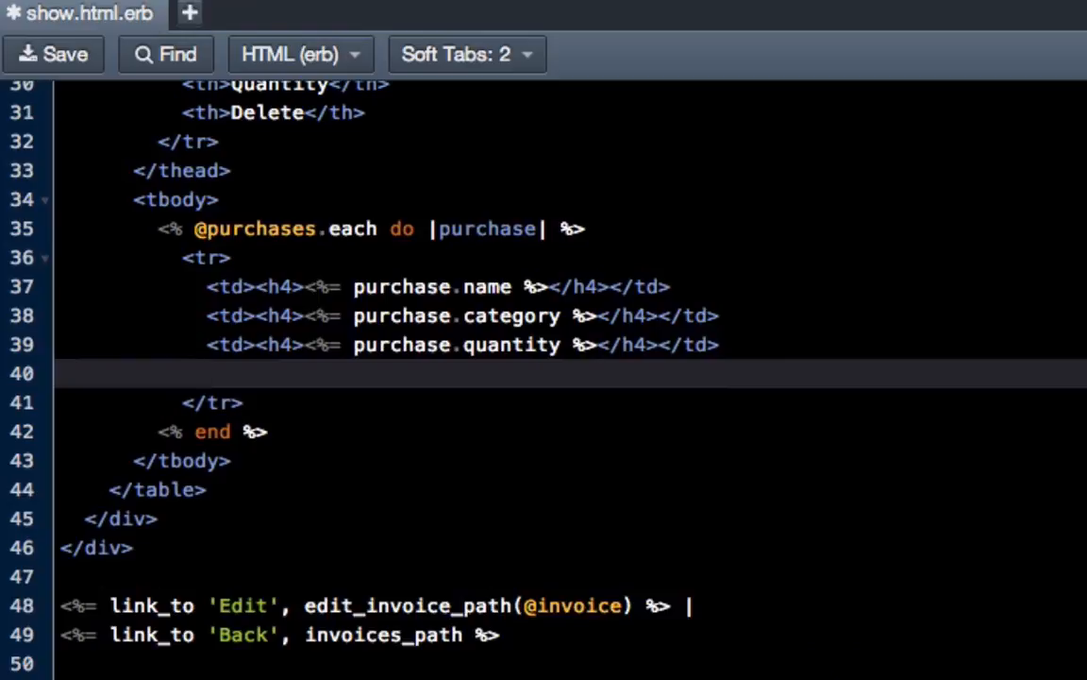
text(<)
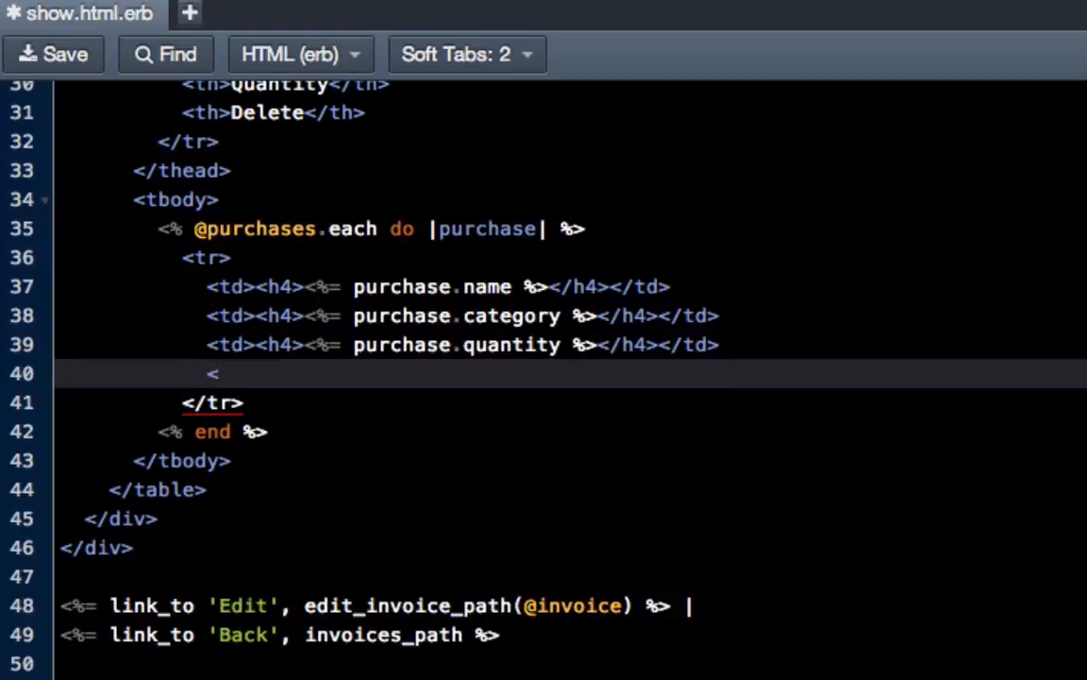
text(td><)
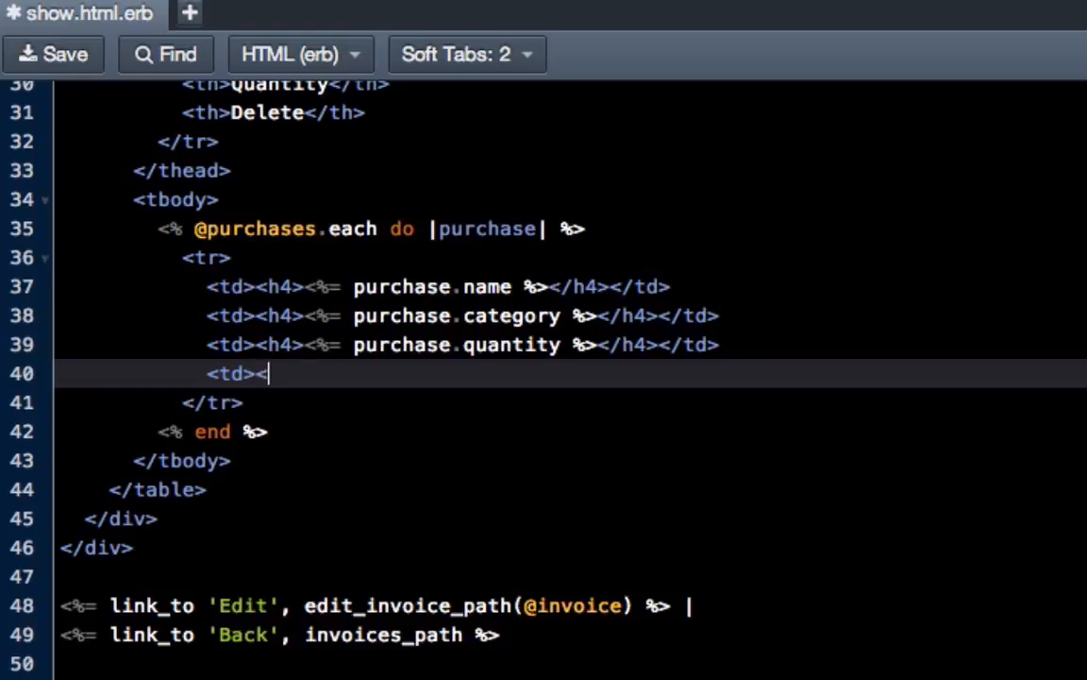
text(h4>)
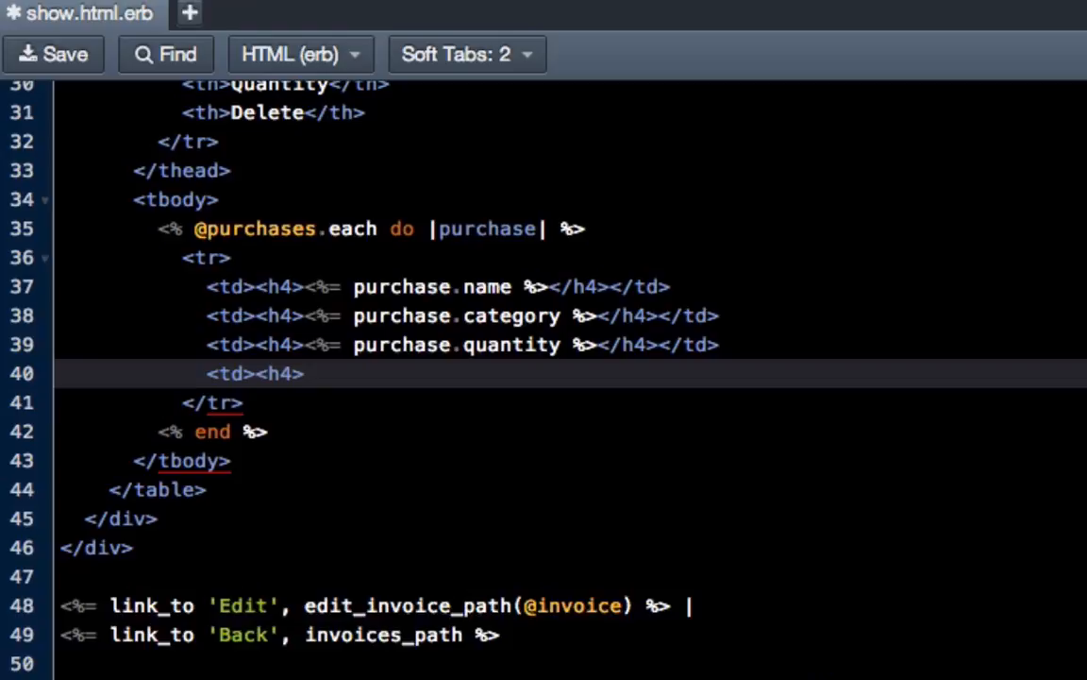
text(<%=)
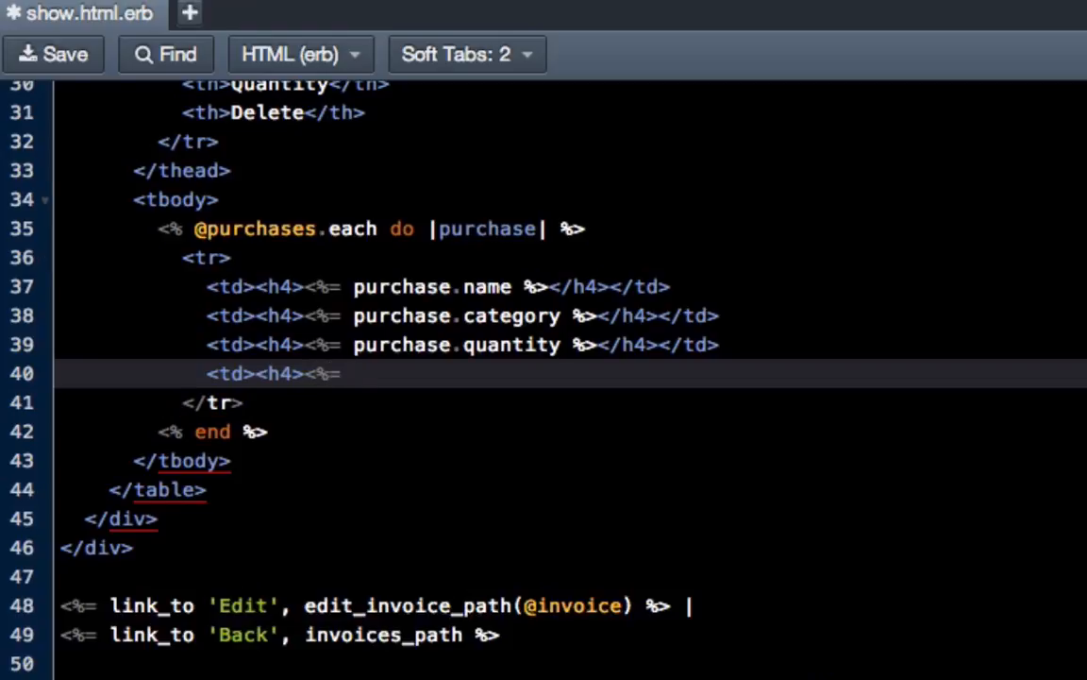
text(link)
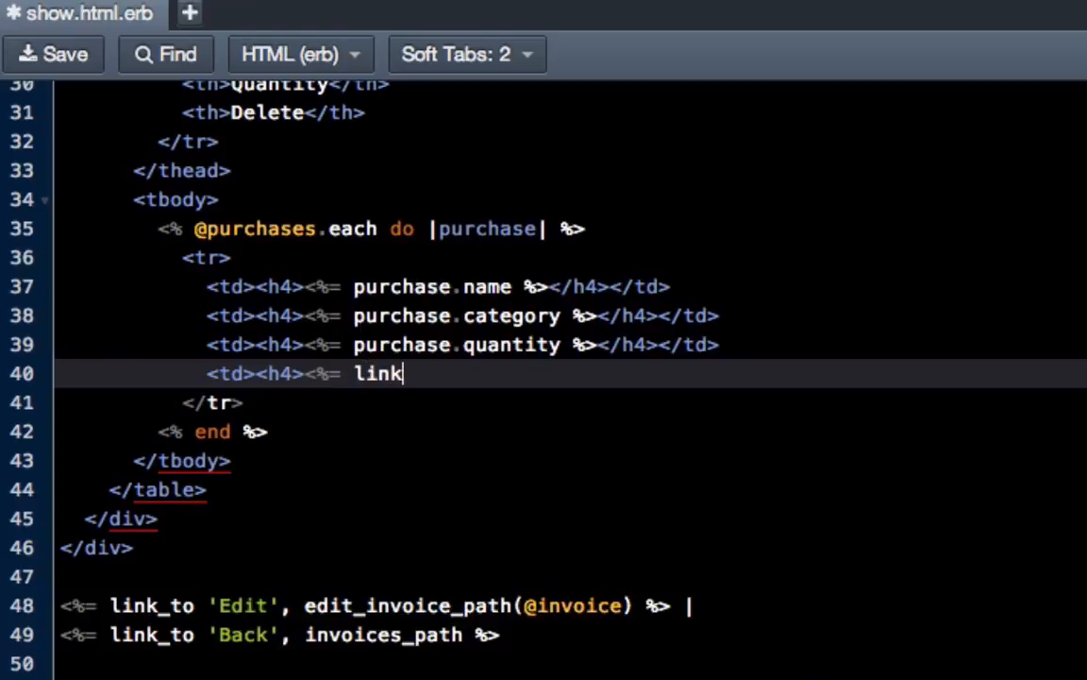
text(_to)
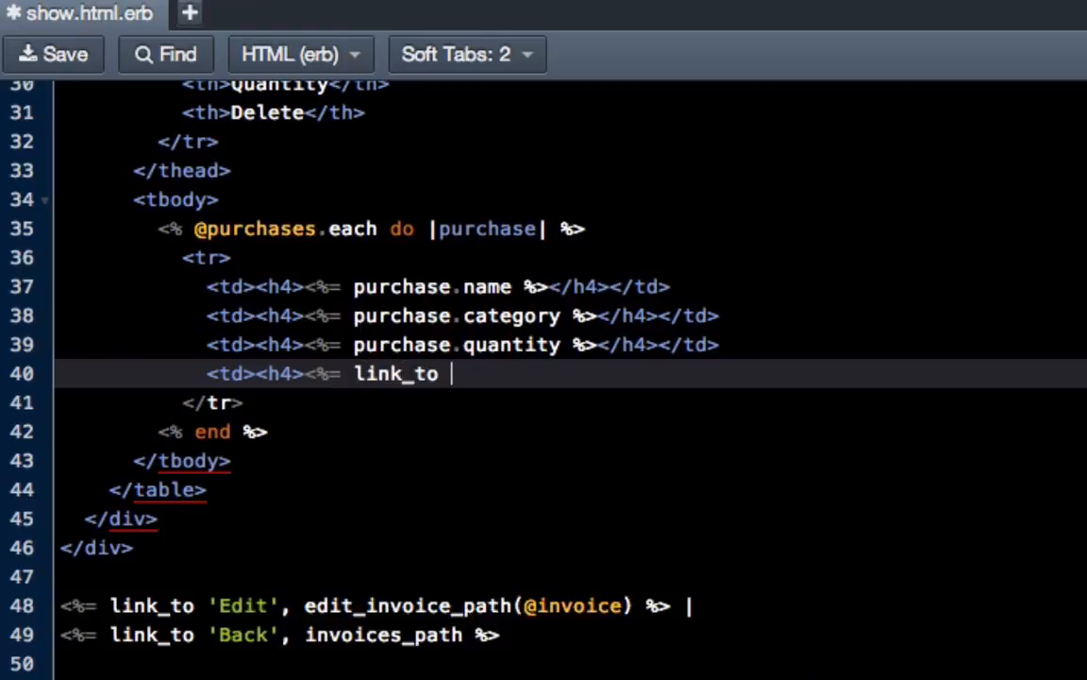
text("Delete")
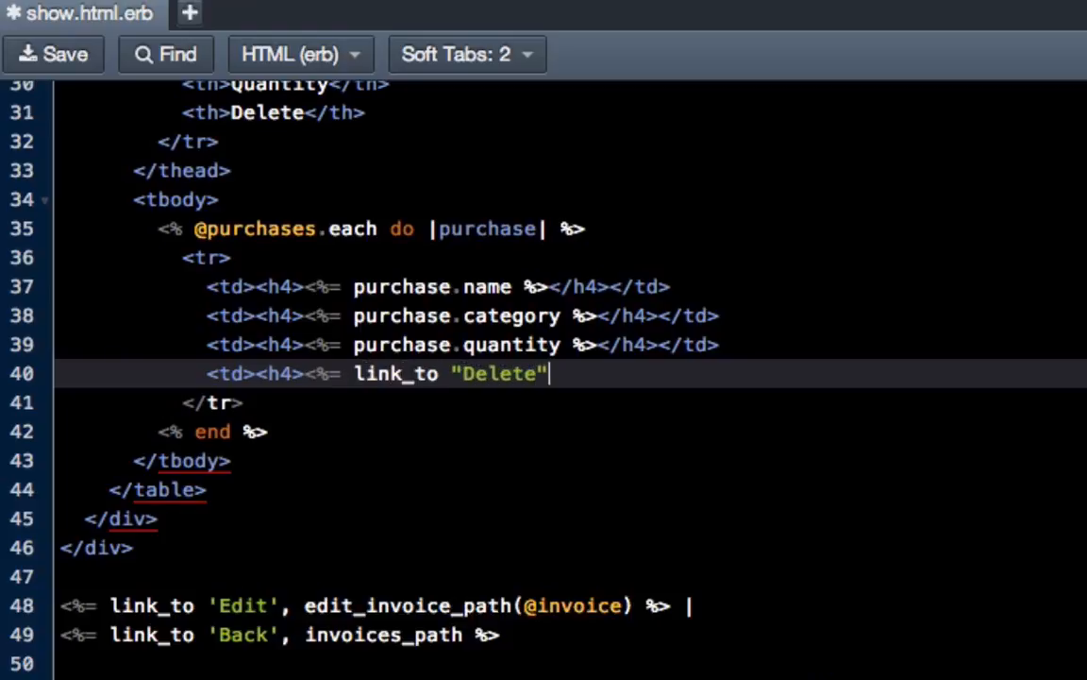
text(,)
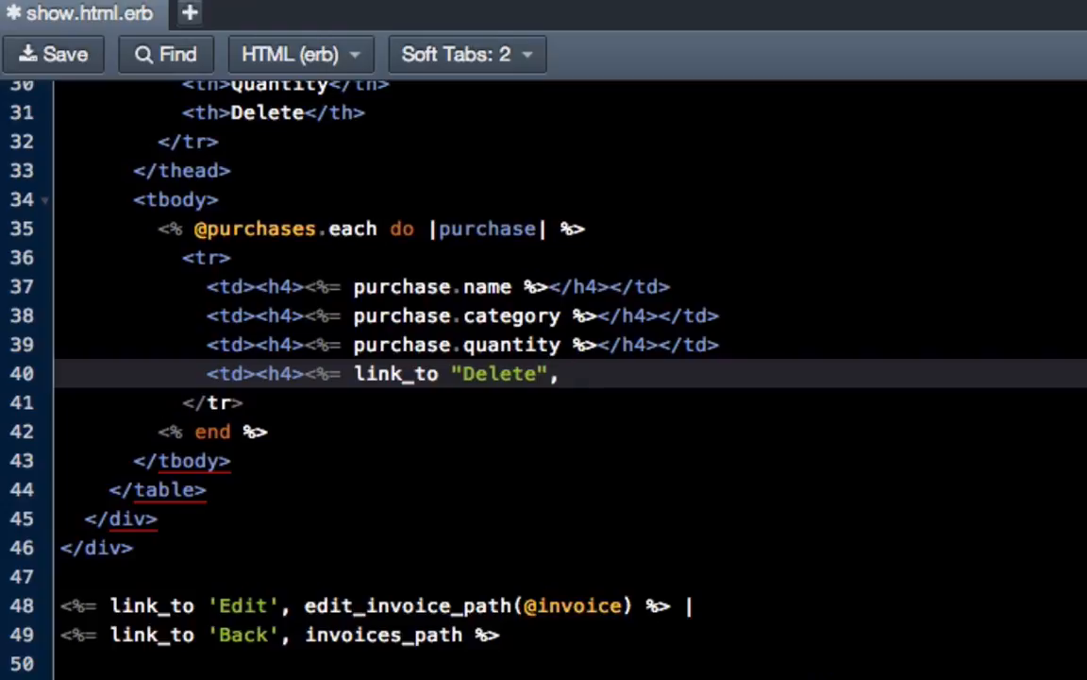
text([])
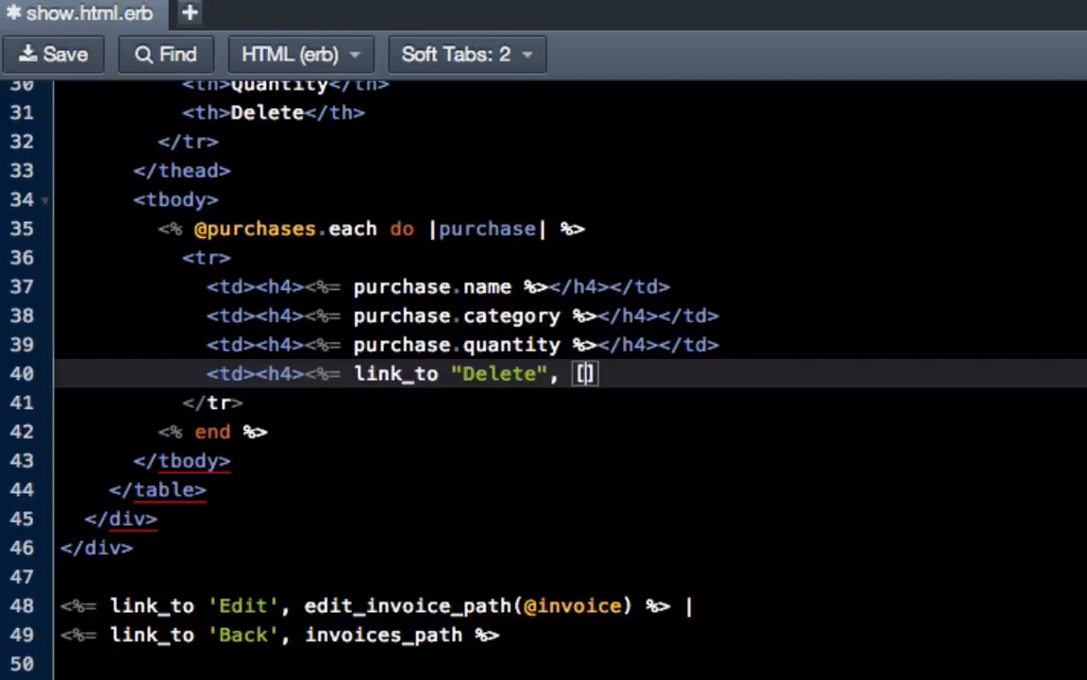
text(@)
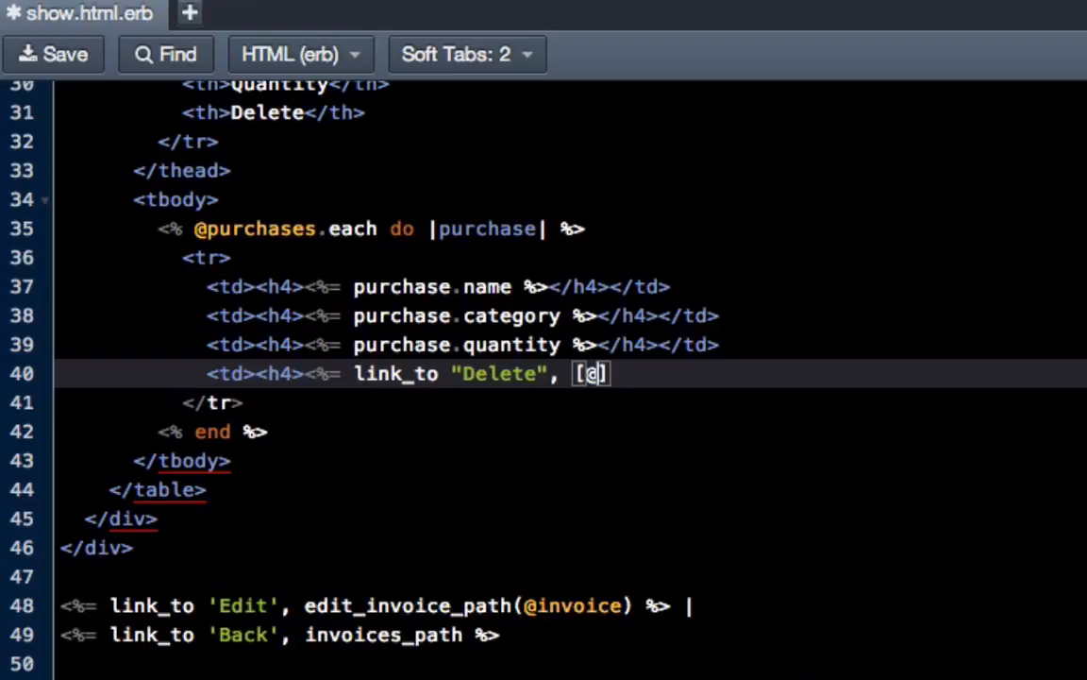
text(invoice,)
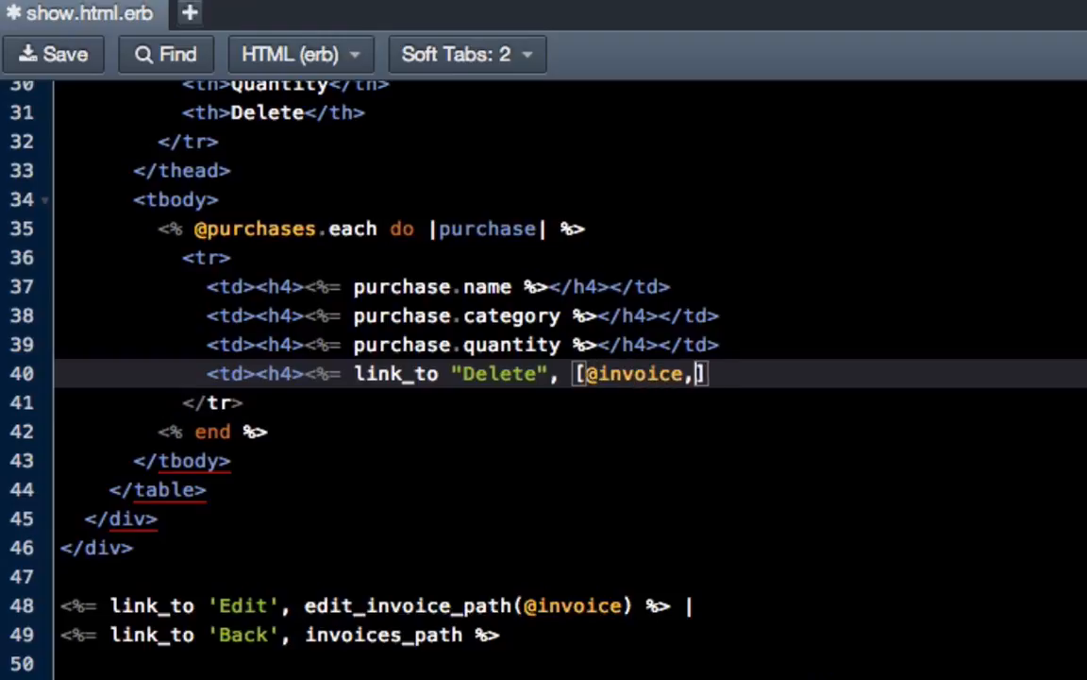
text(purchase)
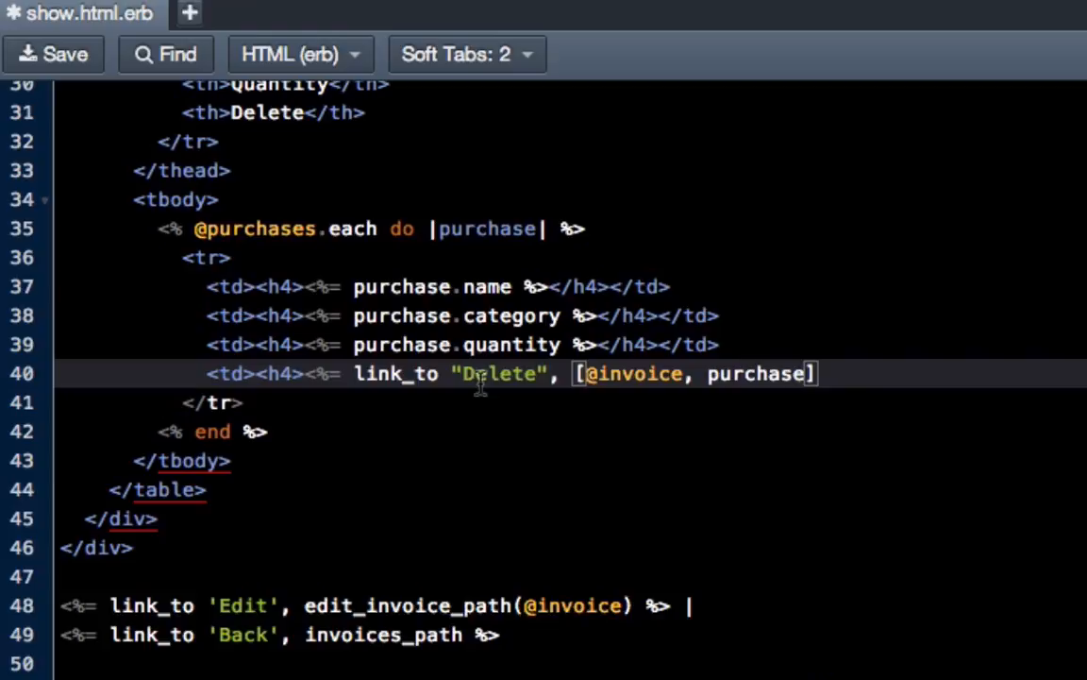
mouse_move(555, 374)
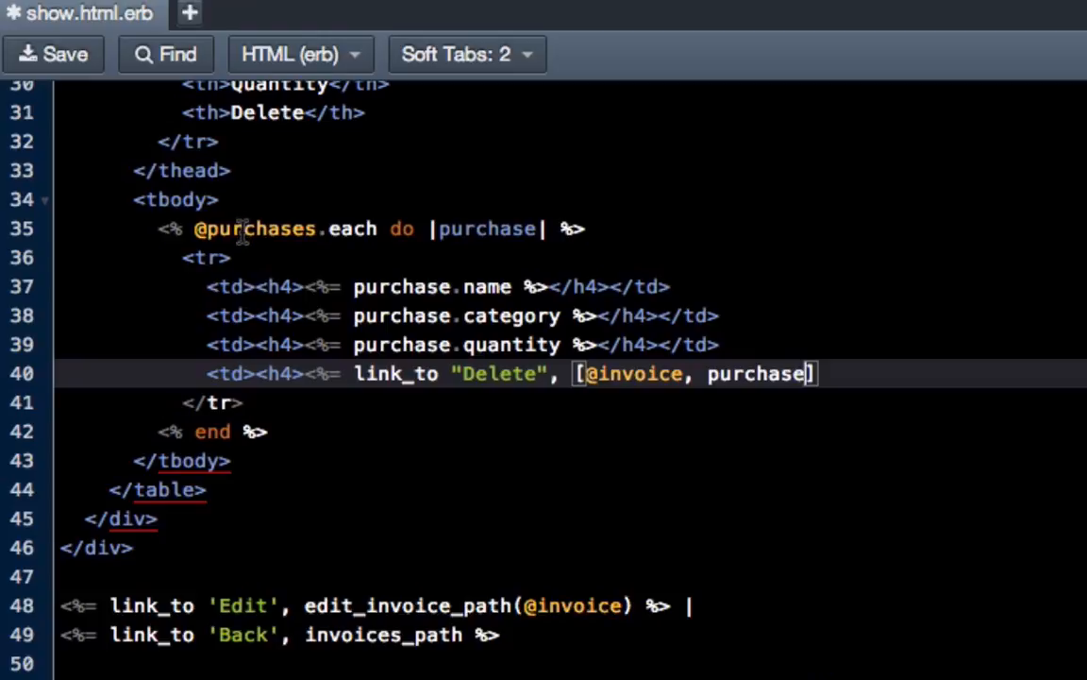
mouse_move(466, 228)
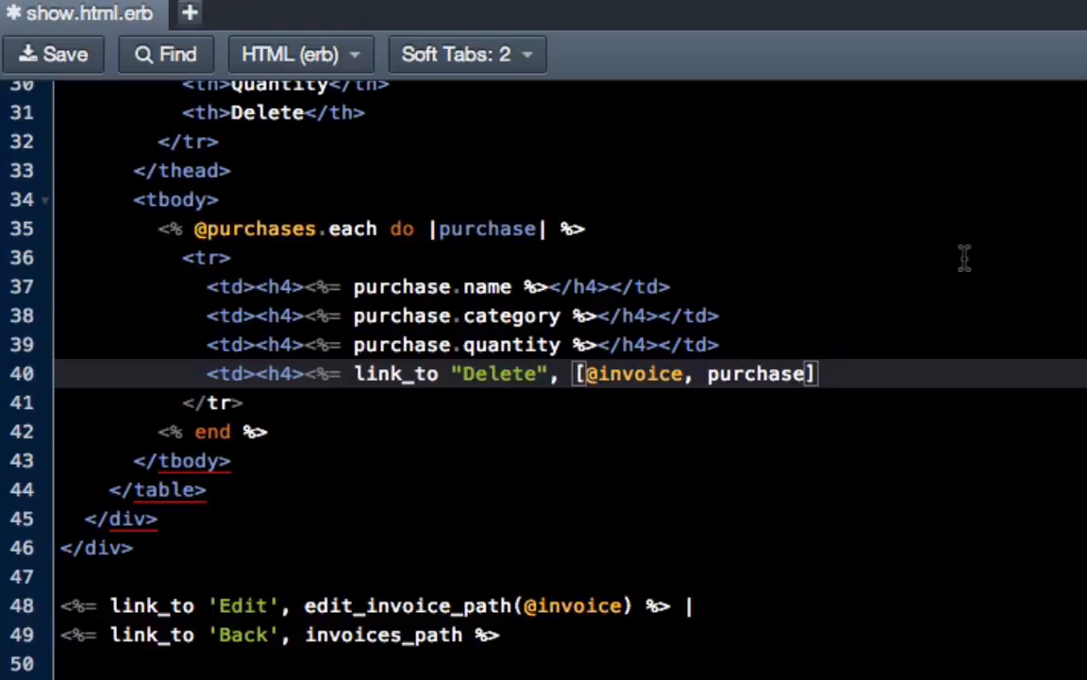
Give the Delete link method: :delete and a confirm asking 'Are you sure you want to delete this purchase?'.
text(,)
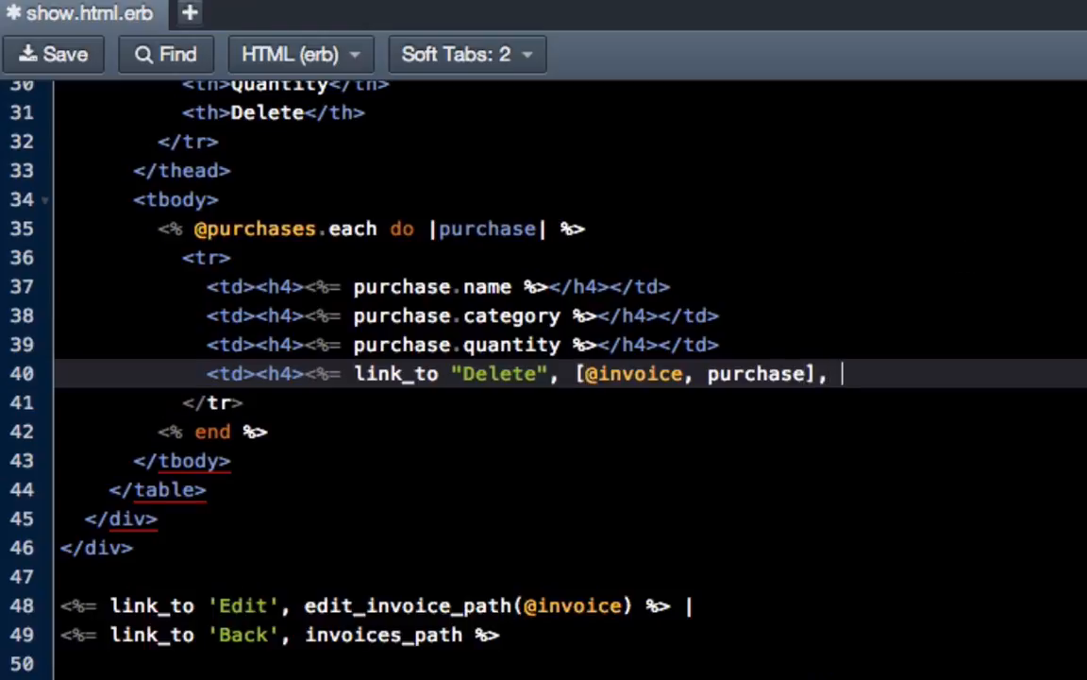
text(method:)
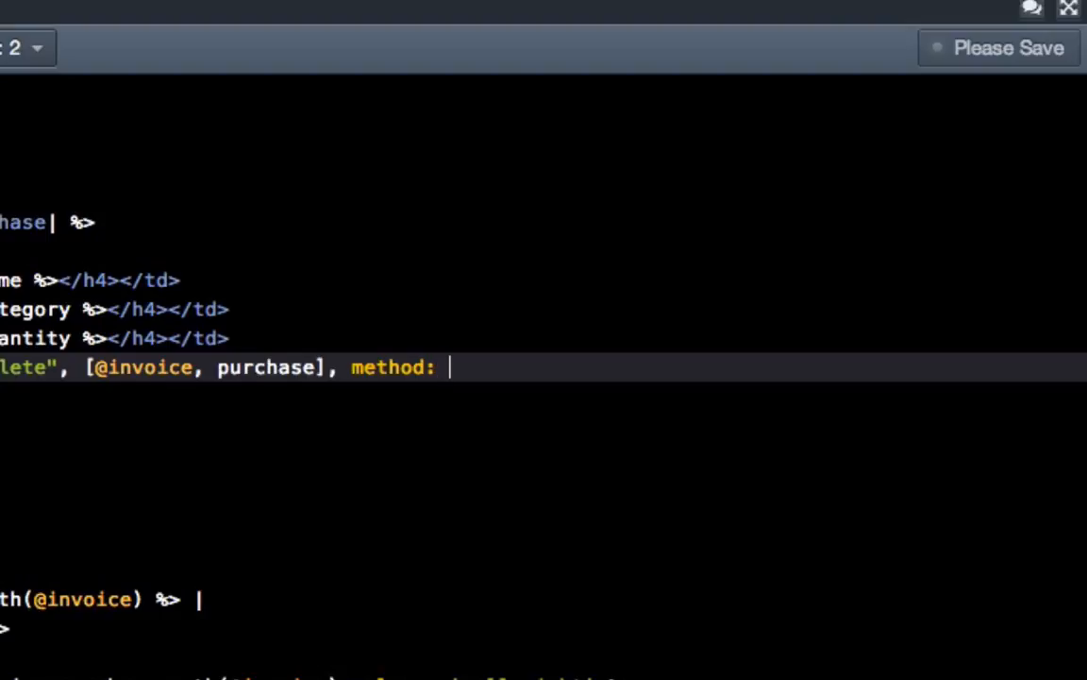
text(:delete)
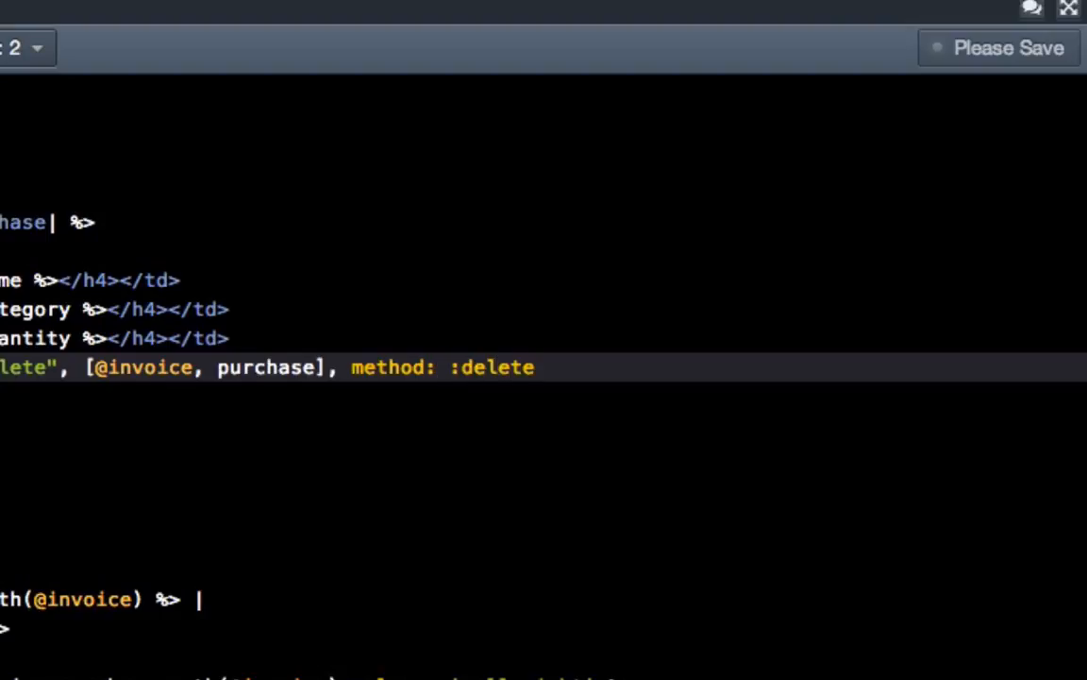
text(, confirm)
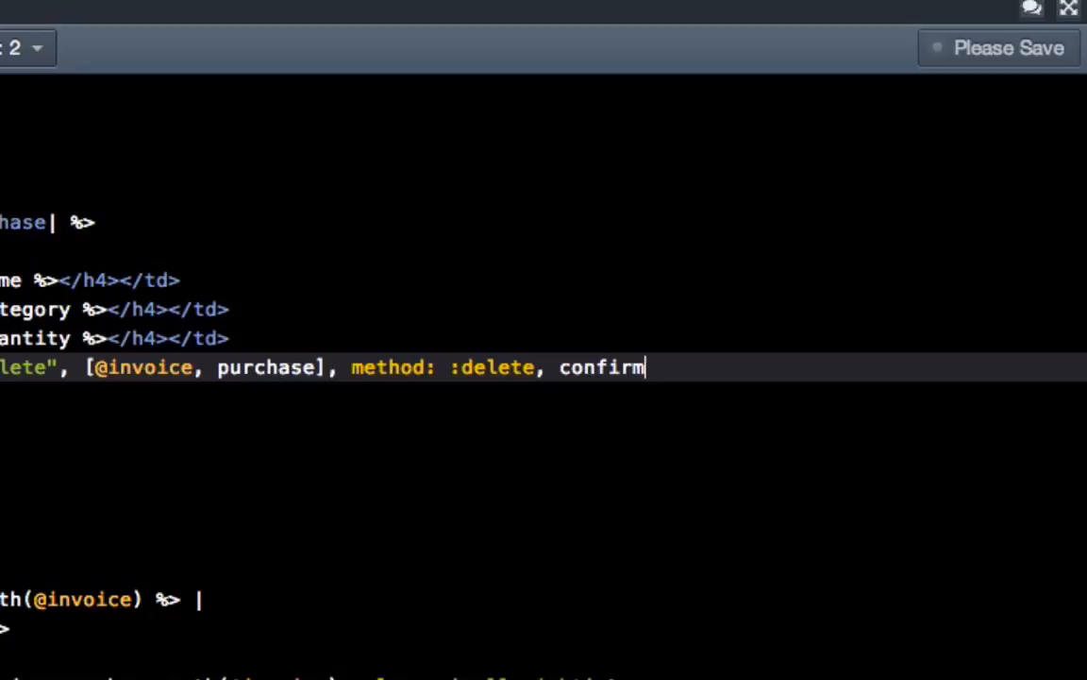
text(: "")
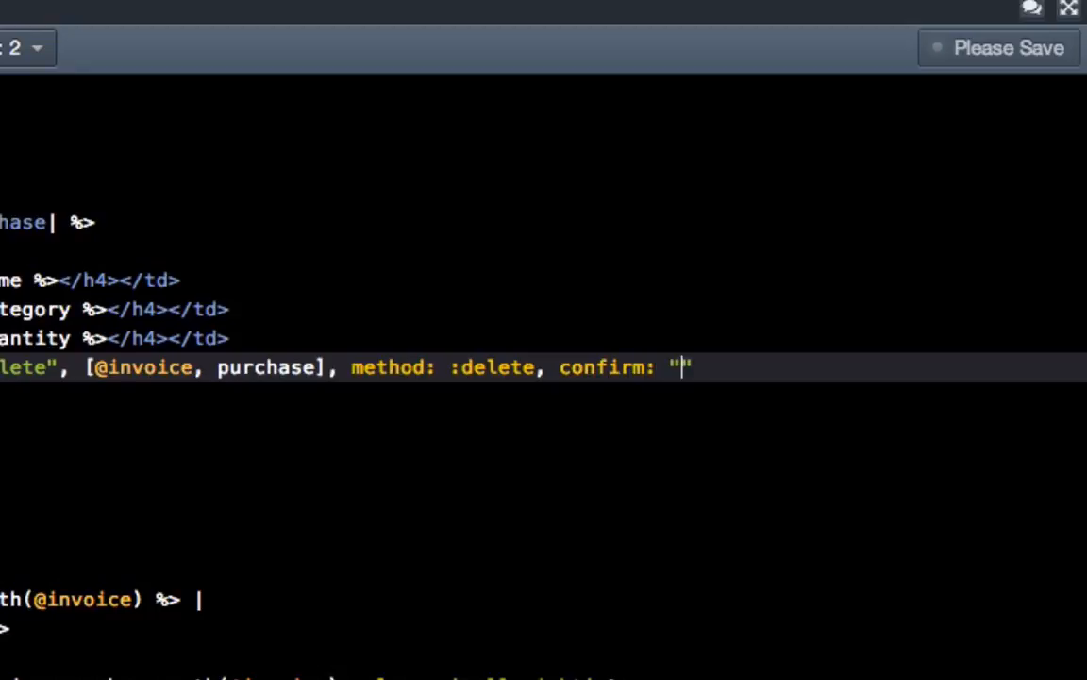
text(Are you s)
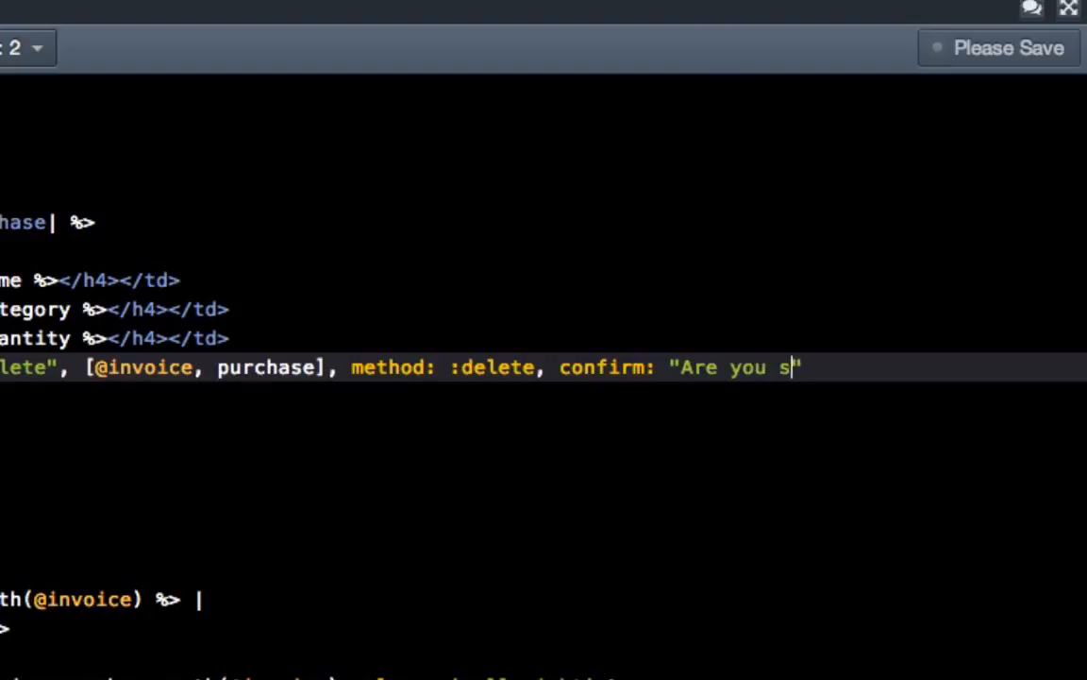
text(ure you want to de)
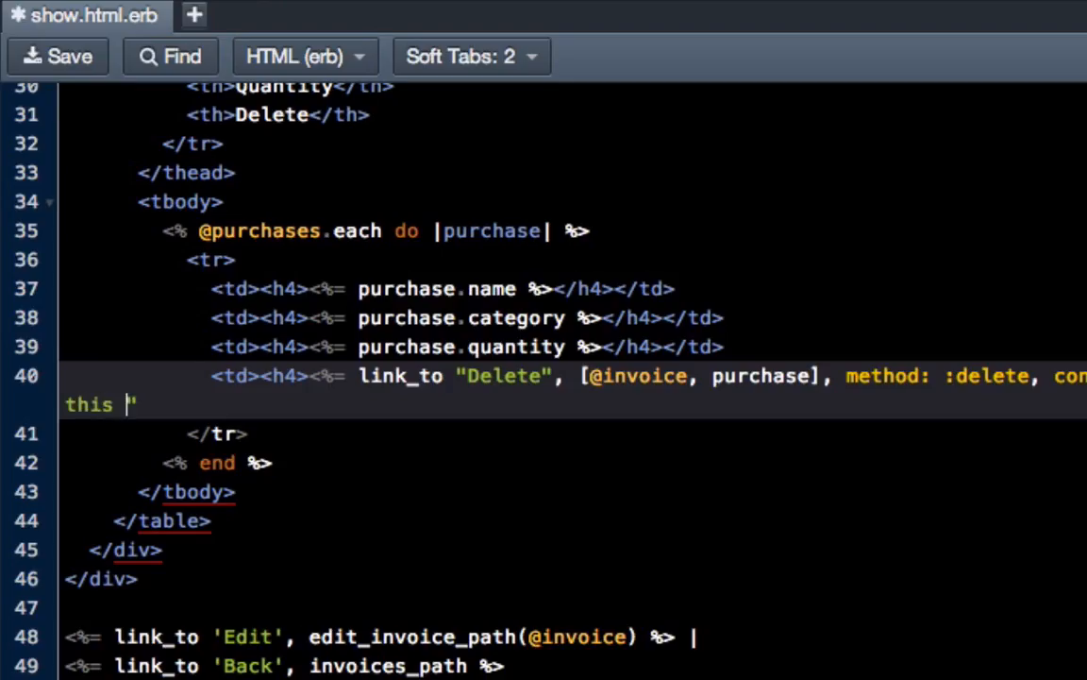
text(purchas)
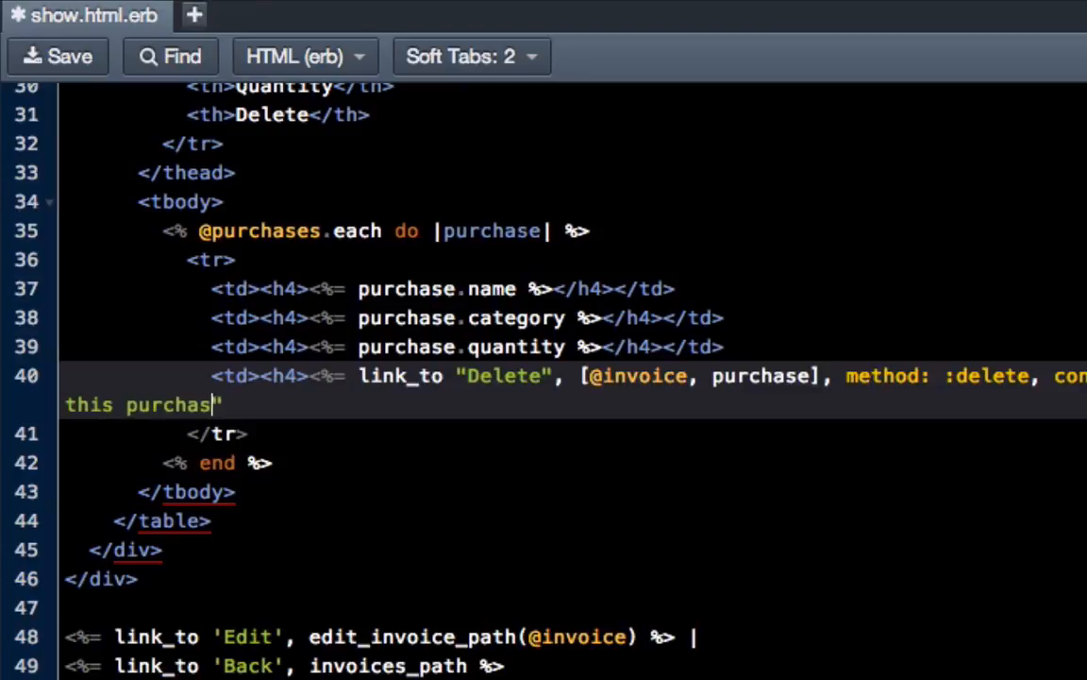
text(e)
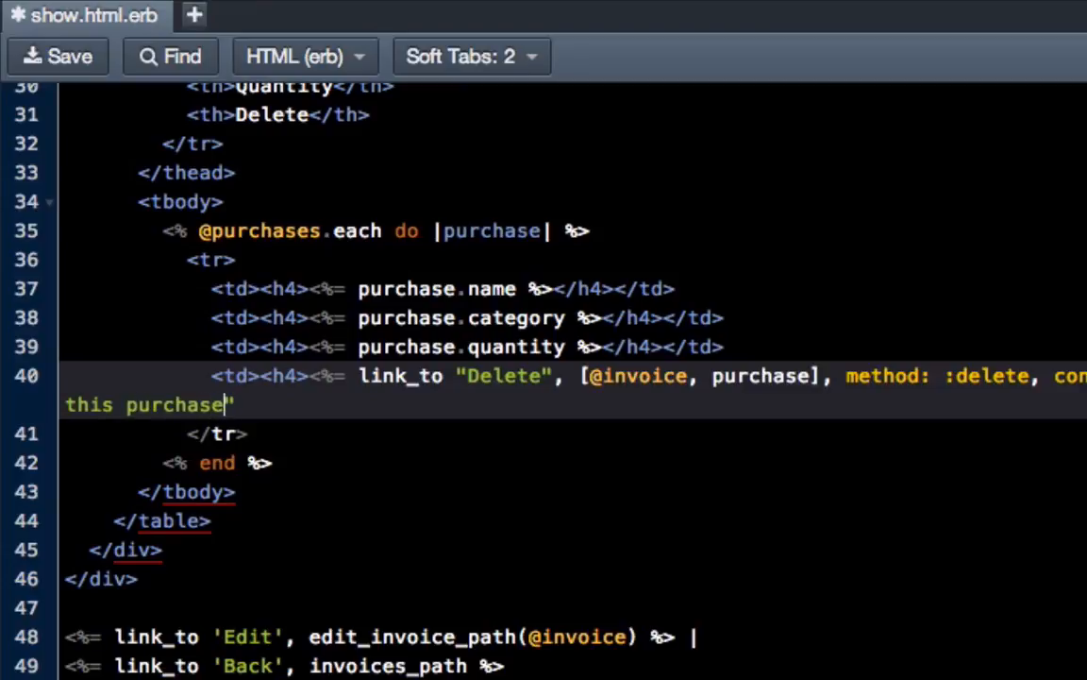
text(?")
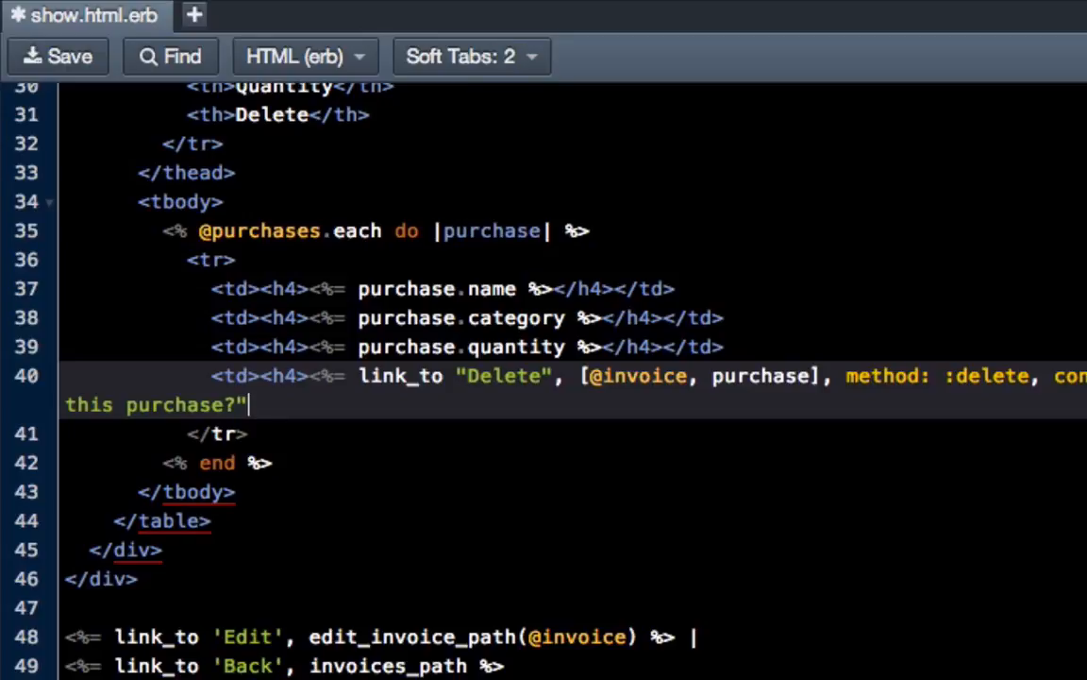
Close the link's ERB tag and the surrounding td cell.
text(%>)
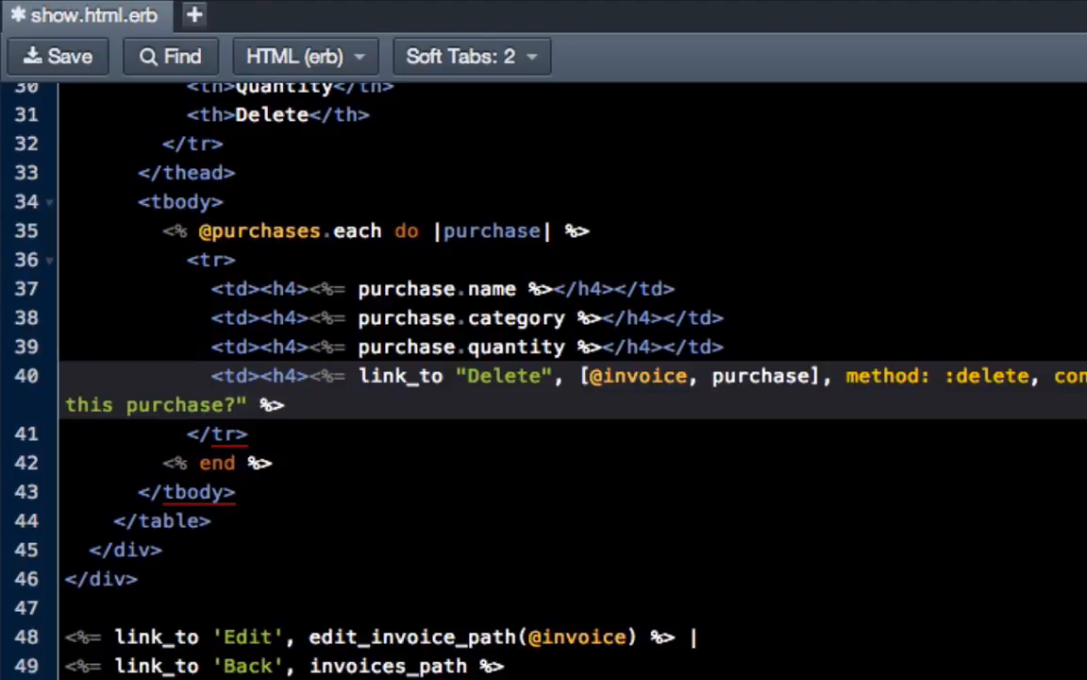
text(</h4></)
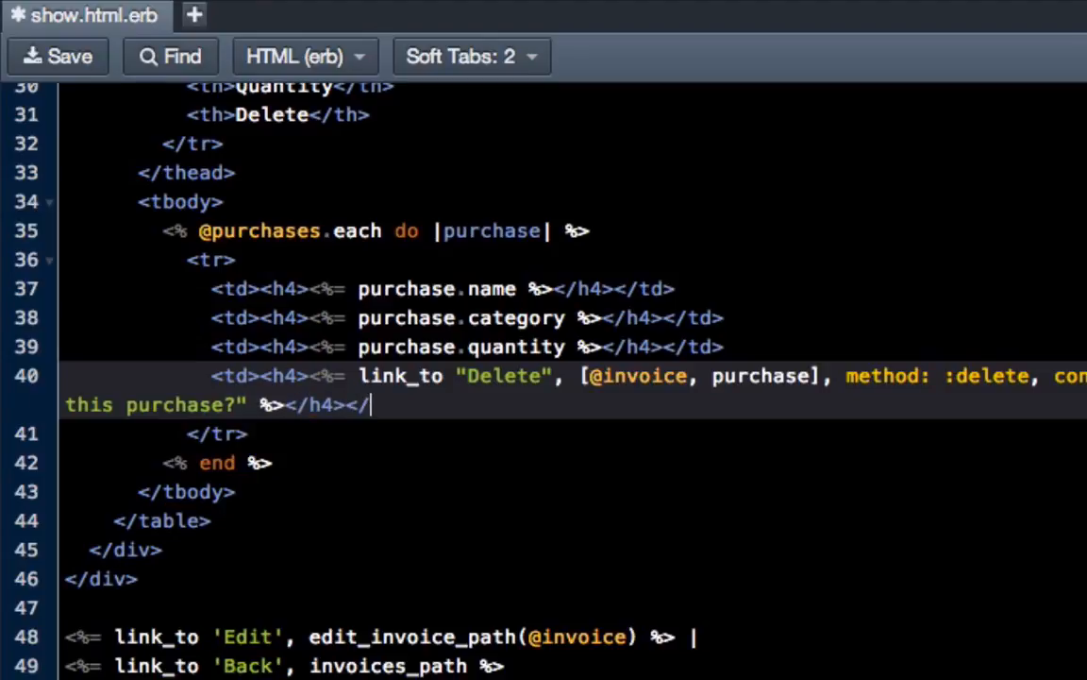
text(td>)
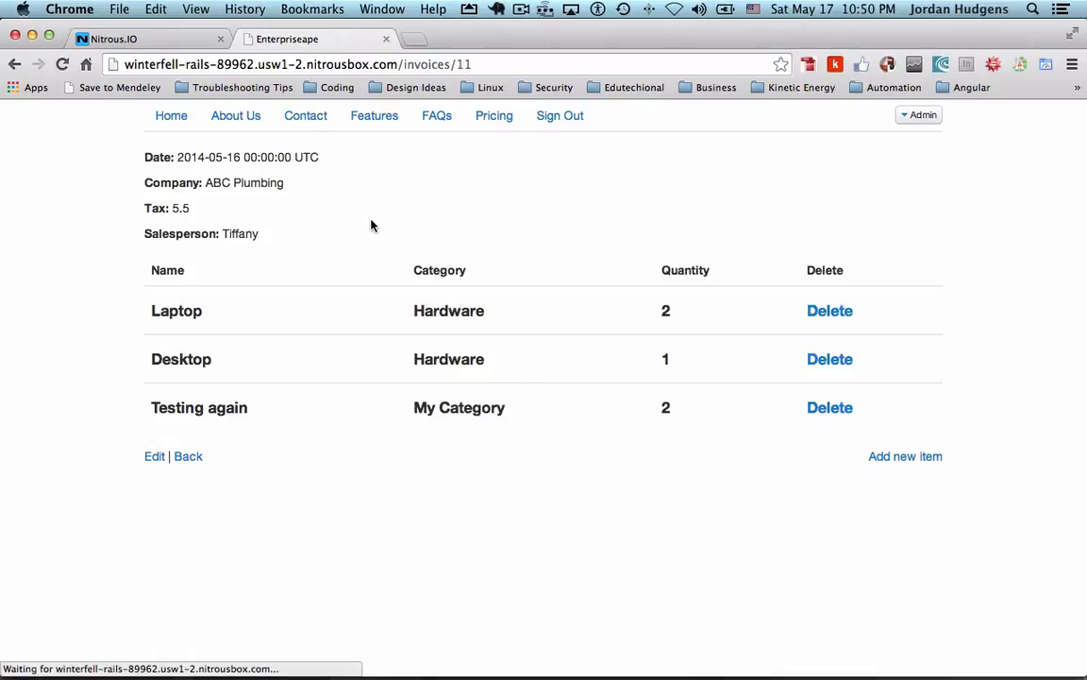
mouse_move(846, 276)
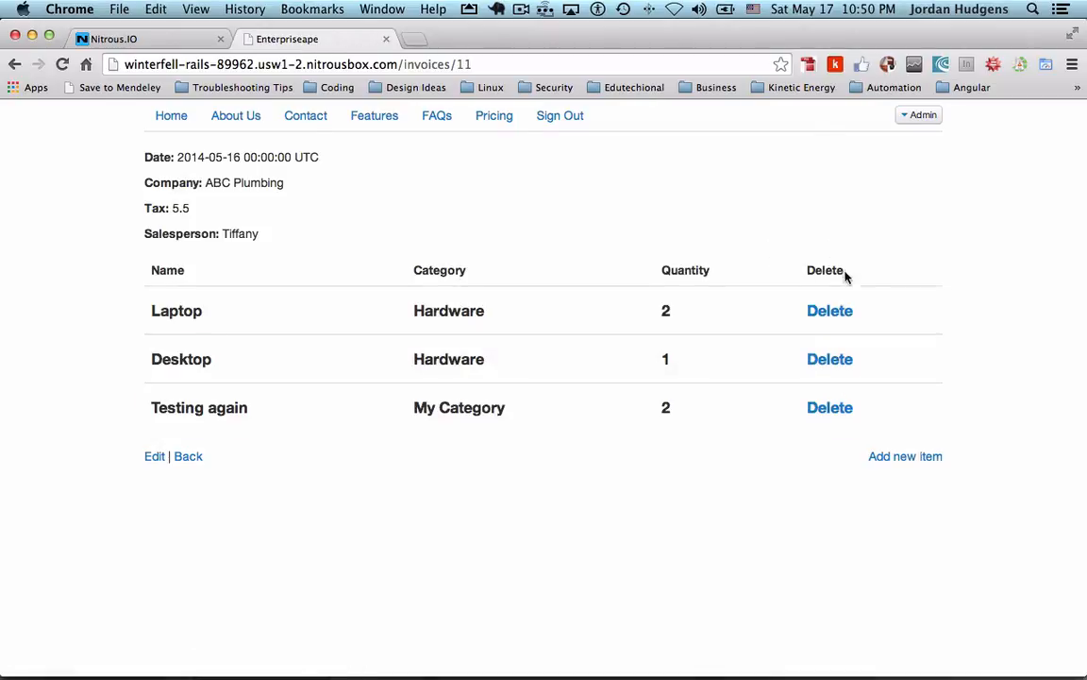
mouse_move(831, 359)
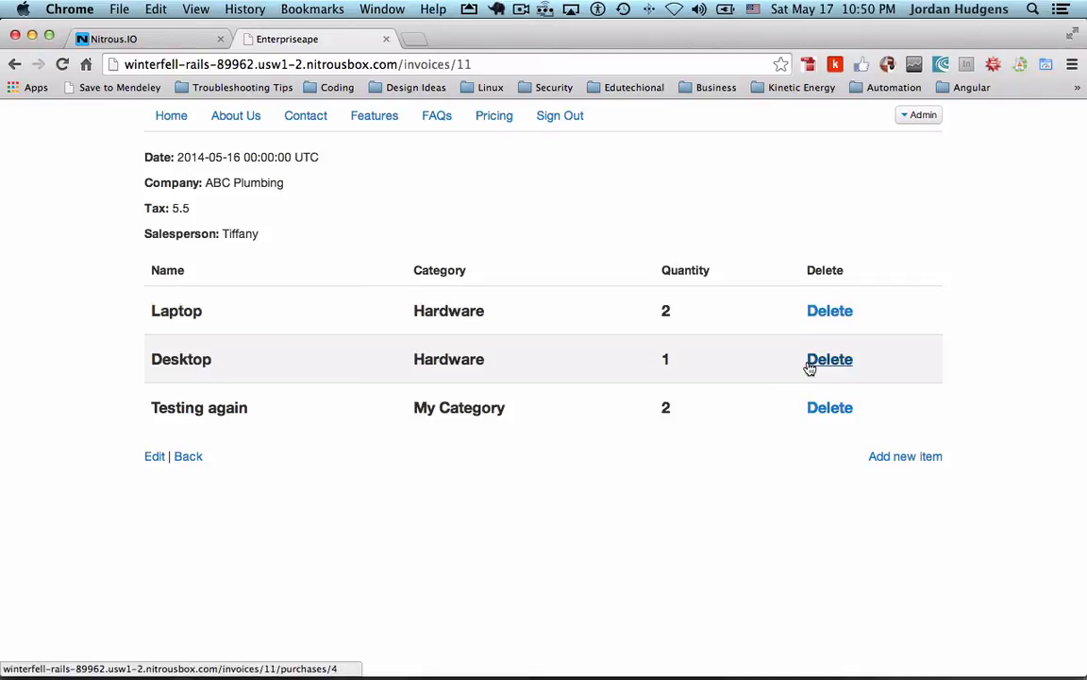
mouse_move(714, 339)
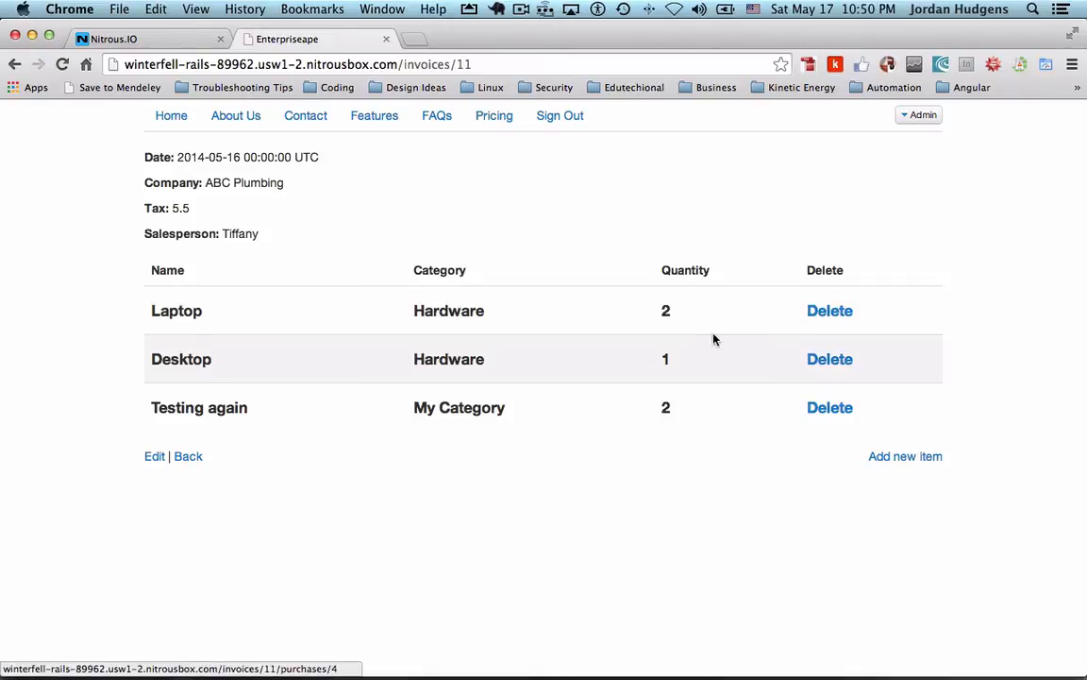
mouse_move(462, 158)
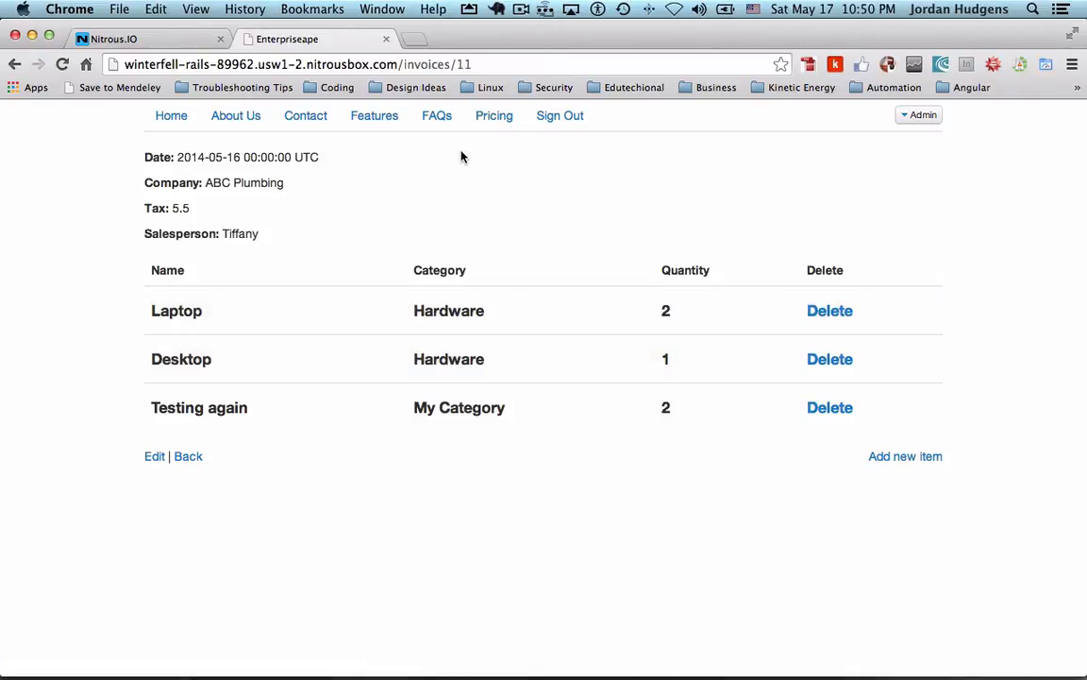
Return to the Nitrous.IO code editor tab.
click(141, 38)
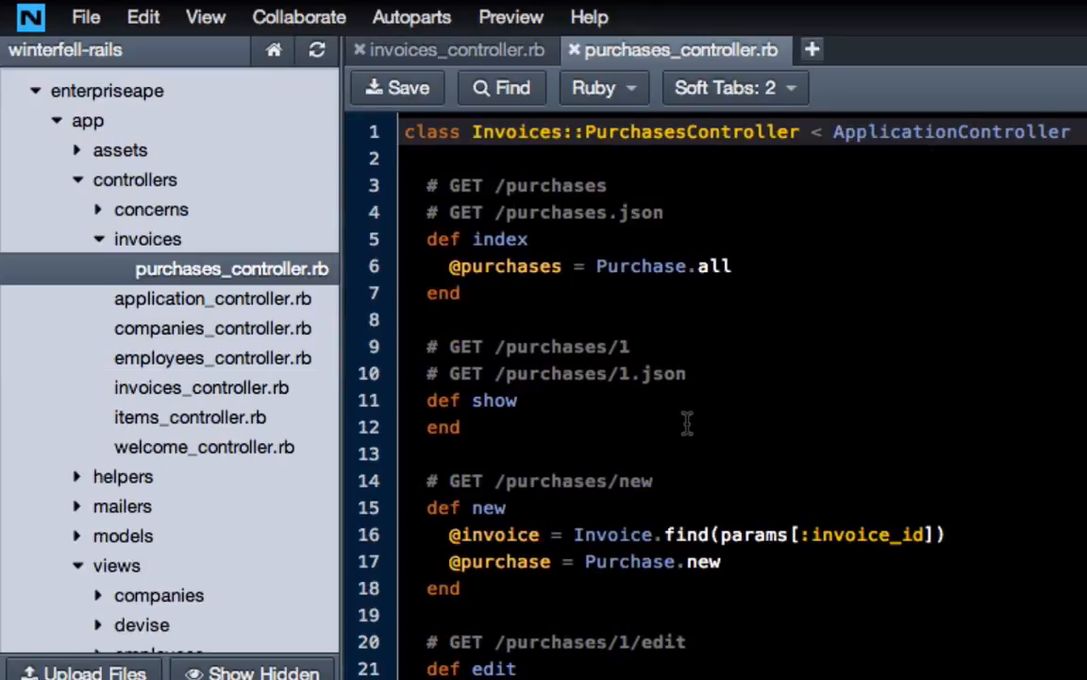
Scroll the nested purchases controller down to its destroy action.
scroll(down, 3)
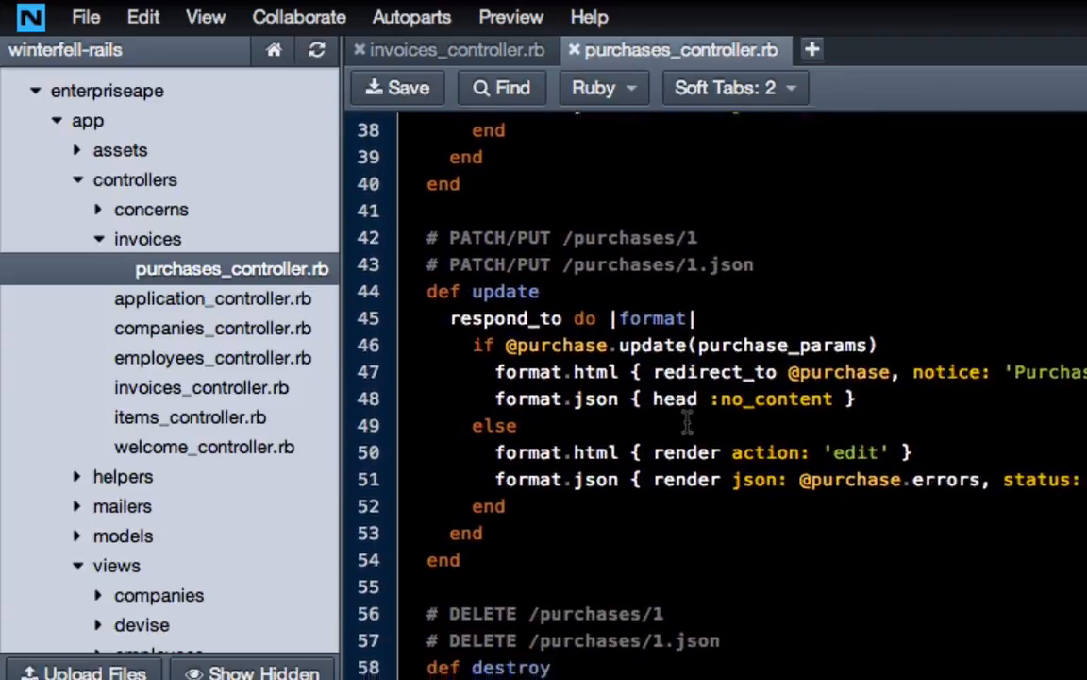
scroll(down, 3)
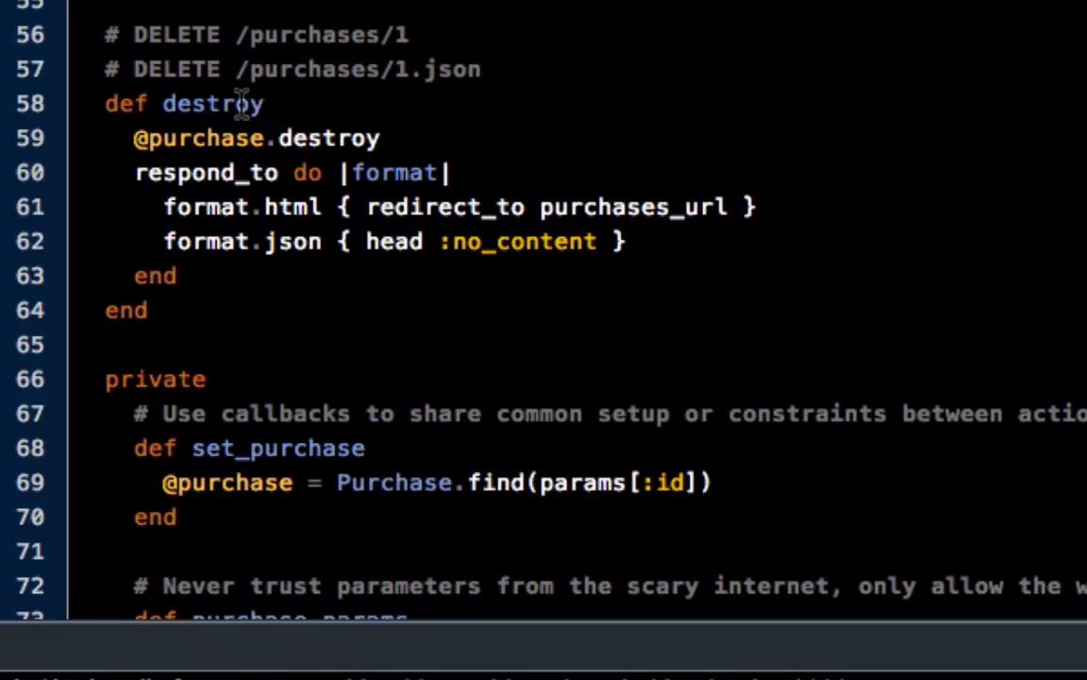
mouse_move(253, 168)
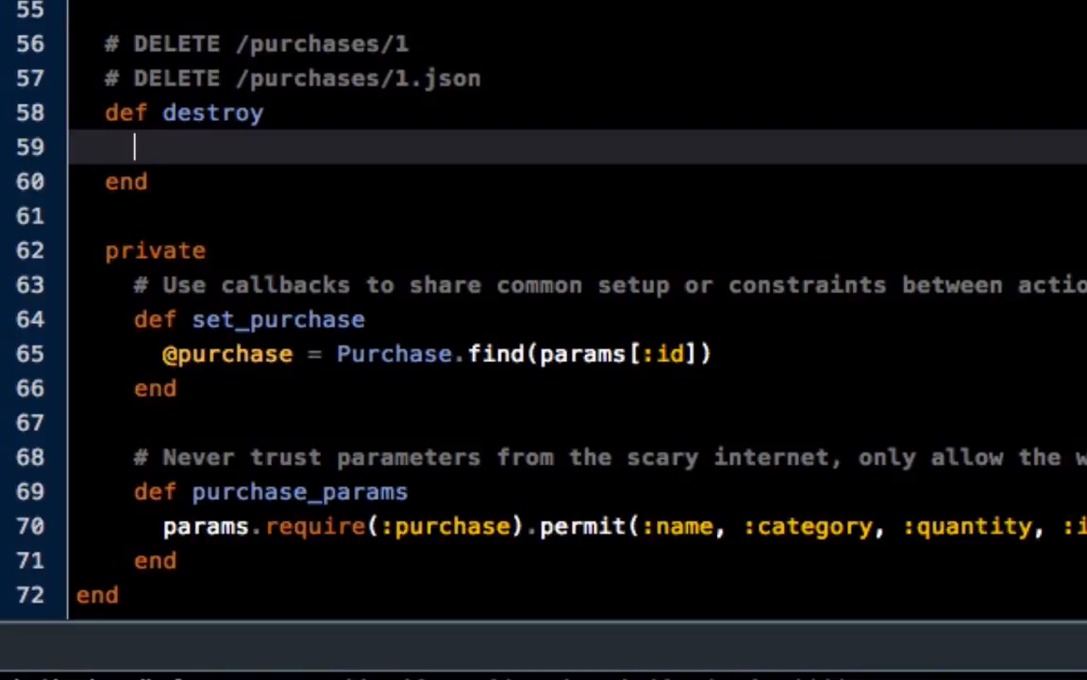
text(@invoice =)
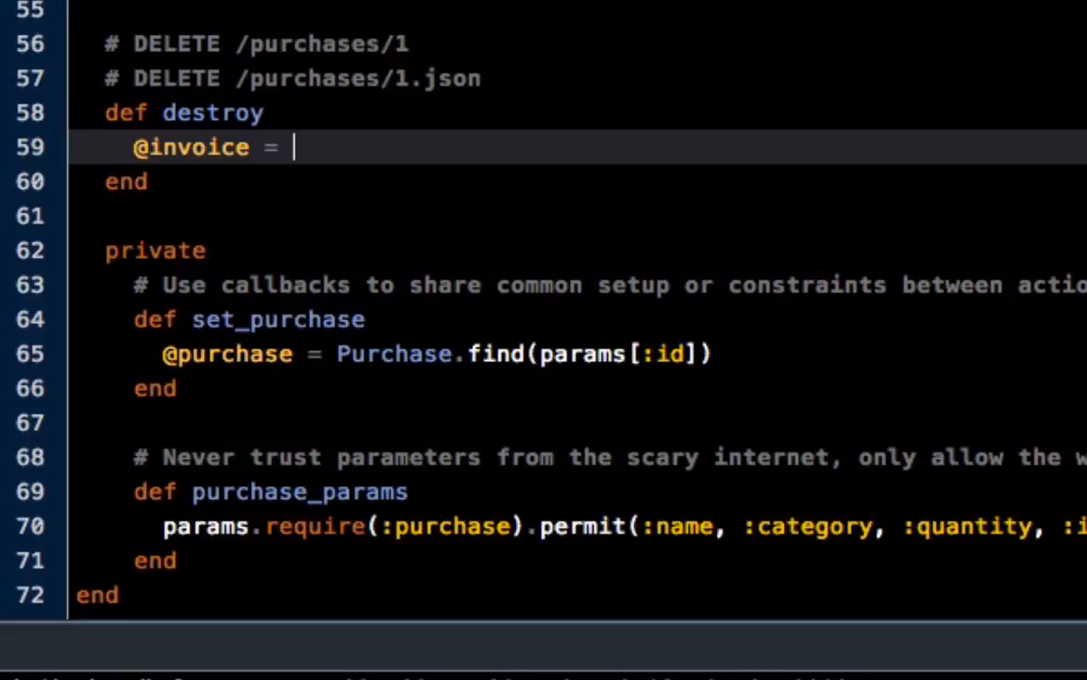
text(Inv)
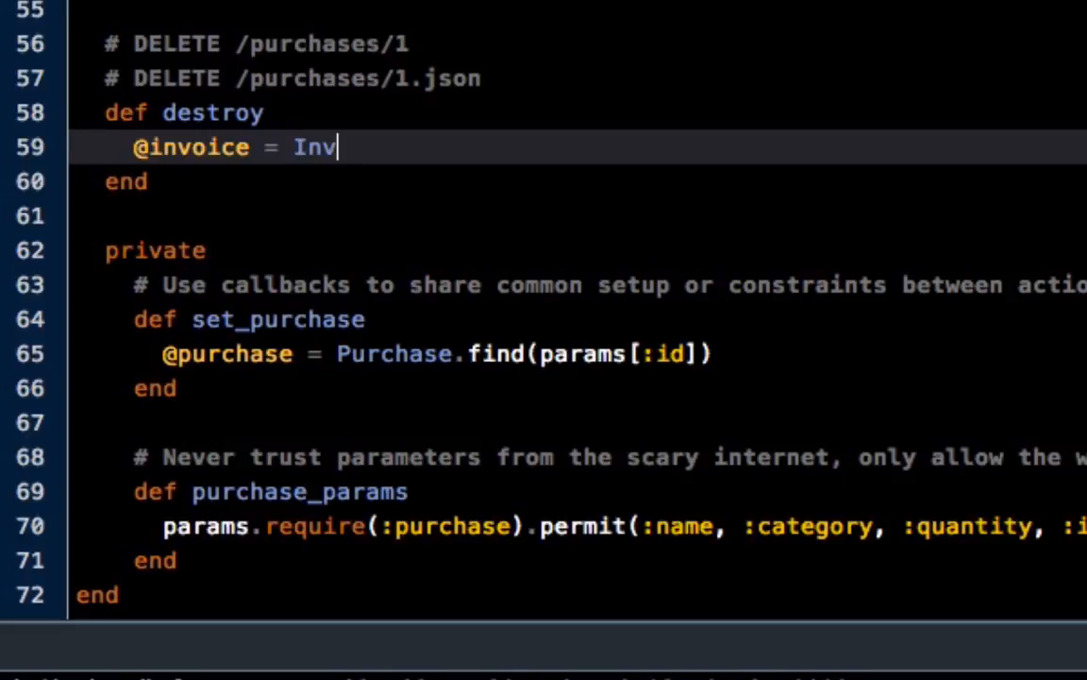
text(oice.find())
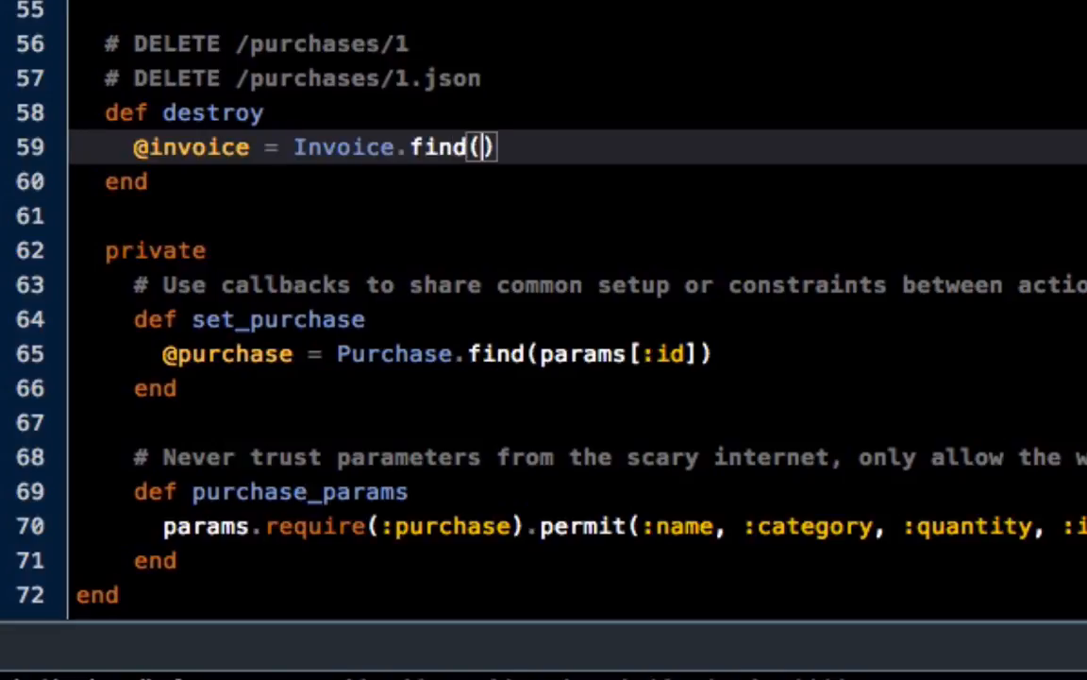
text(params[])
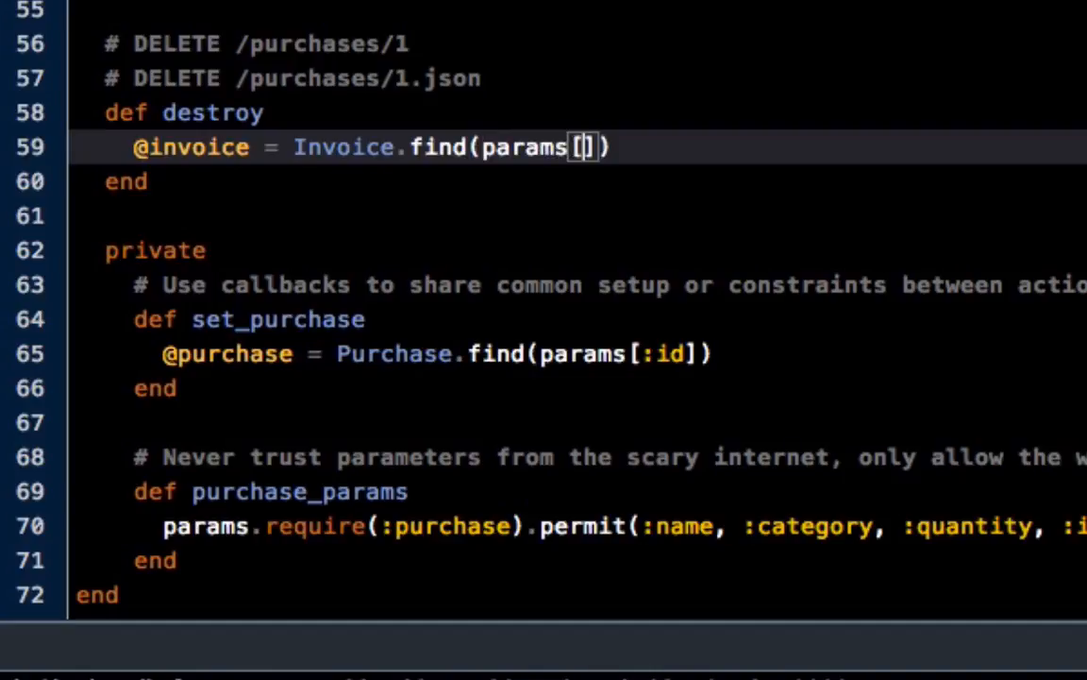
text(:invoice_id)
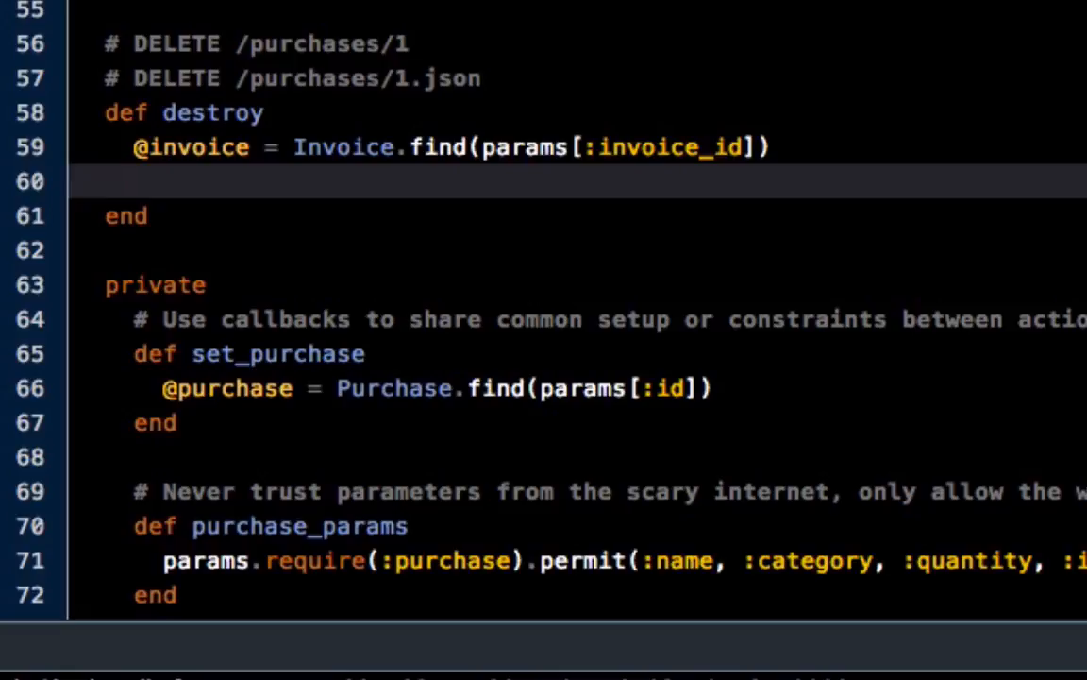
text(@purchase =)
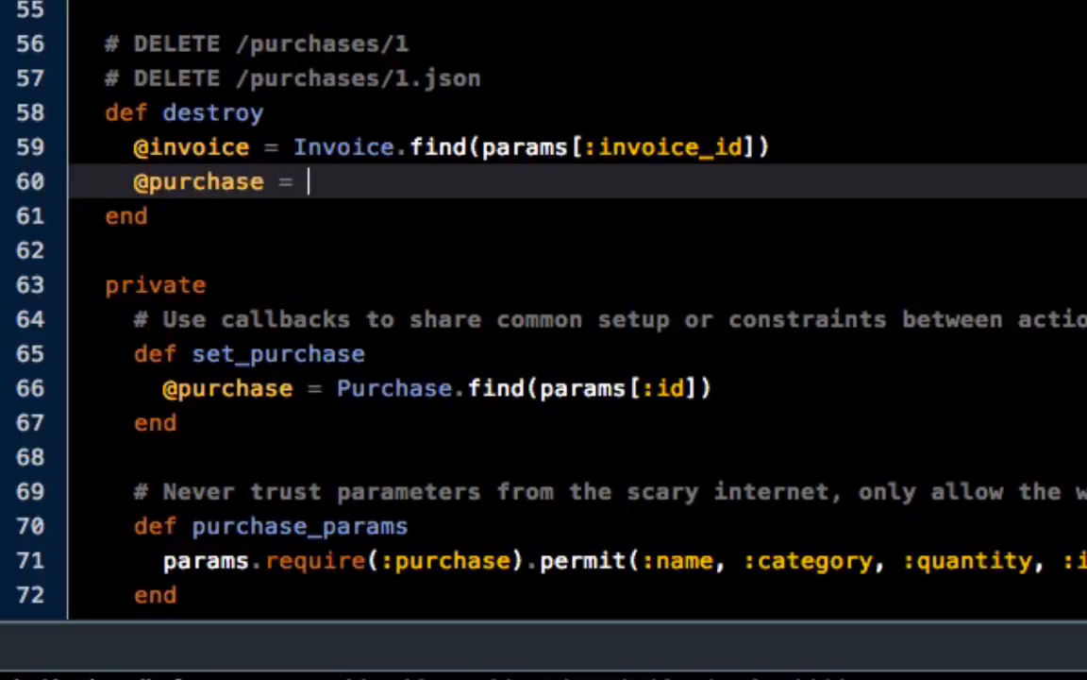
text(Purchas.)
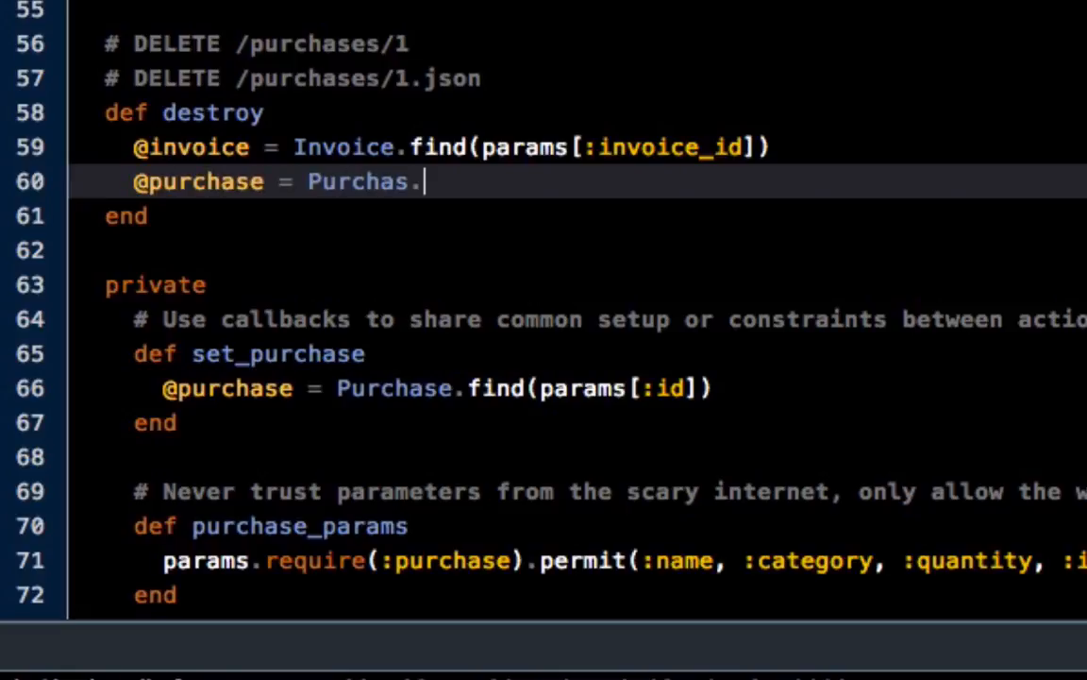
text(find())
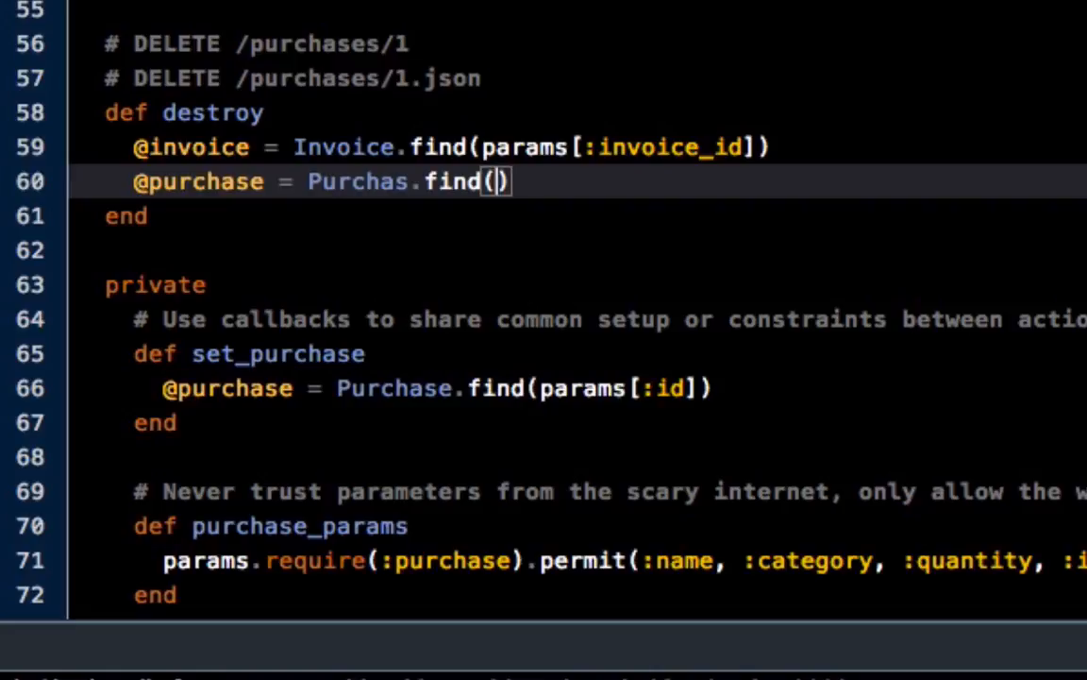
text(params[])
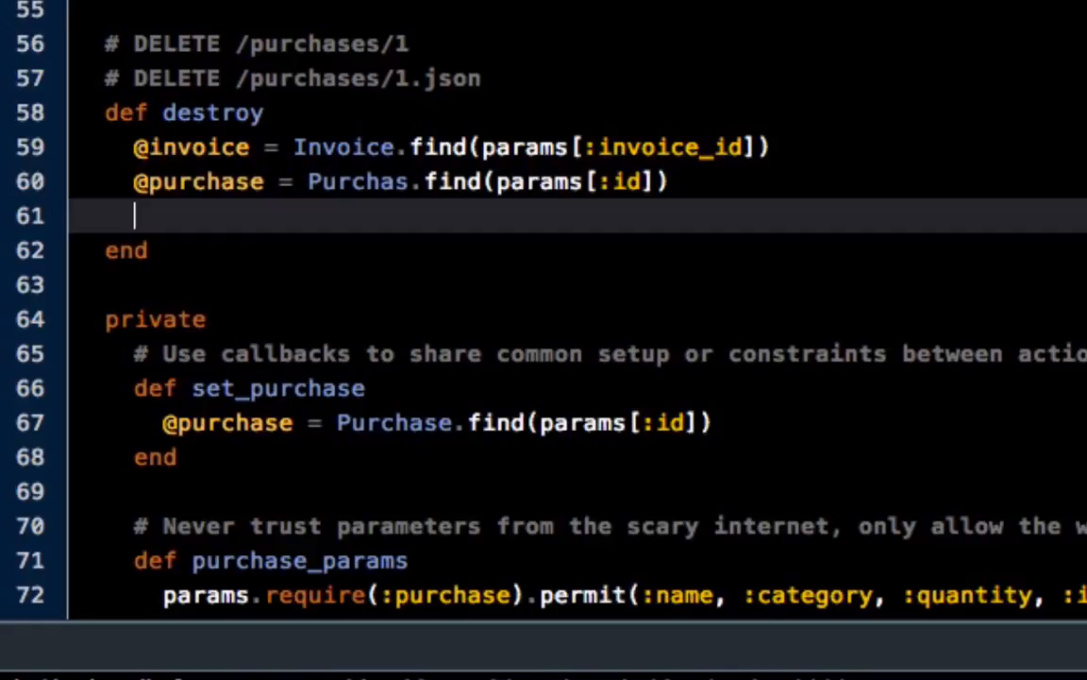
text(title =)
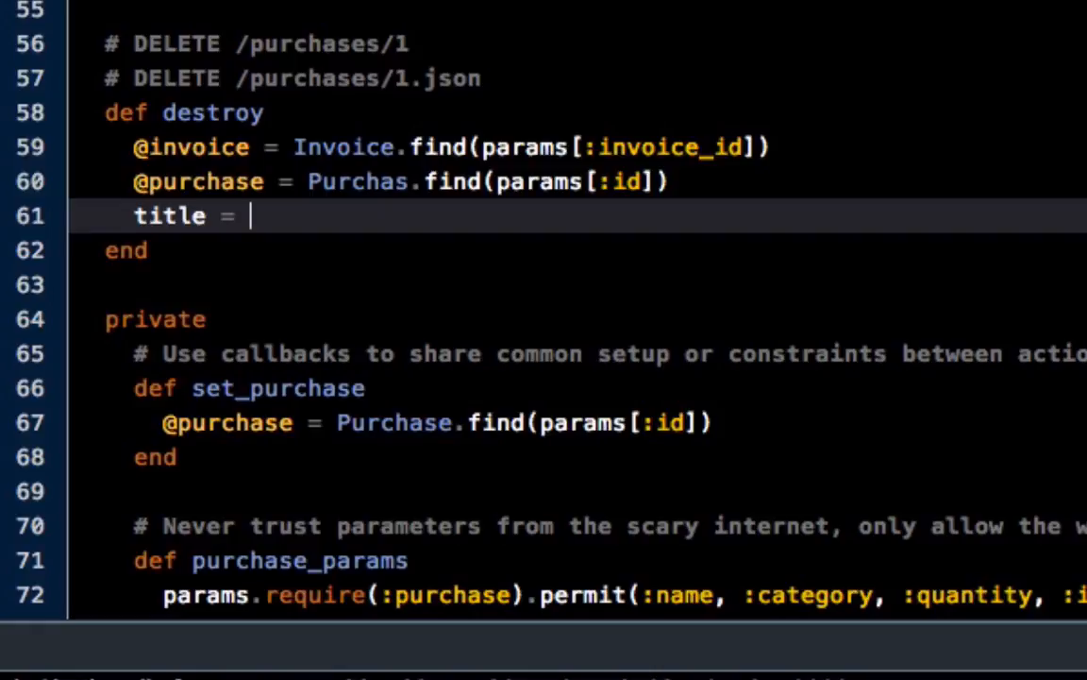
text(@)
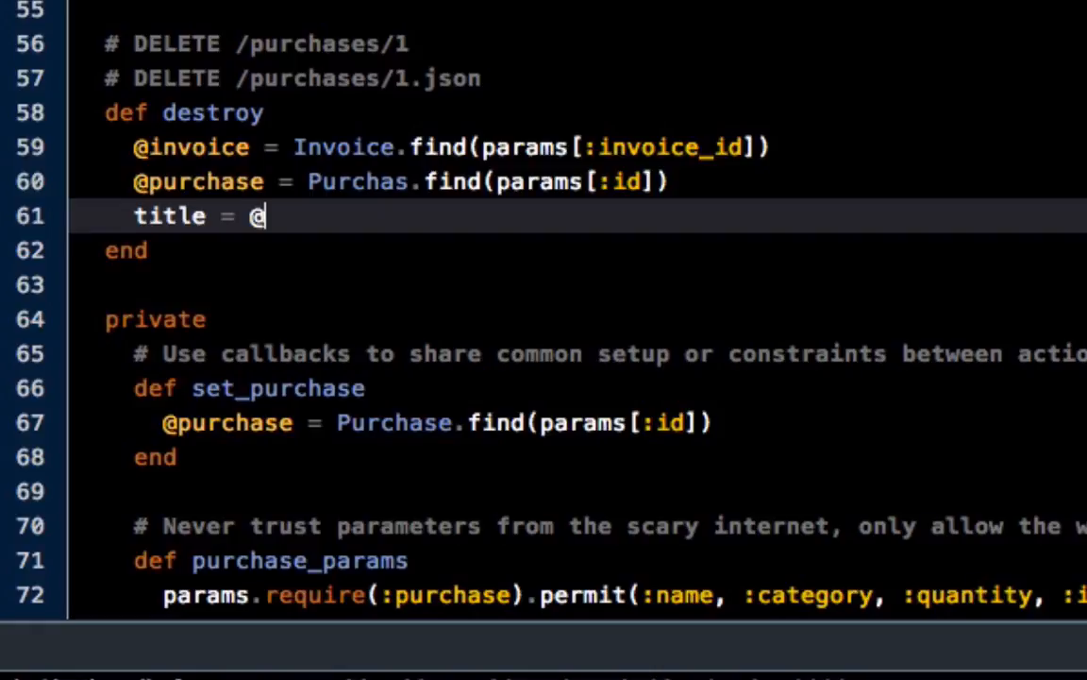
text(purchas)
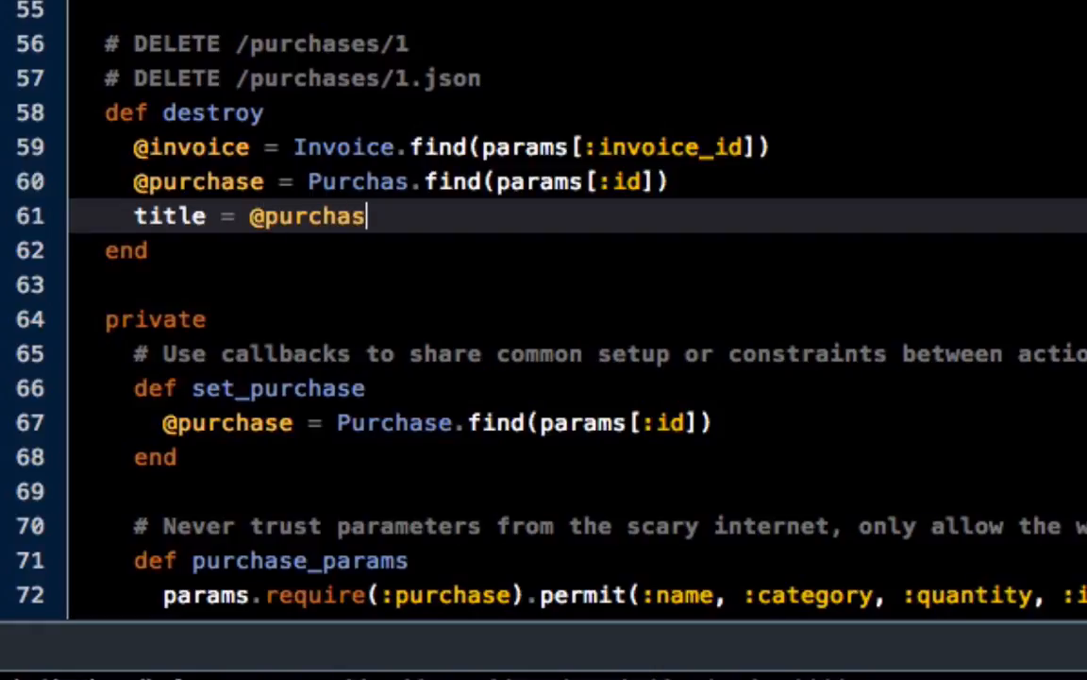
text(e.name)
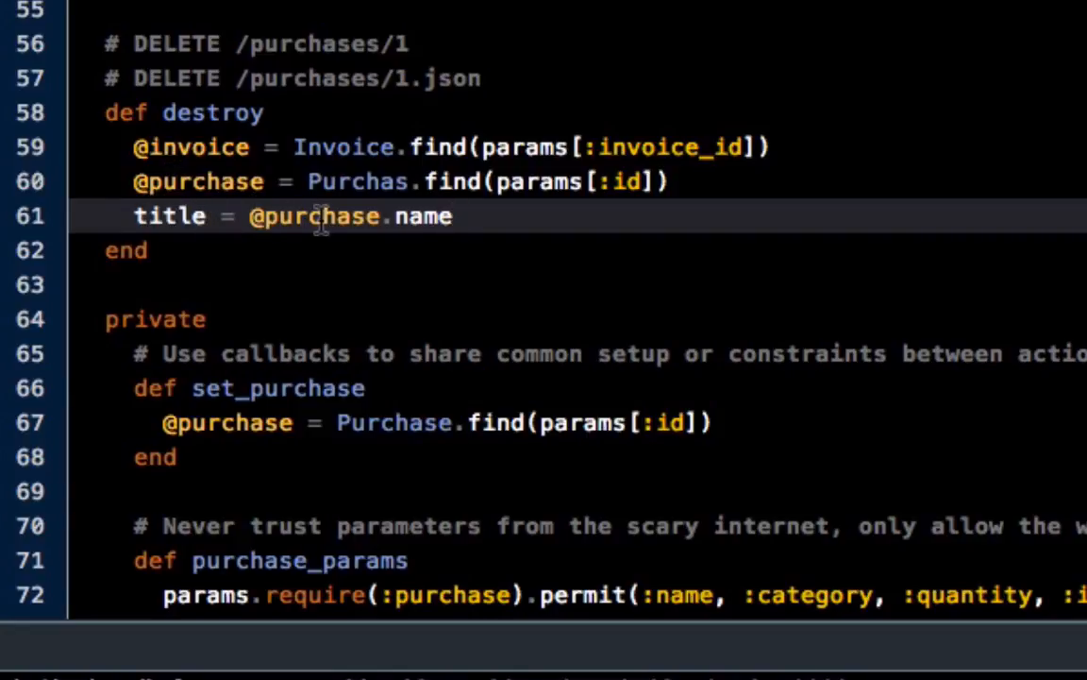
mouse_move(449, 236)
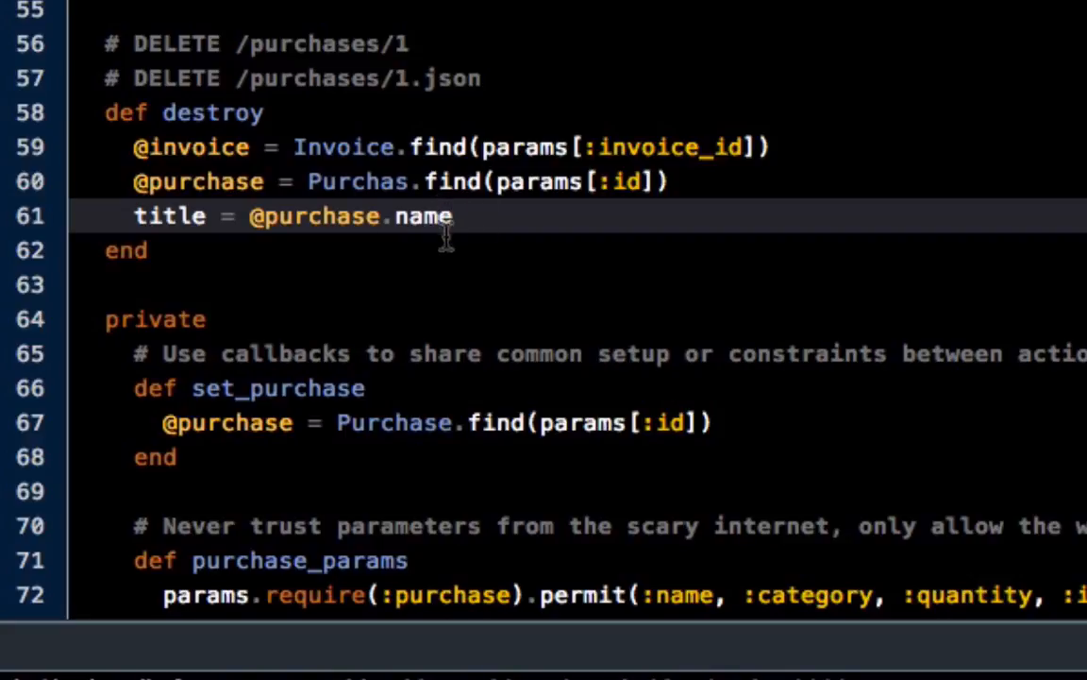
mouse_move(793, 215)
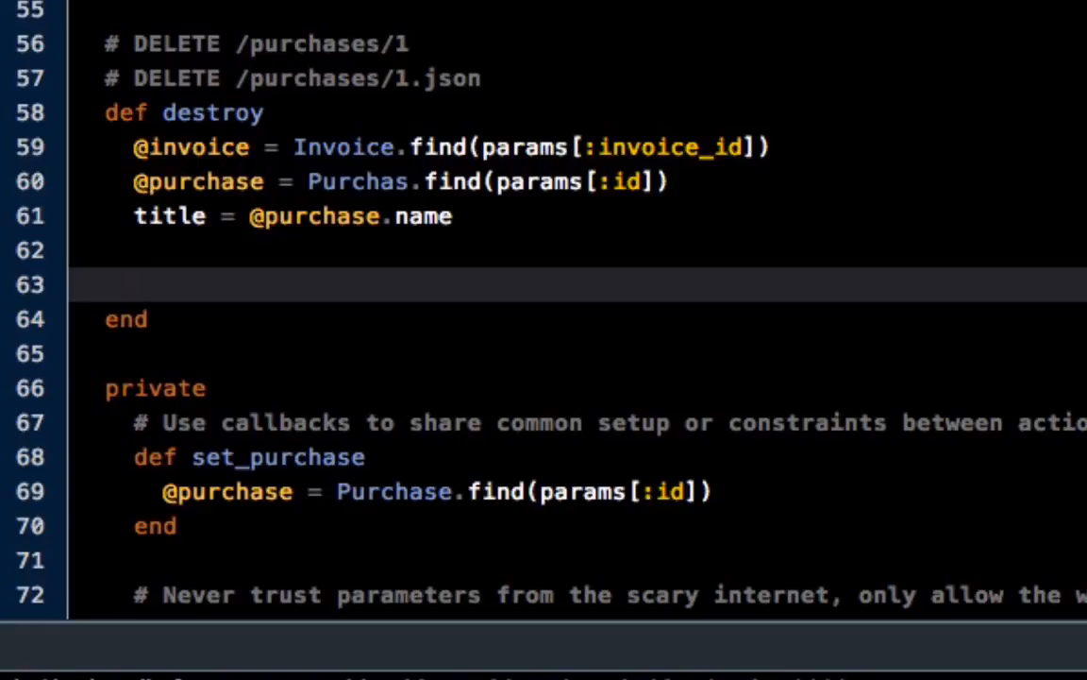
text(if)
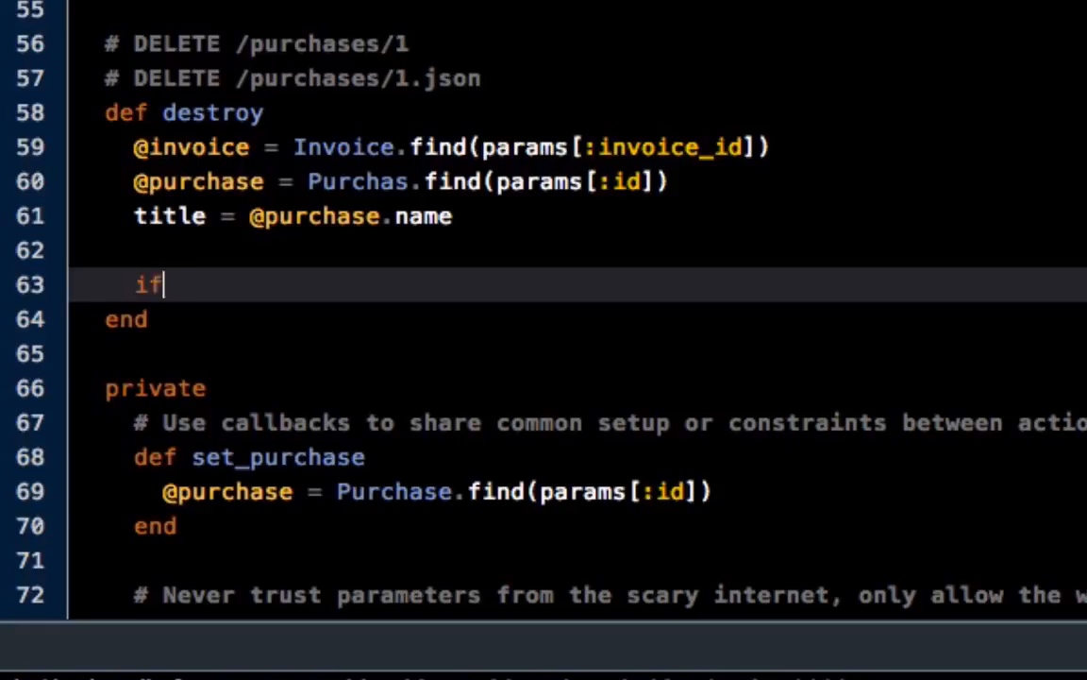
text(@)
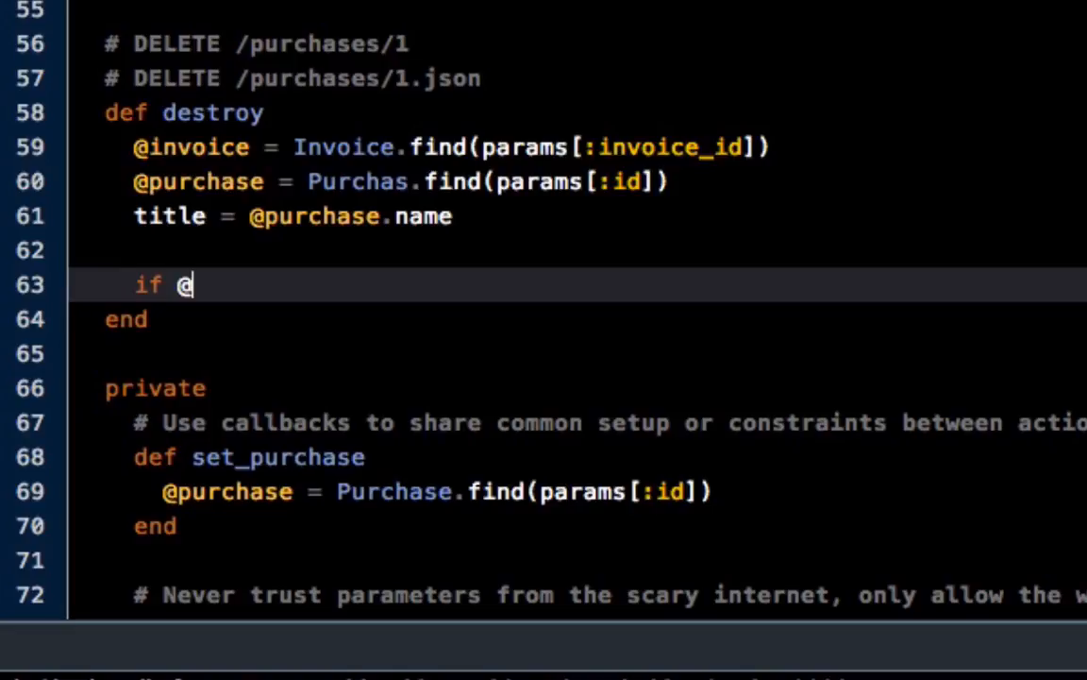
text(purc)
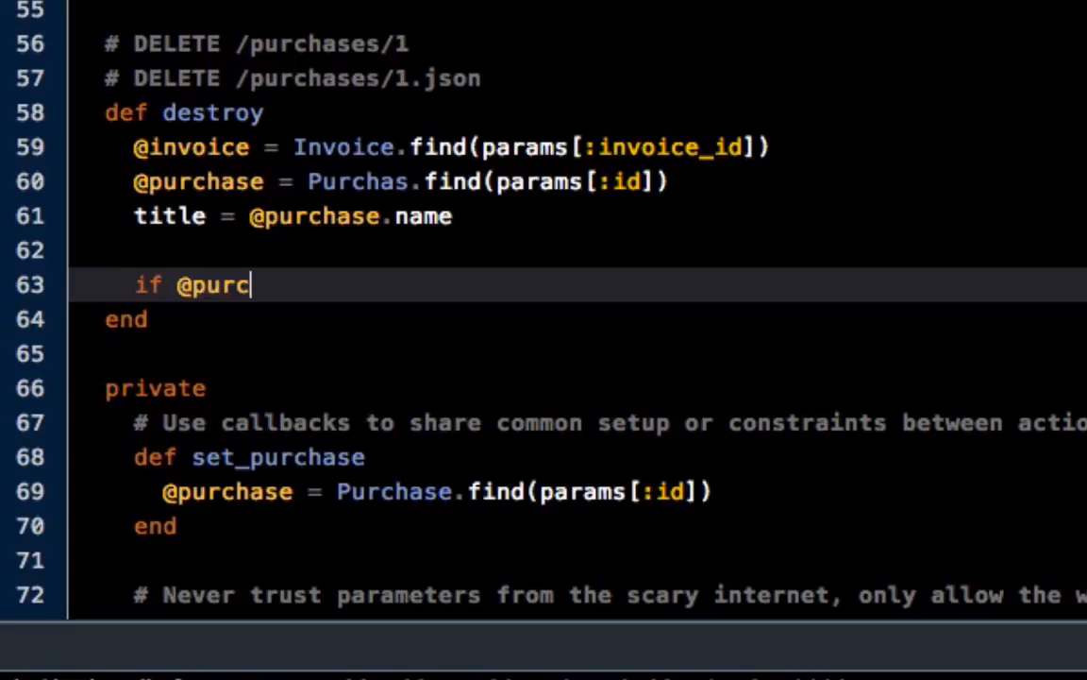
text(hase.de)
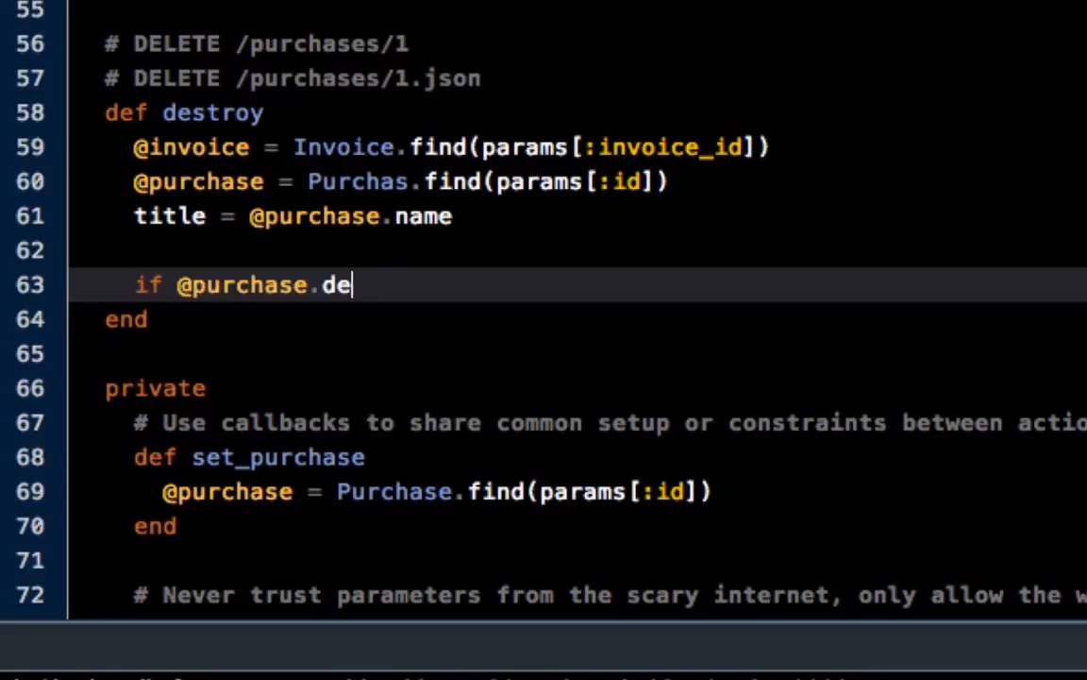
text(stroy)
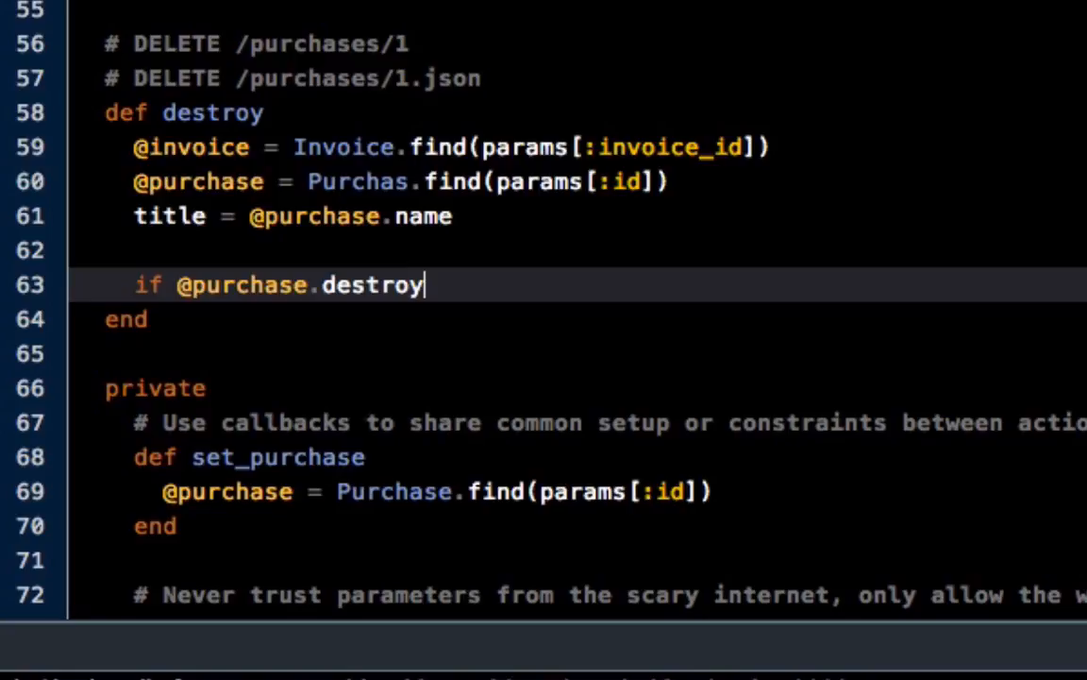
key(enter)
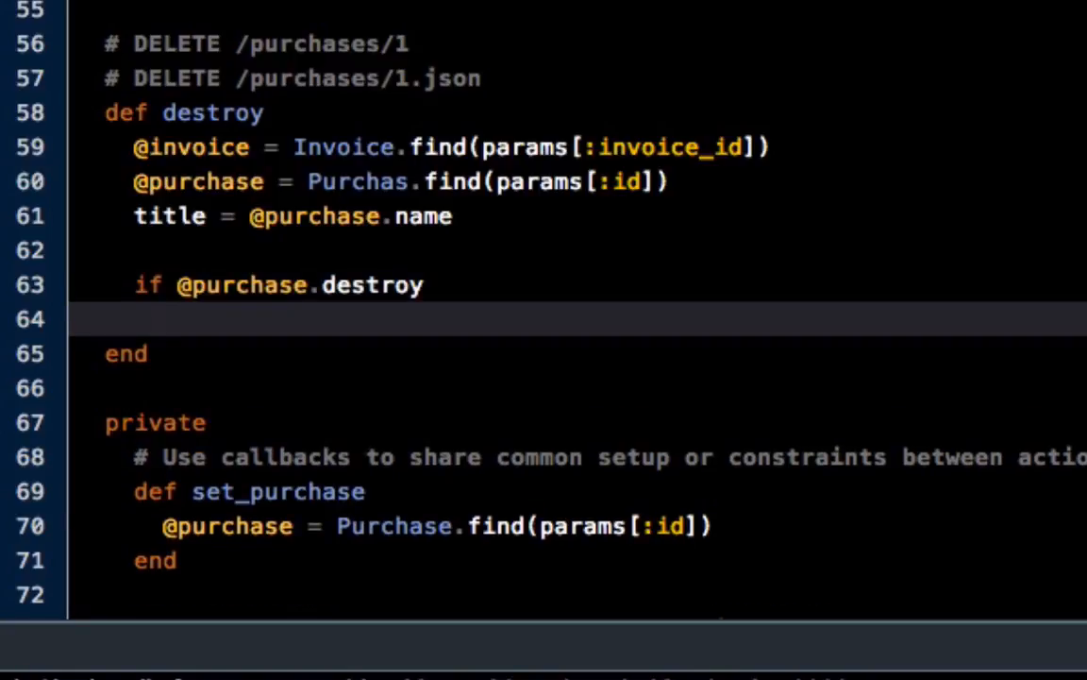
text(flash)
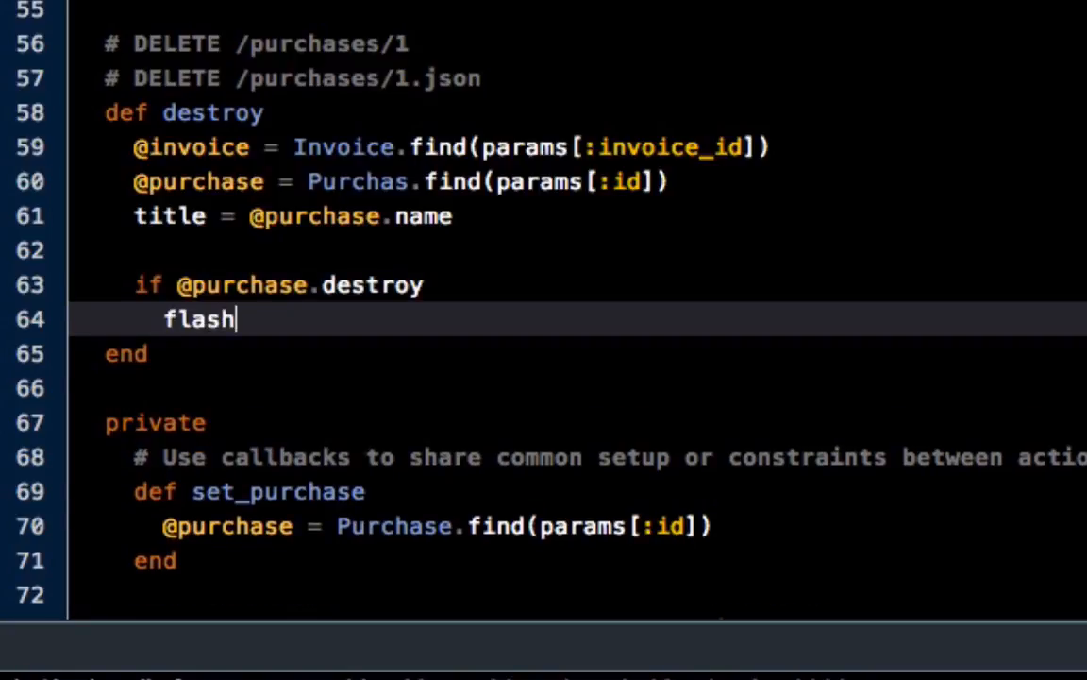
text([:)
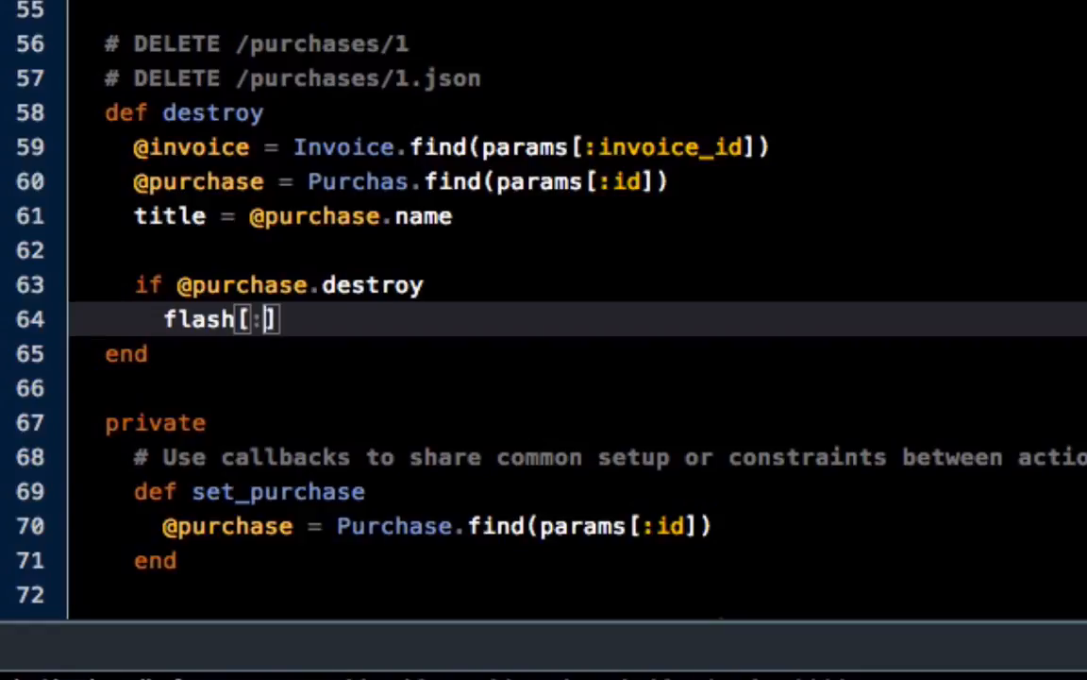
text(notice)
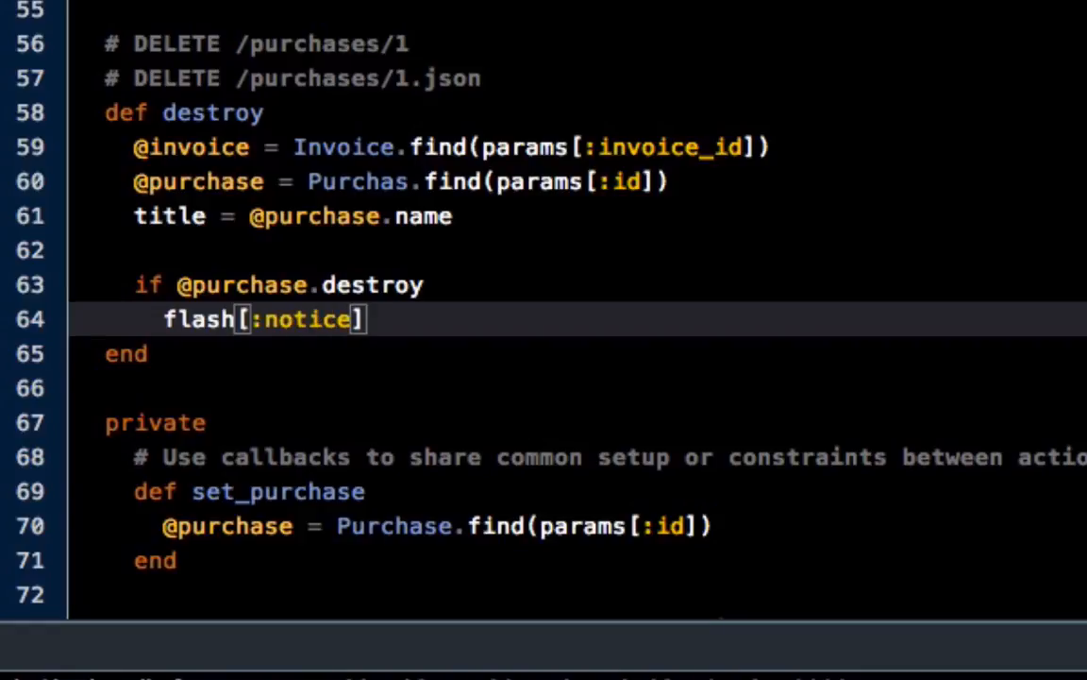
text(= "")
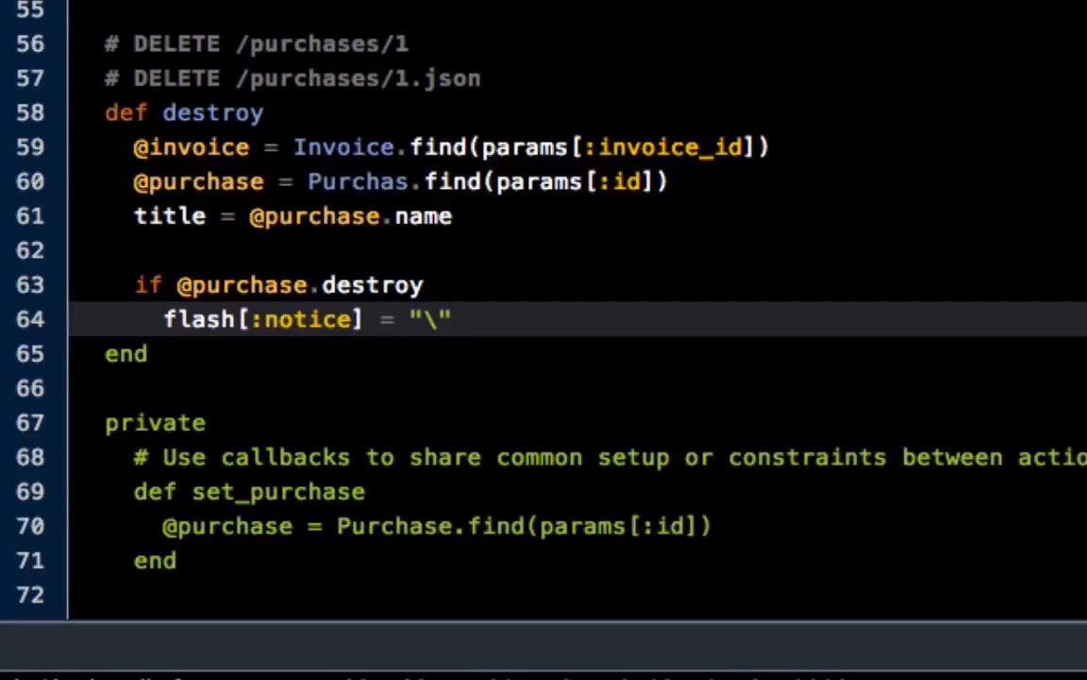
Make the notice string read "#{title} was deleted successfully.".
text(#)
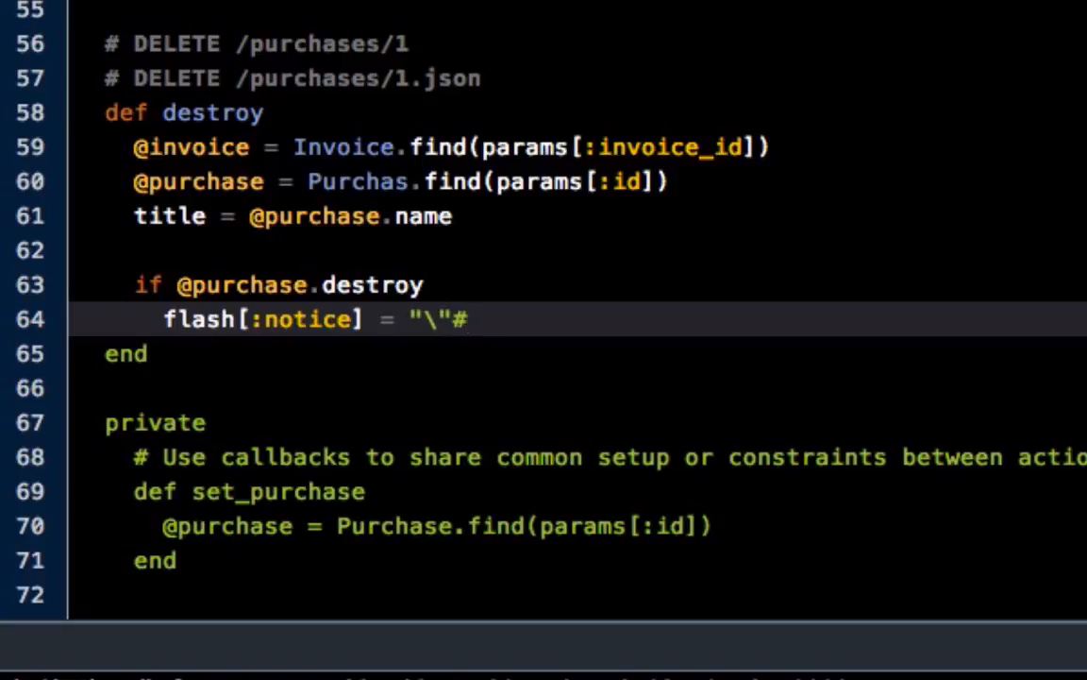
text({})
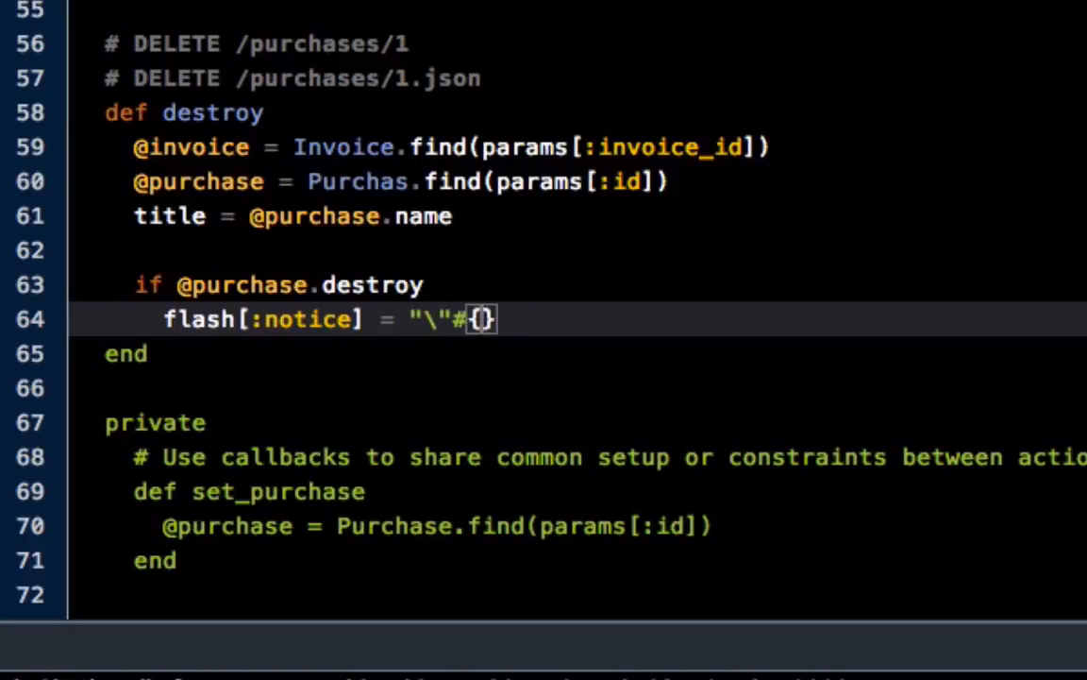
text(title})
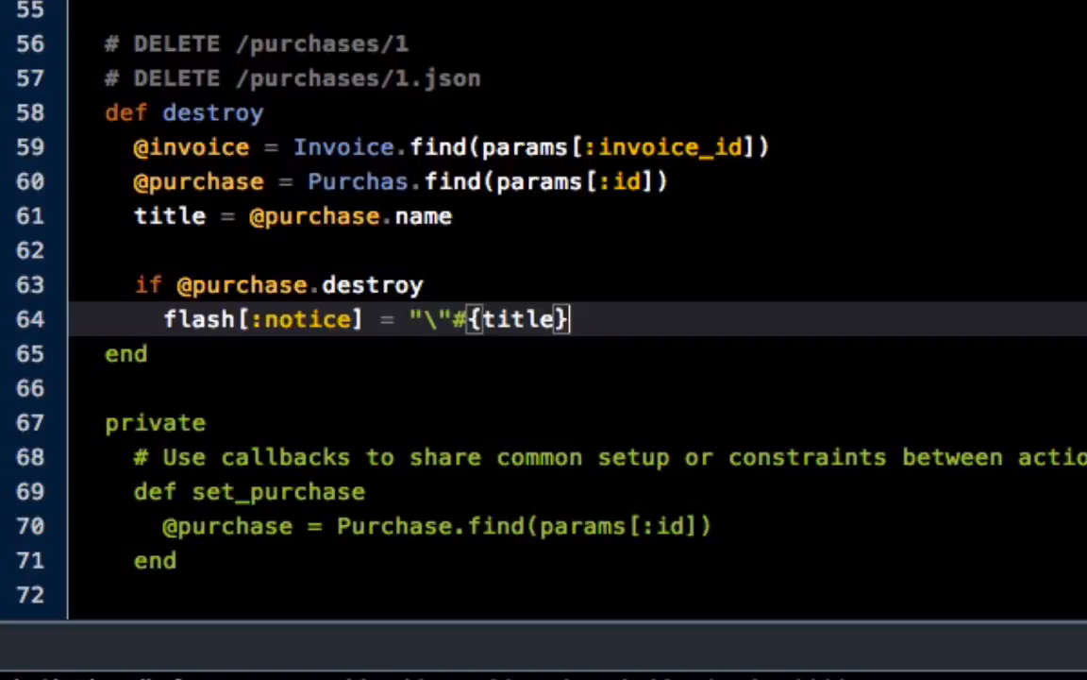
text("")
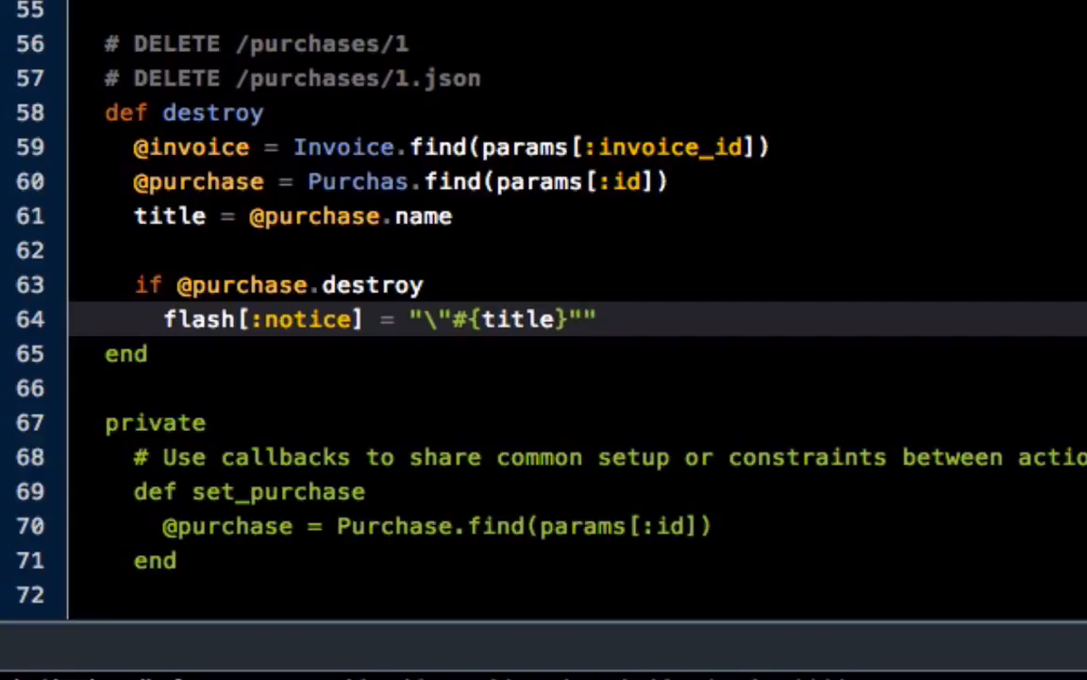
text(" ")
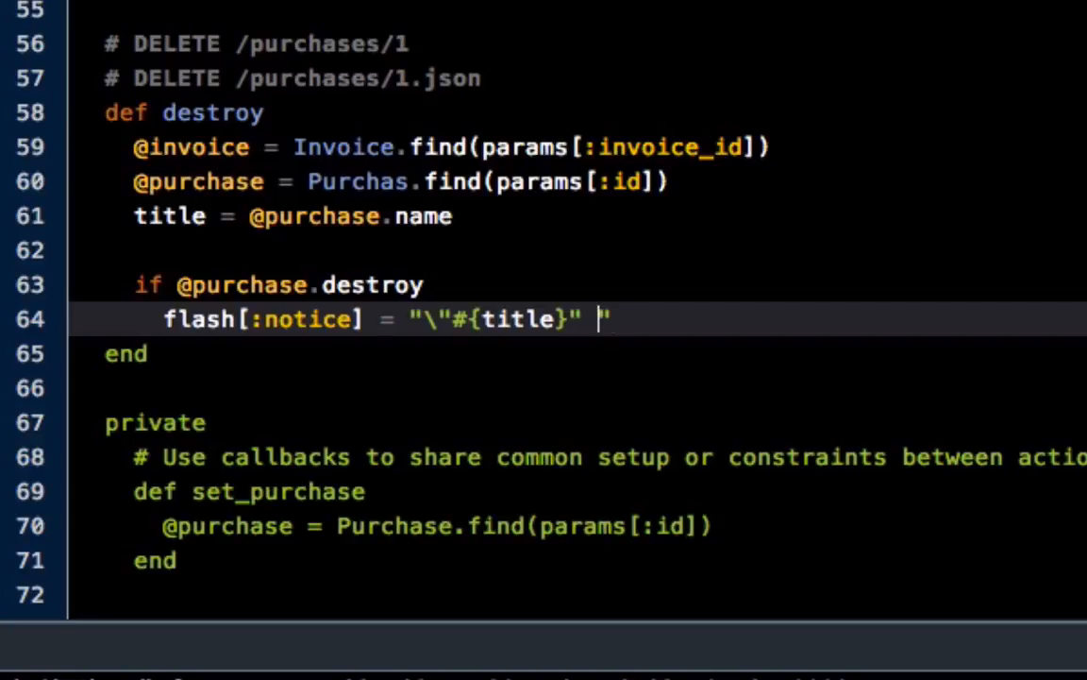
text(was deleted)
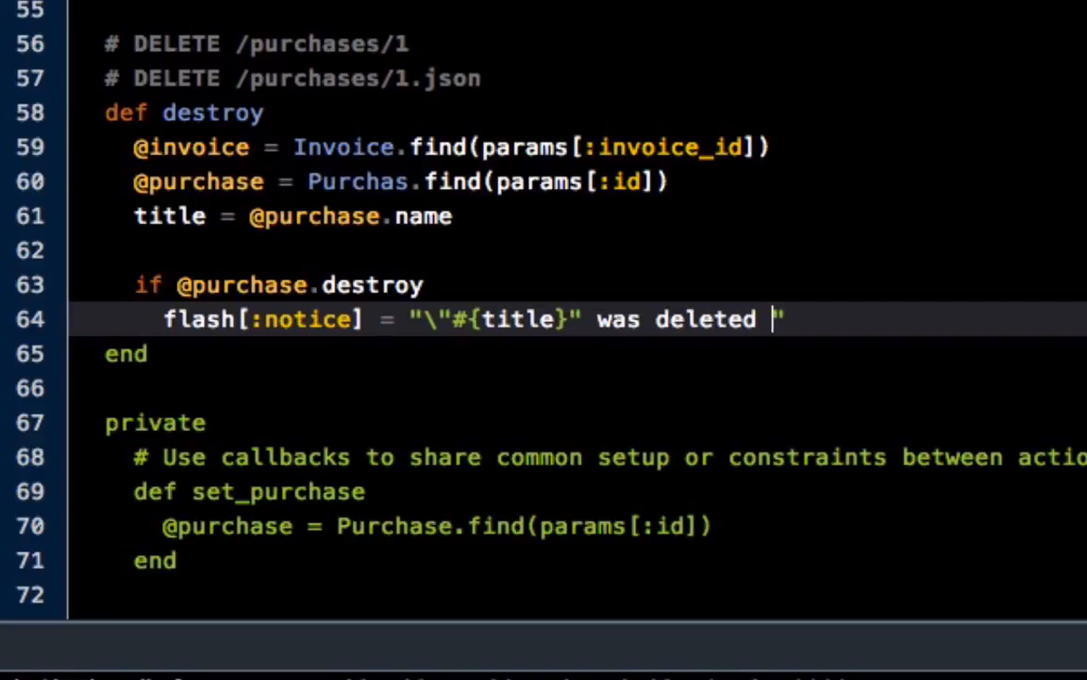
text(succ)
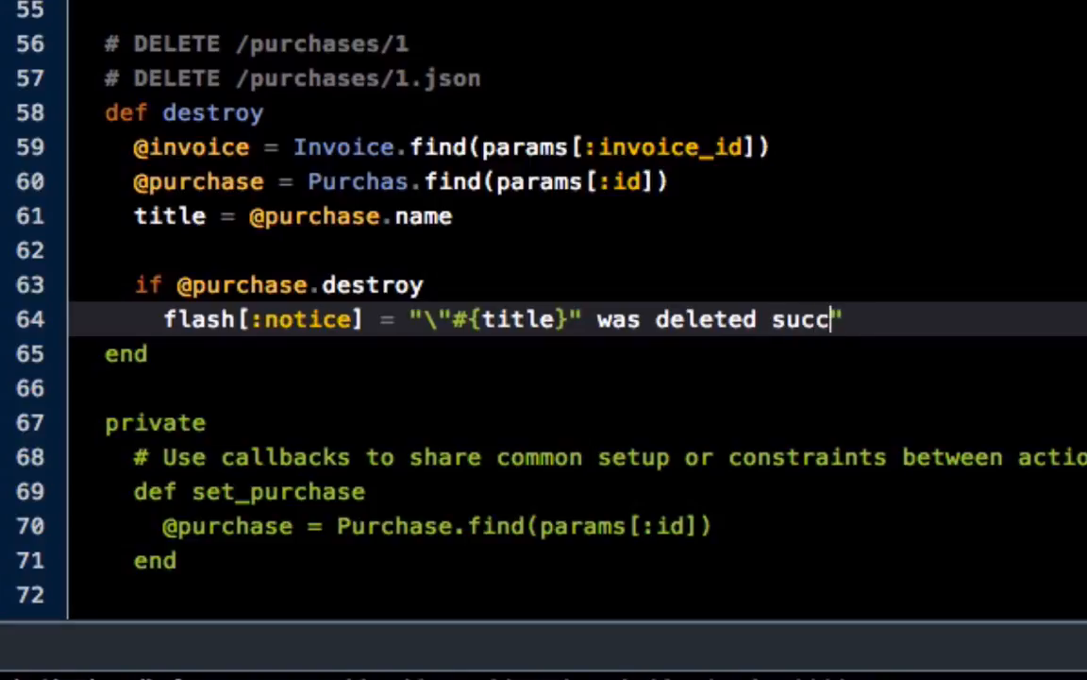
text(essfully")
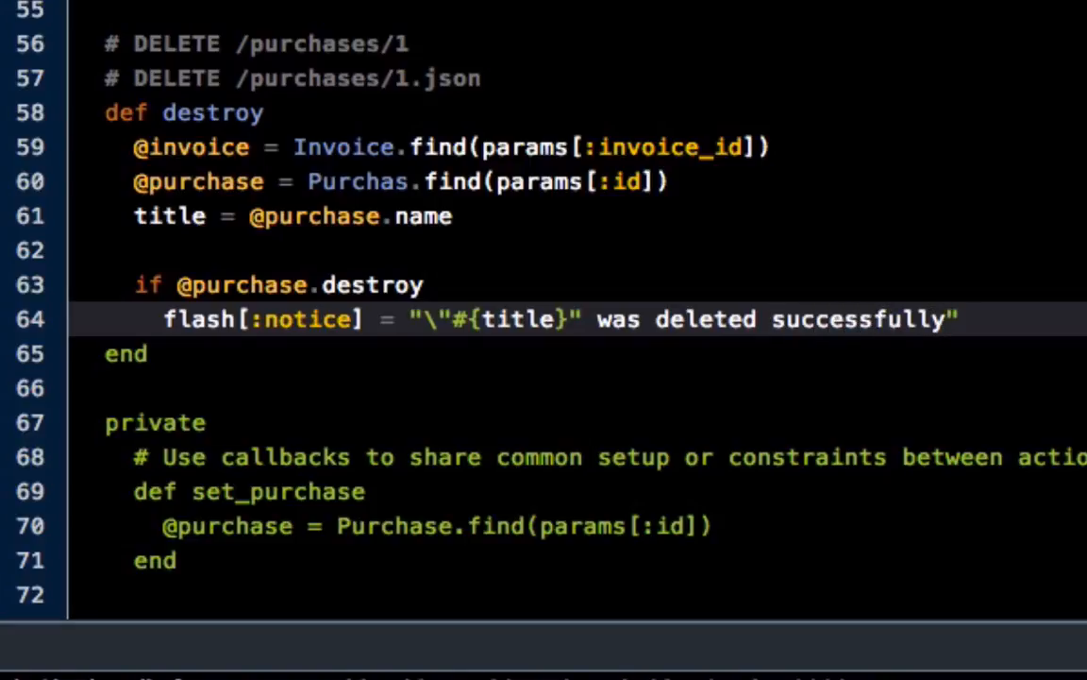
text(.)
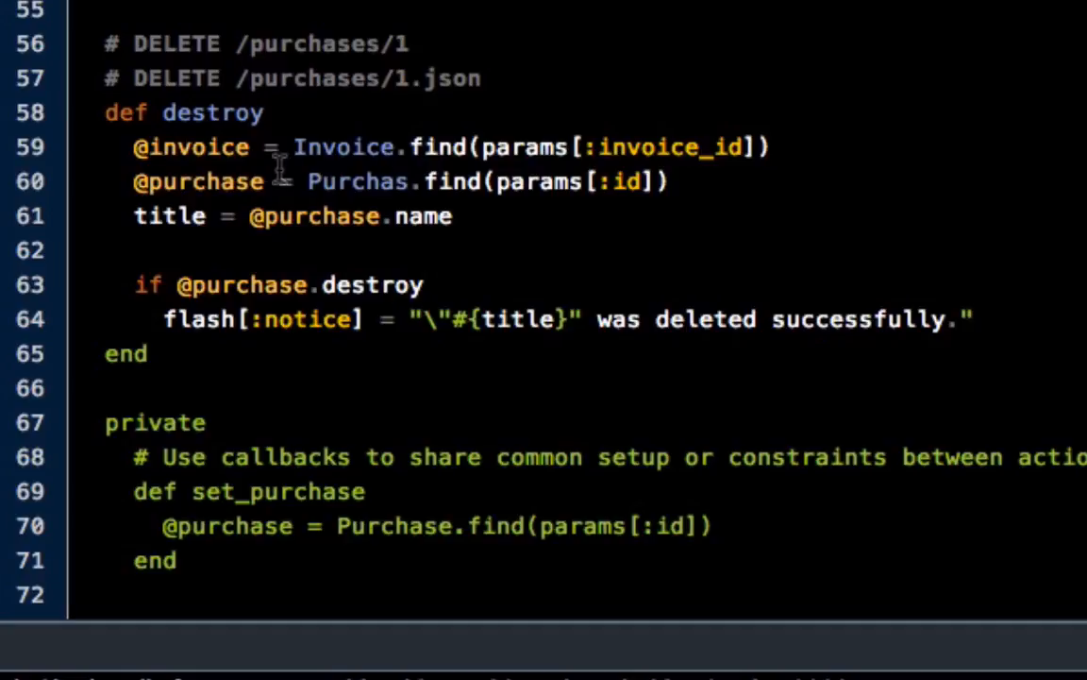
mouse_move(623, 324)
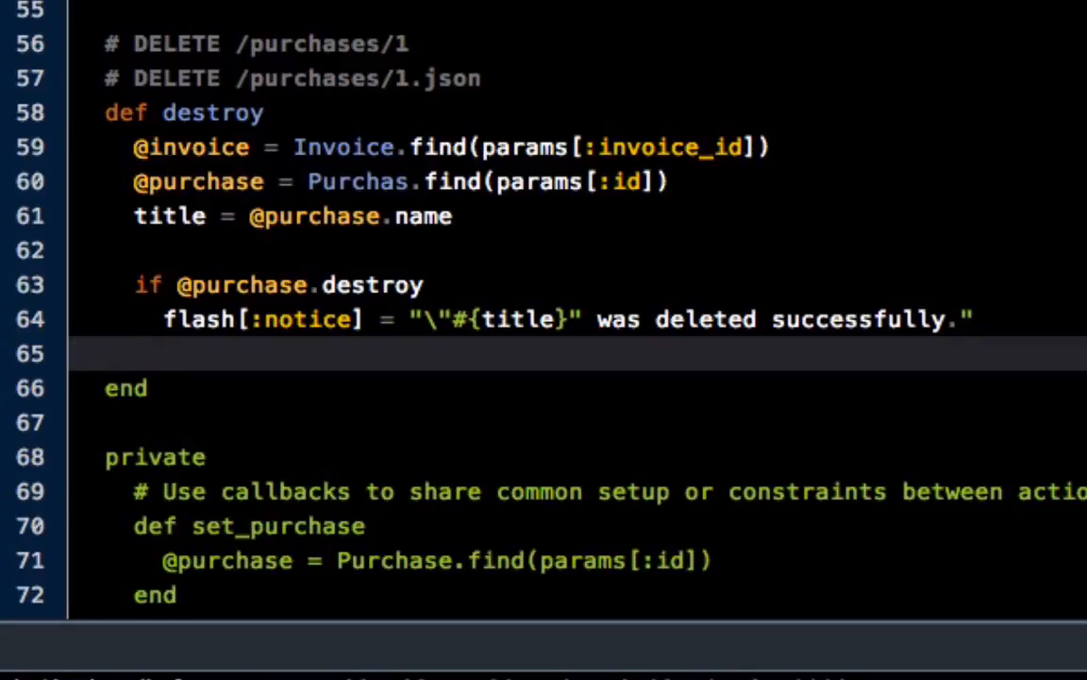
text(re)
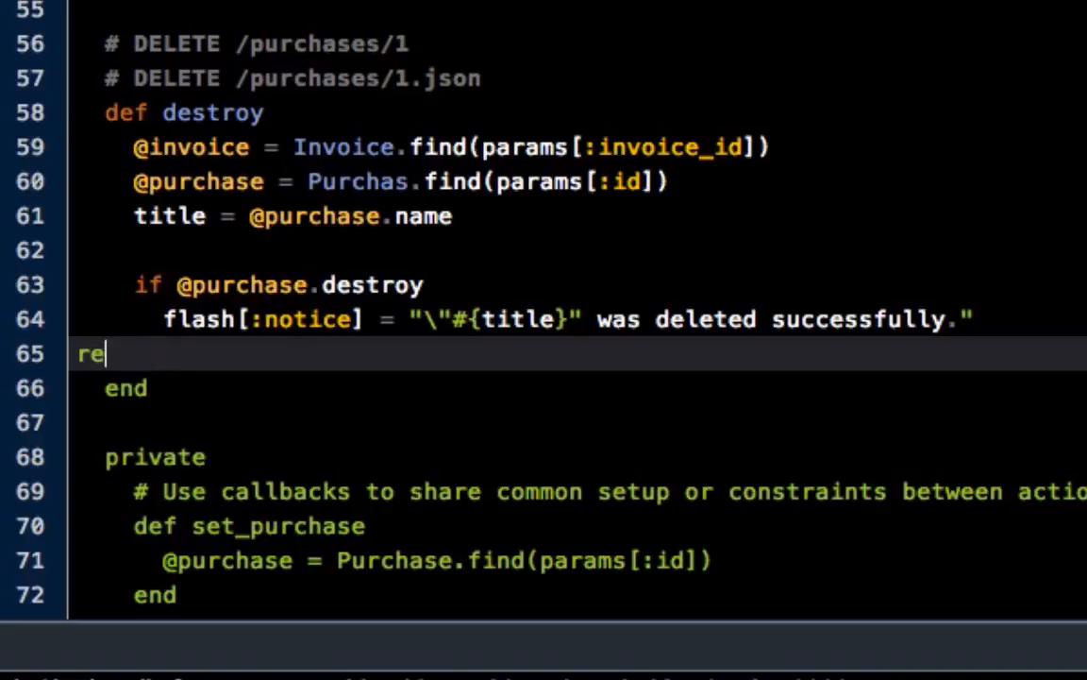
text(direct)
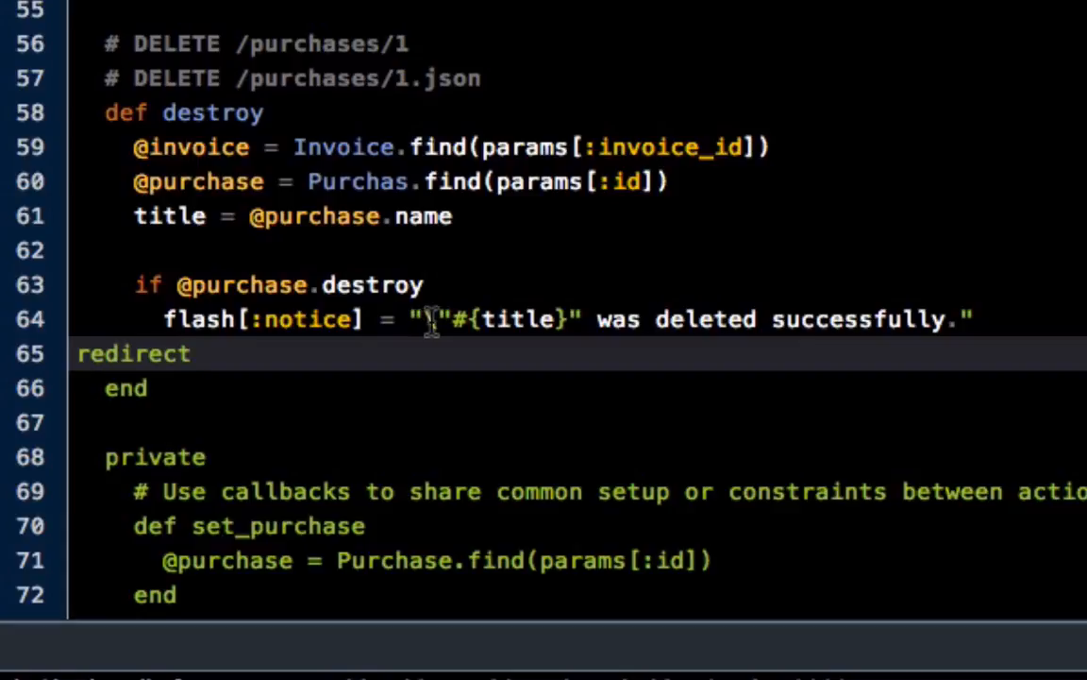
text(\)
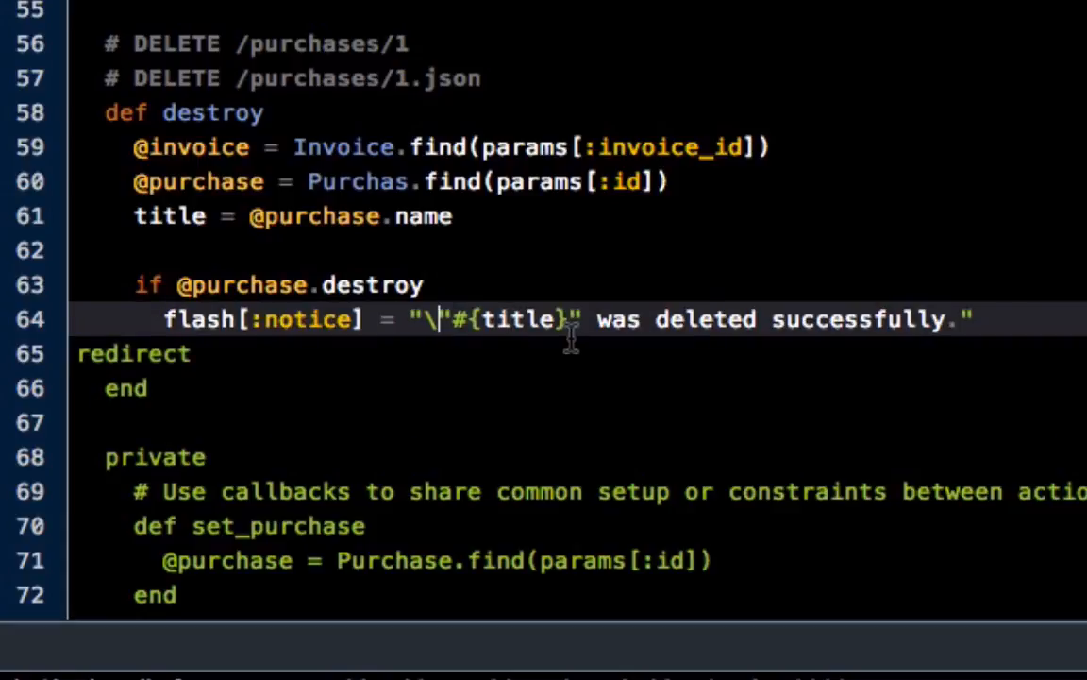
mouse_move(640, 433)
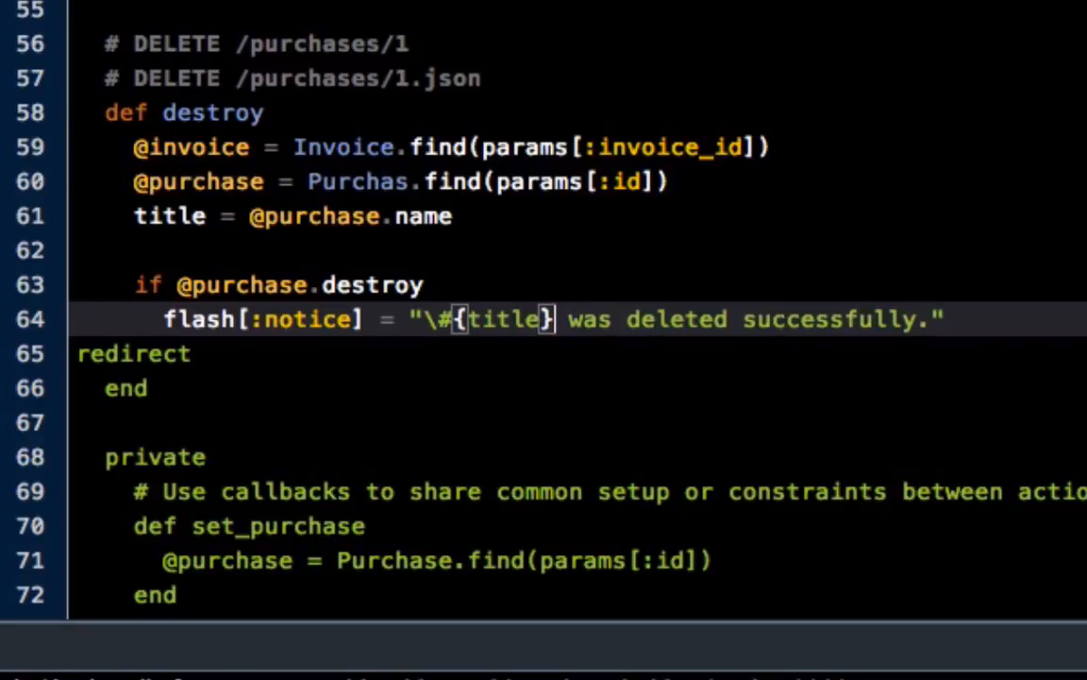
click(166, 353)
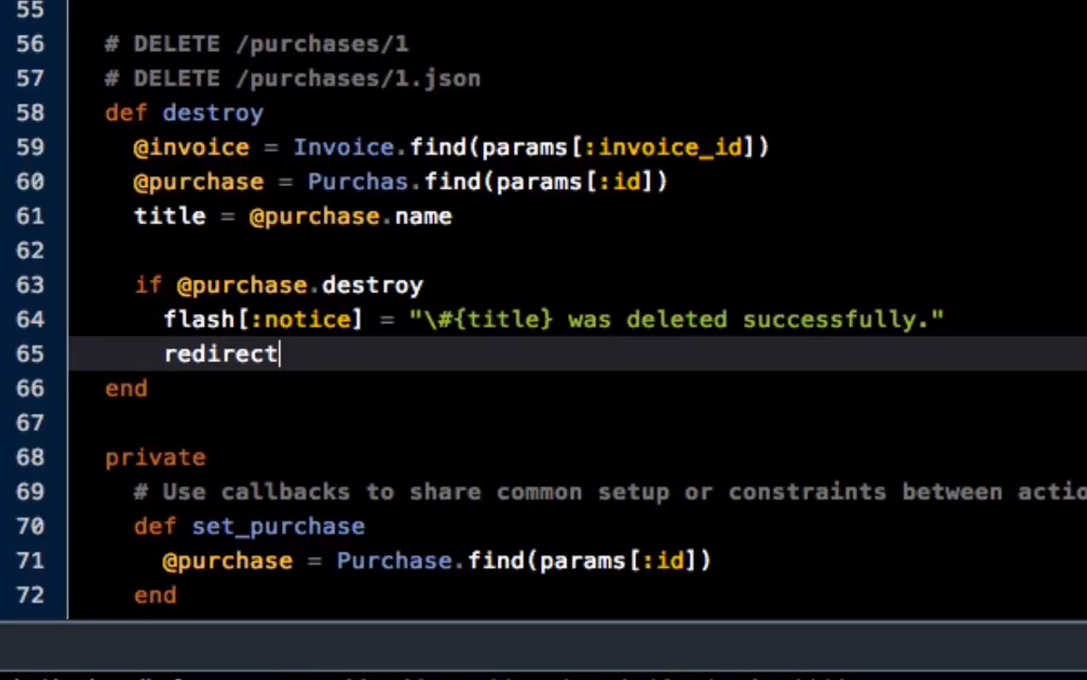
text(_)
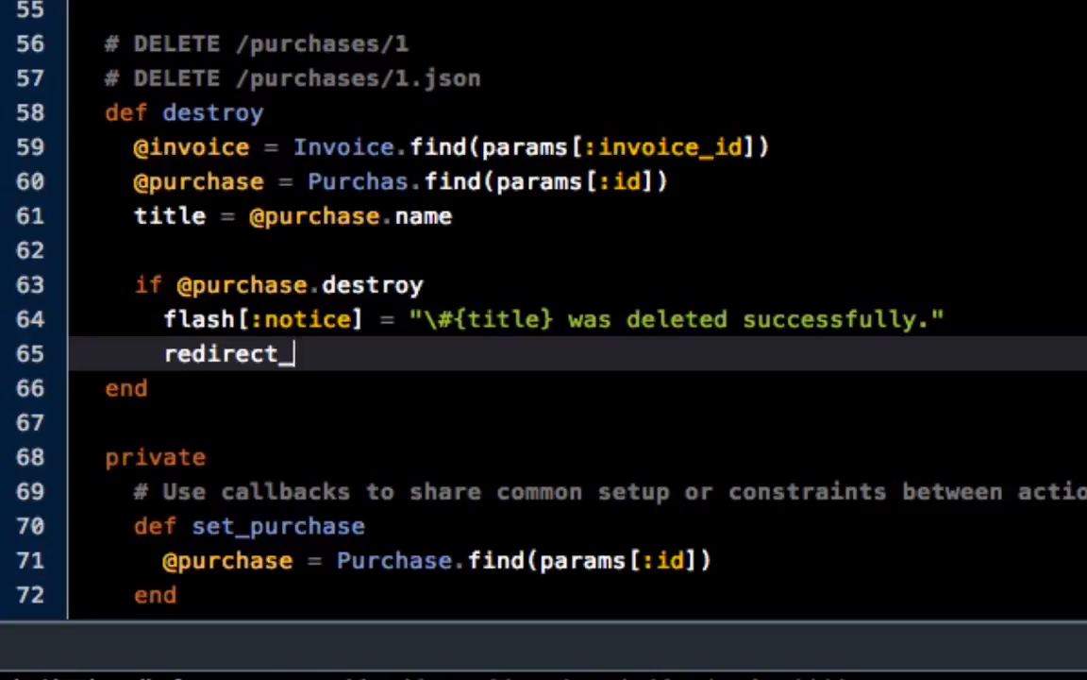
text(to @)
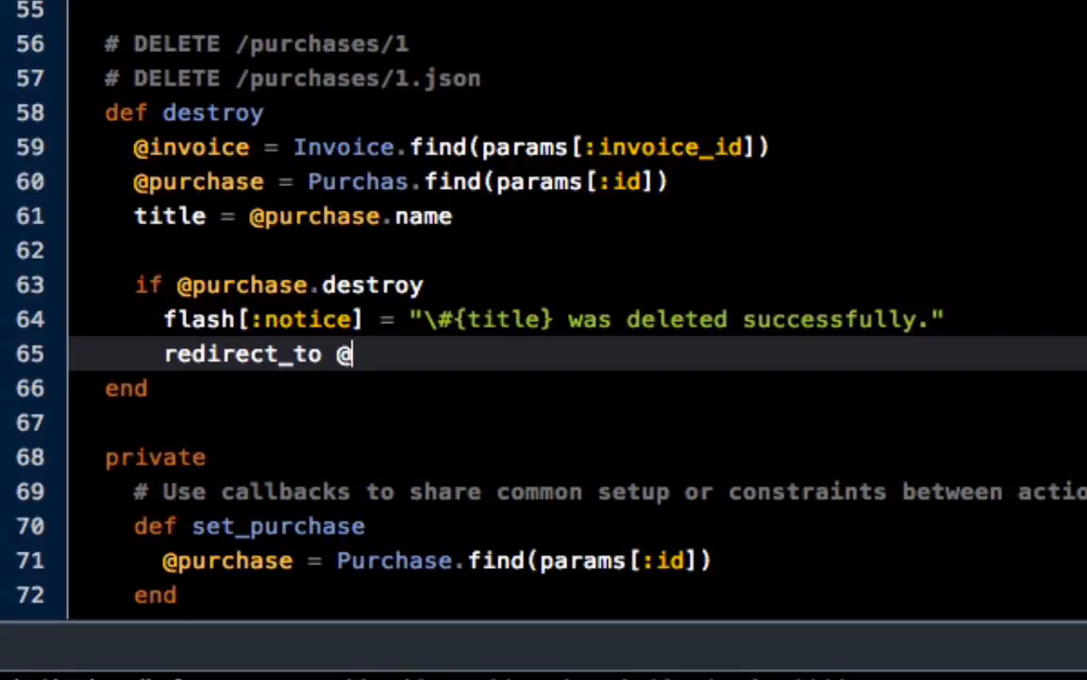
text(invoice)
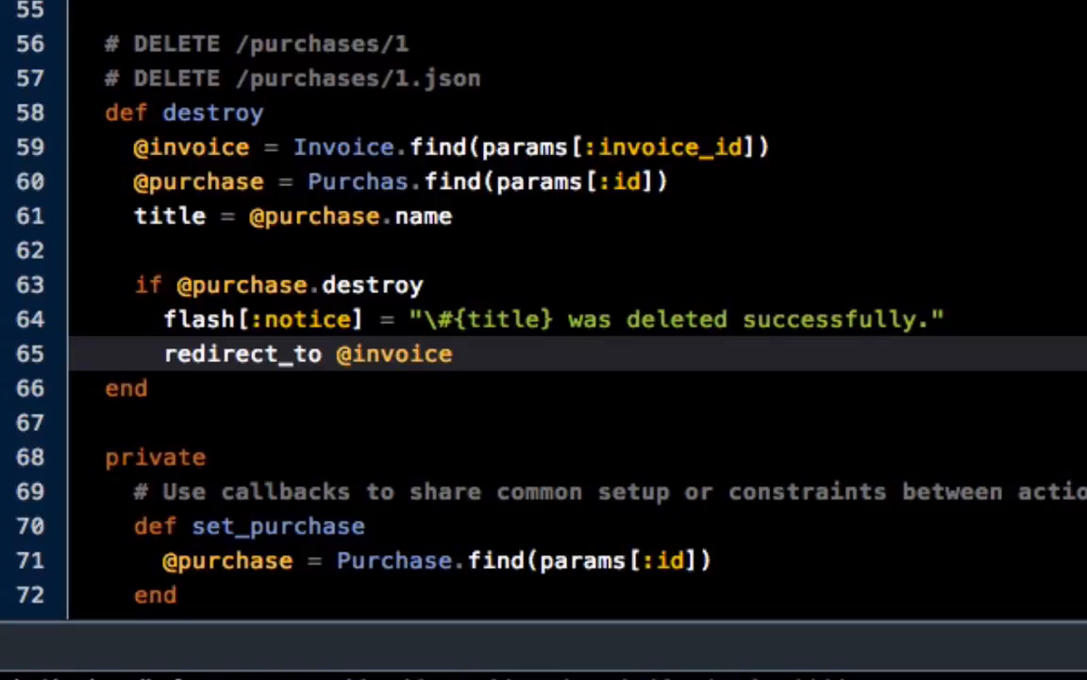
key(enter)
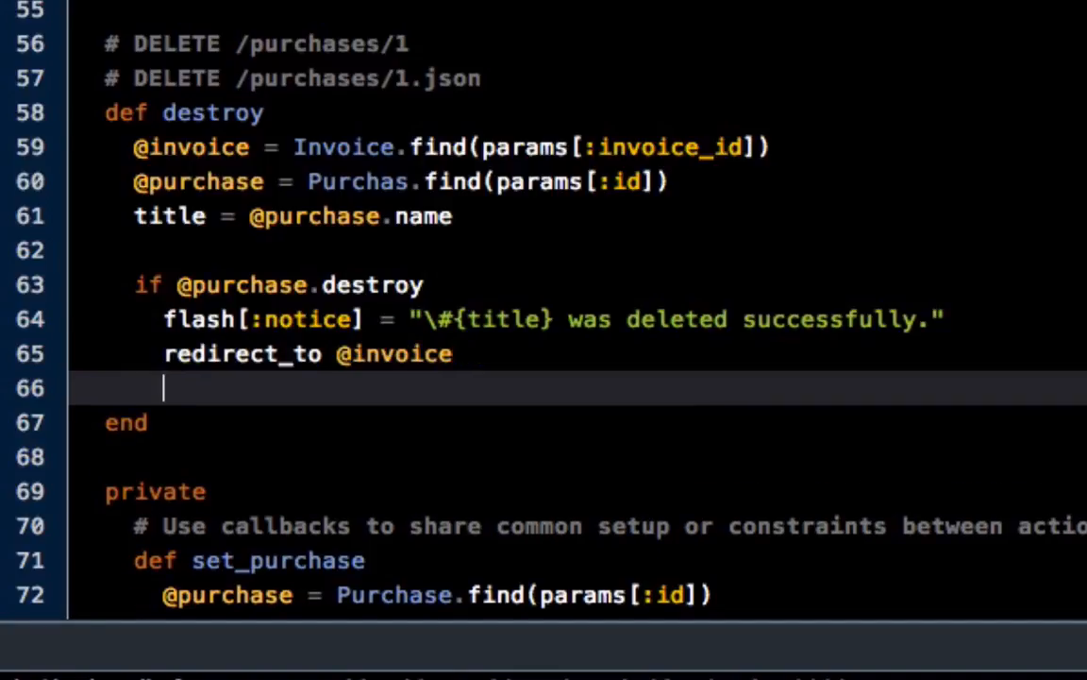
Add an else branch setting flash[:error] to "There was an error deleting the purchase.".
text(else)
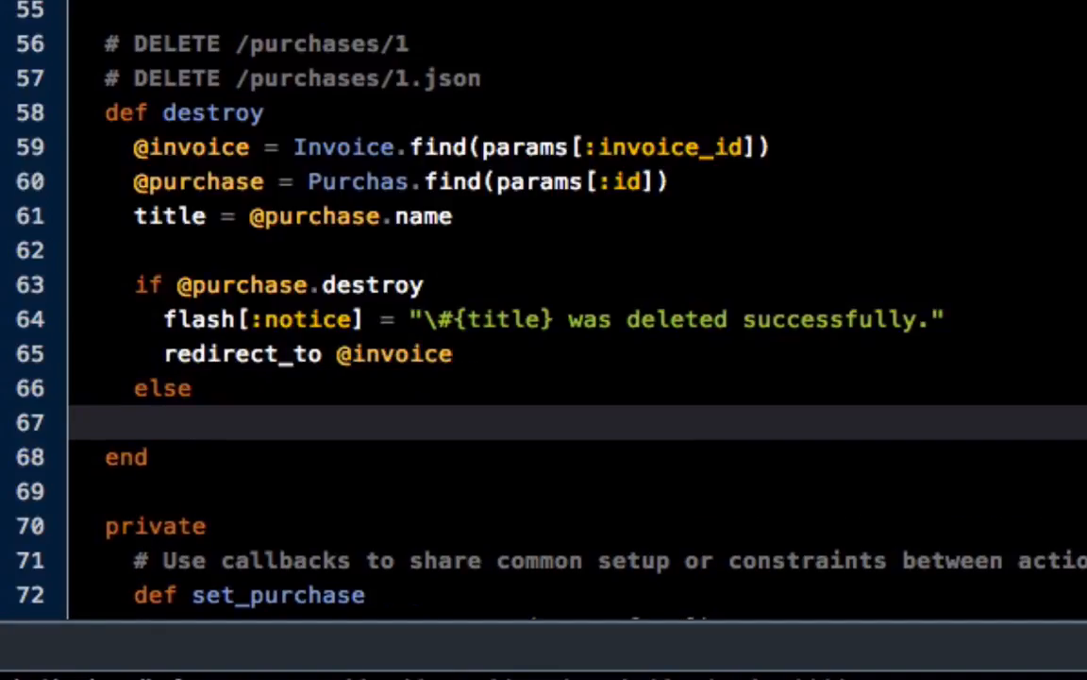
text(flash)
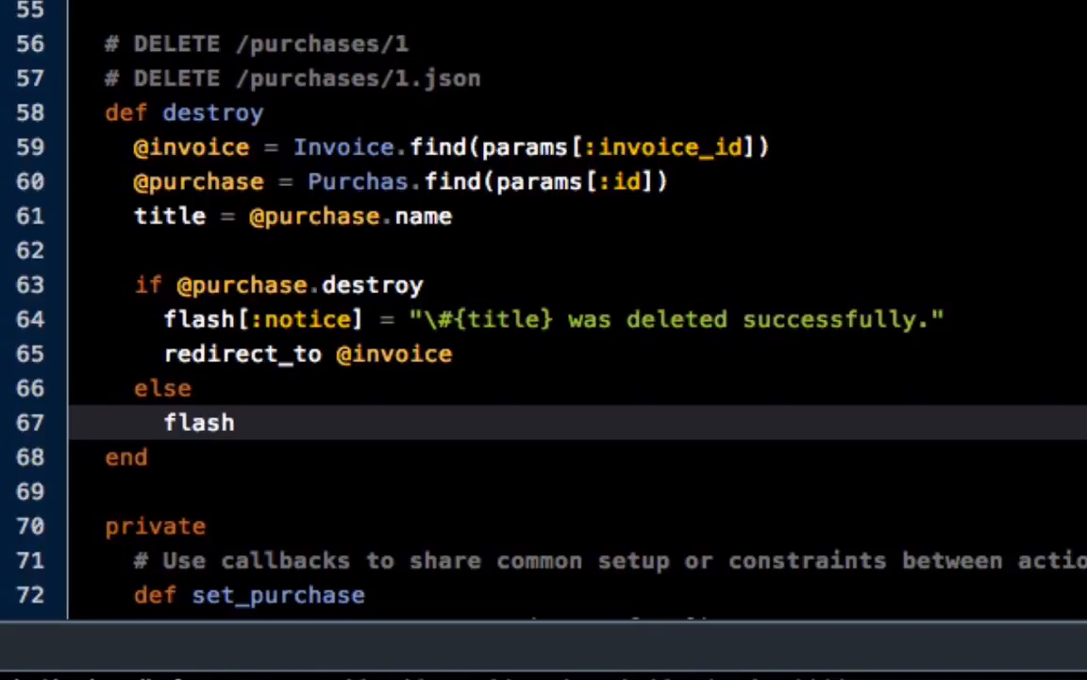
text([:er)
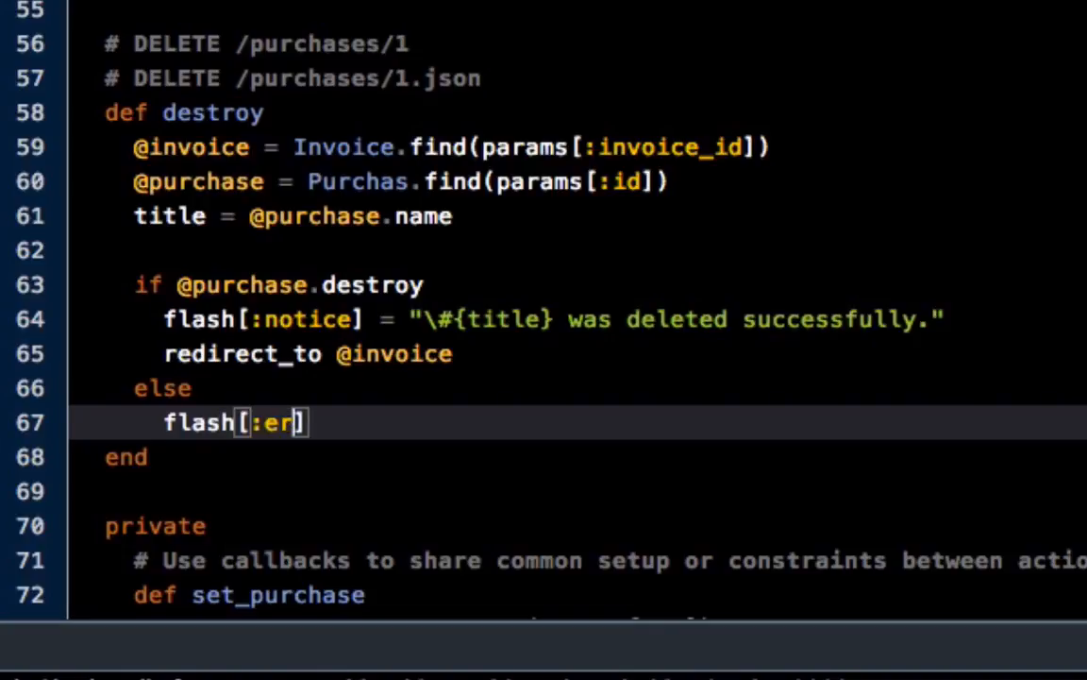
text(or)
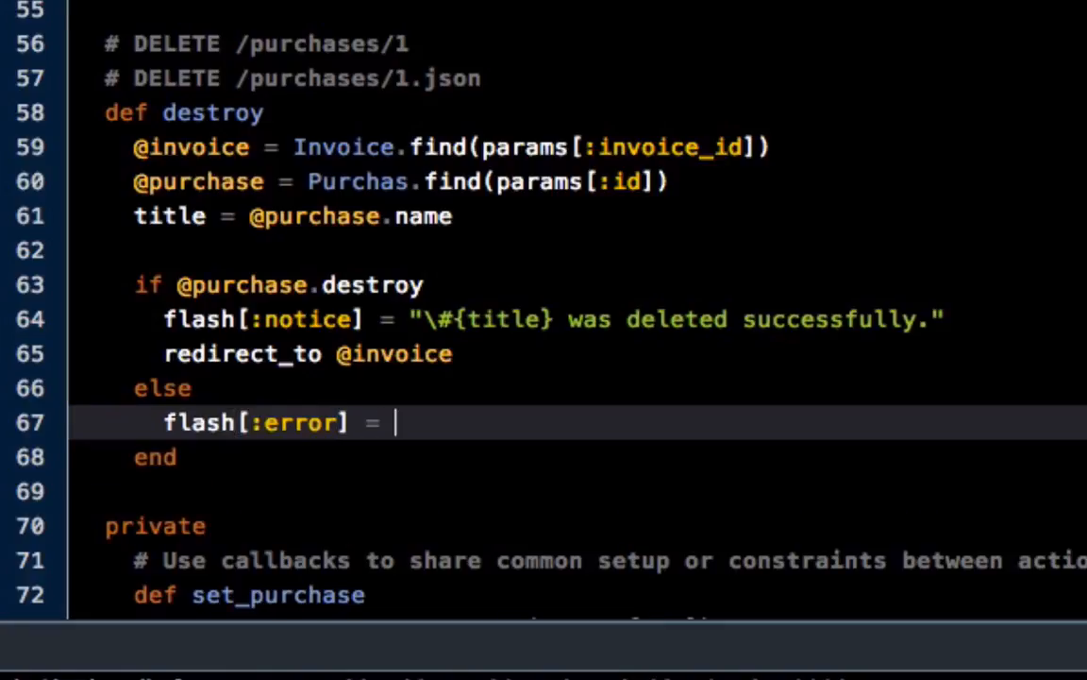
text("There was")
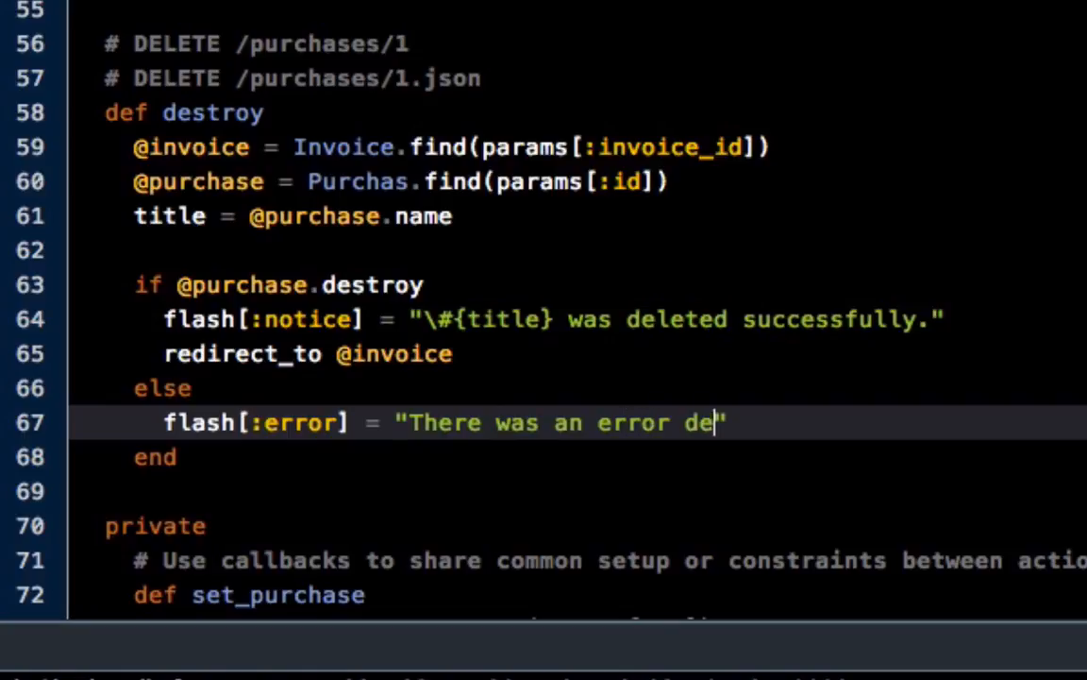
text(leting the)
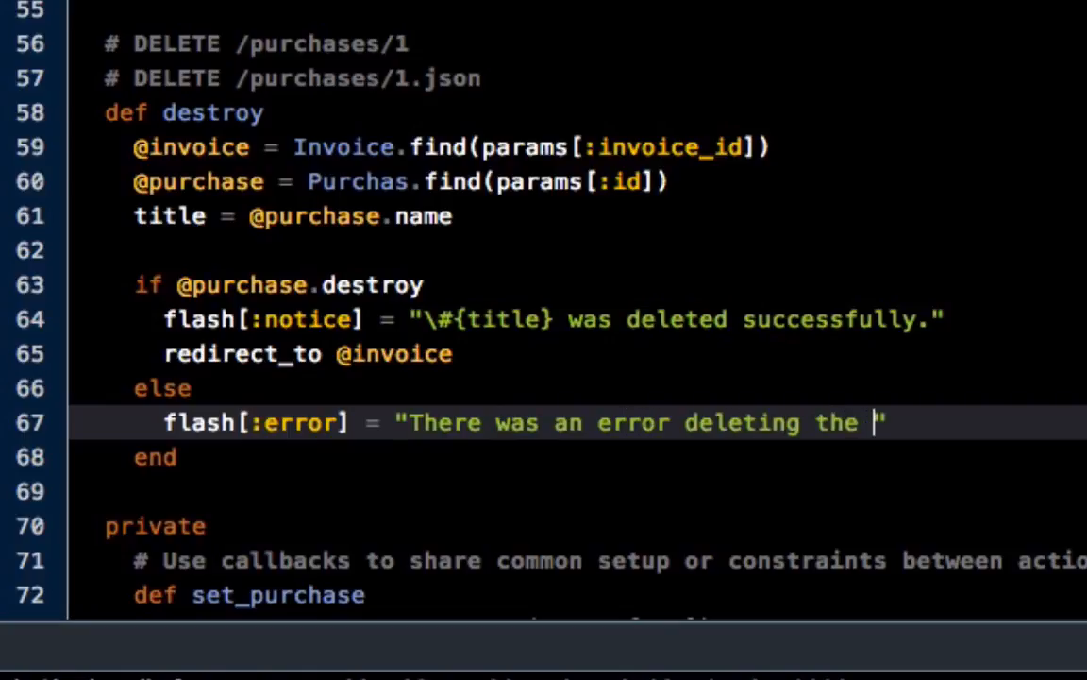
text(purchase")
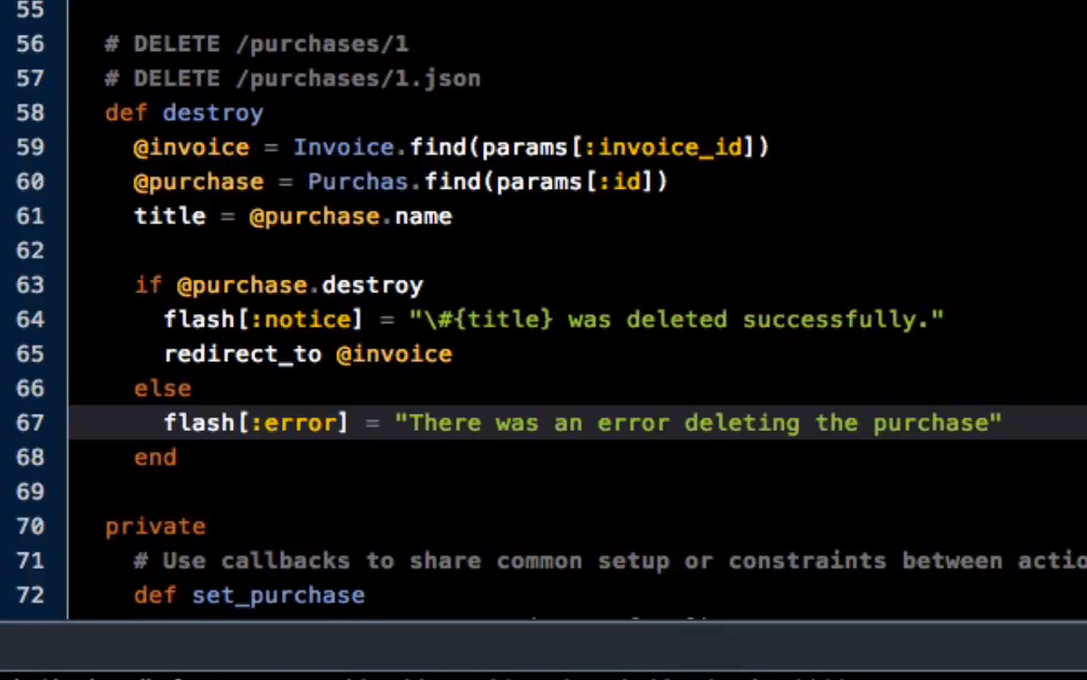
text(.)
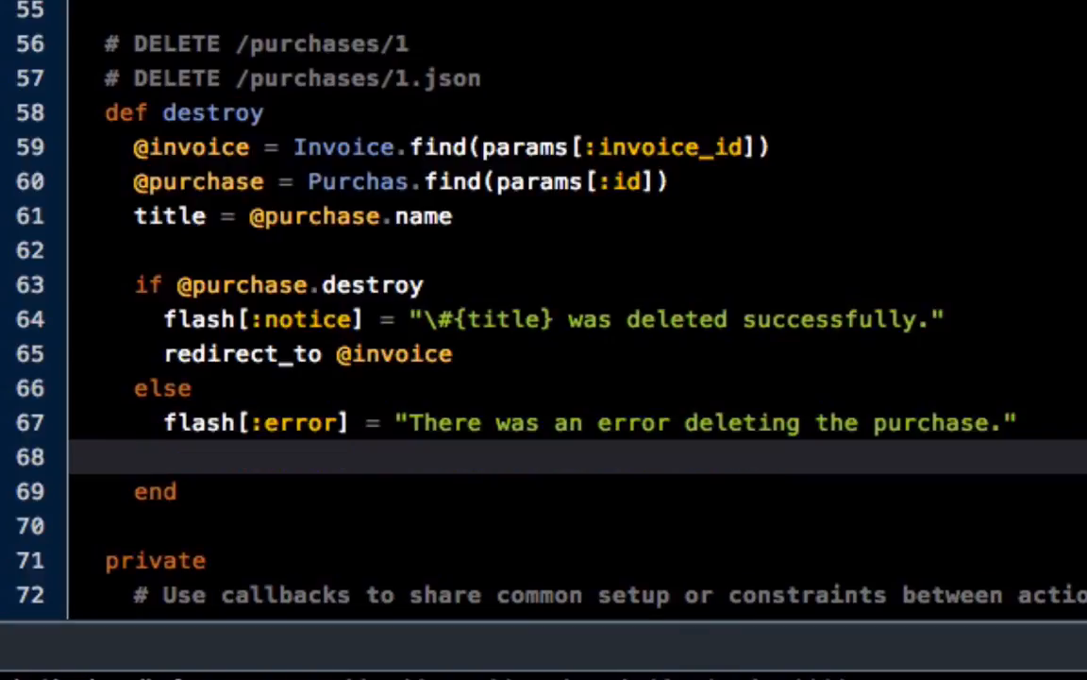
Render :show in the failure branch when deletion fails.
text(render :)
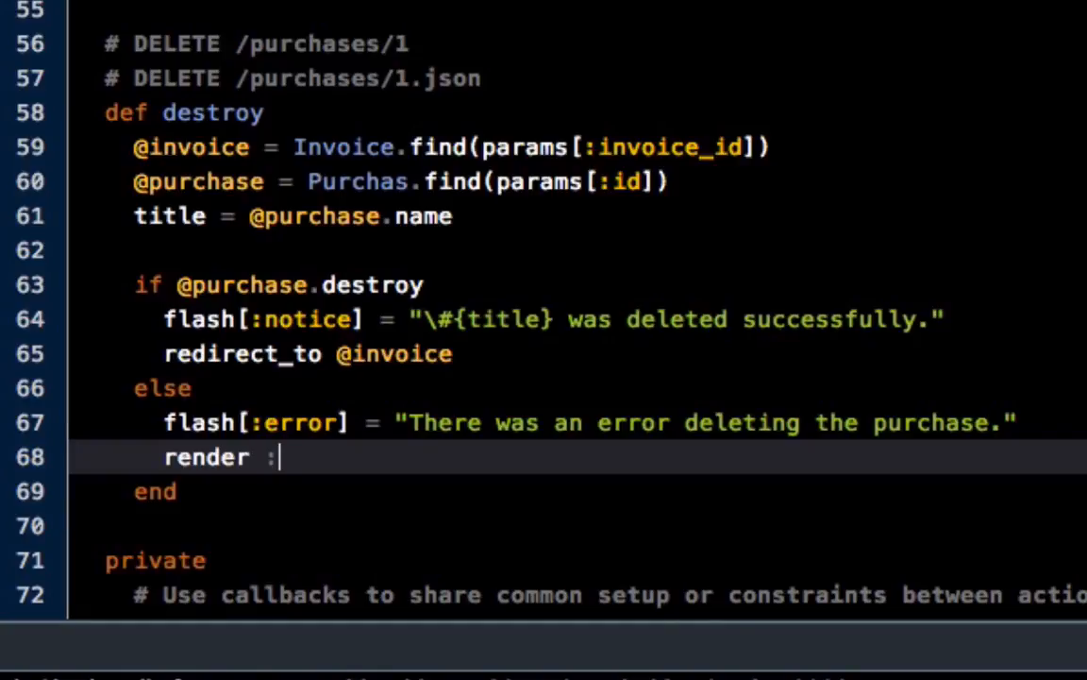
text(show)
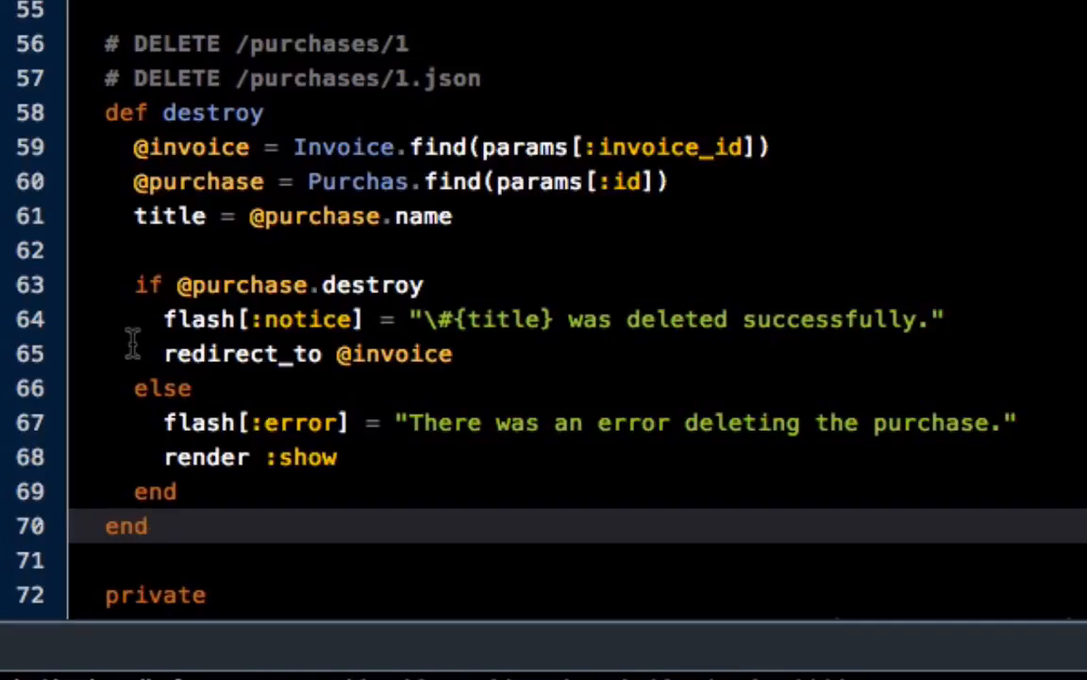
mouse_move(114, 114)
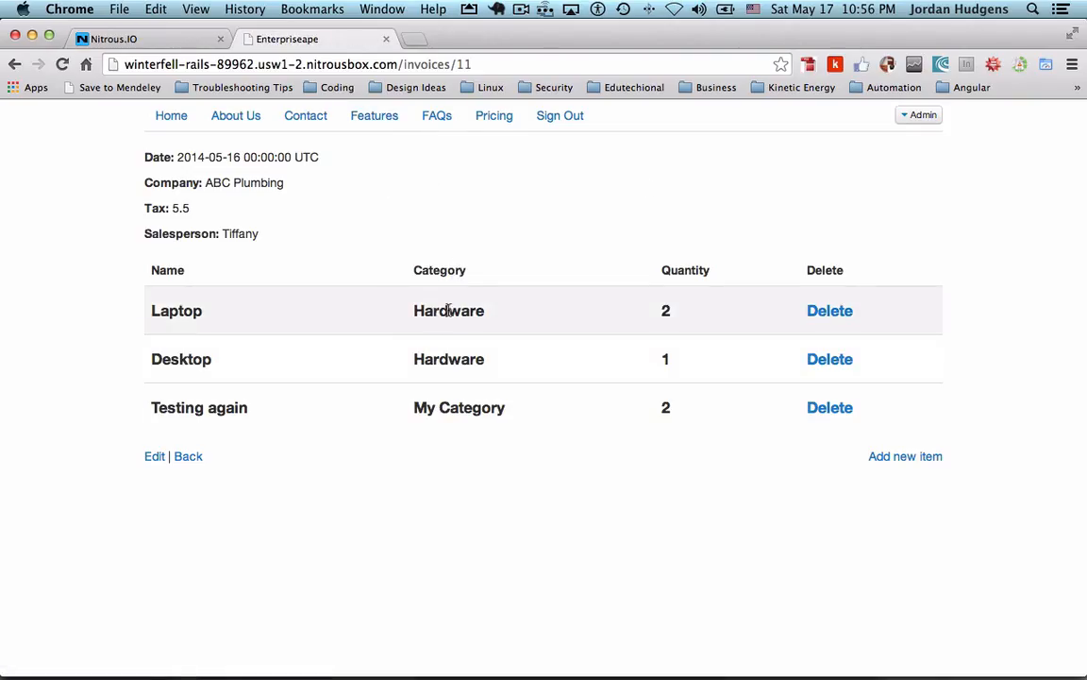
mouse_move(808, 310)
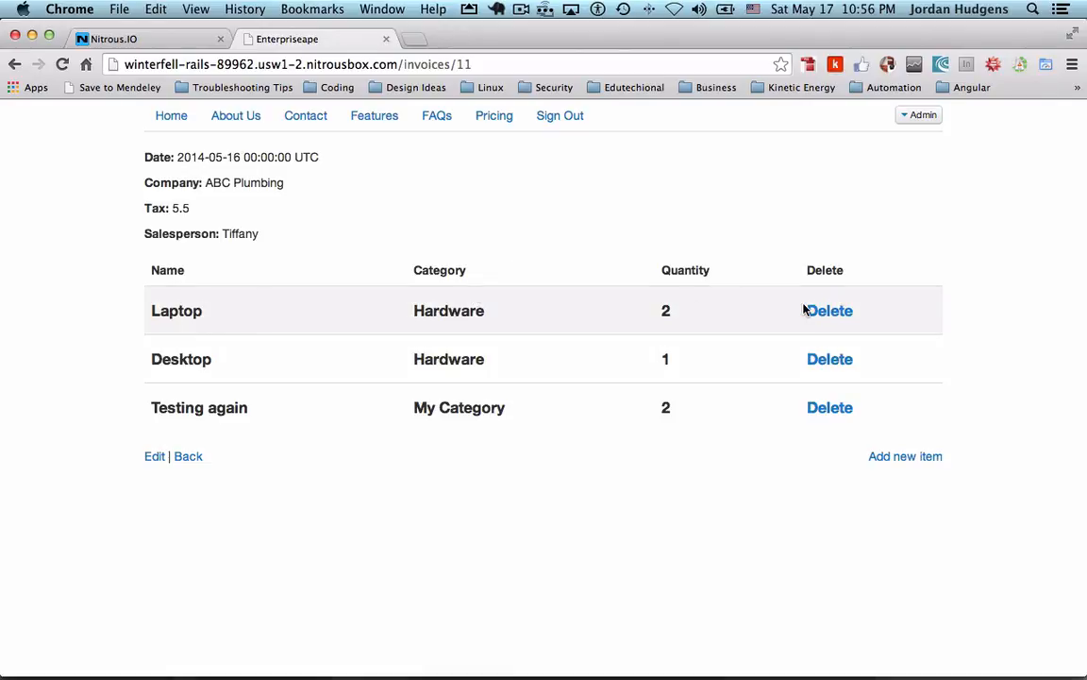
Delete the Laptop purchase from the invoice page and confirm the deletion.
click(829, 310)
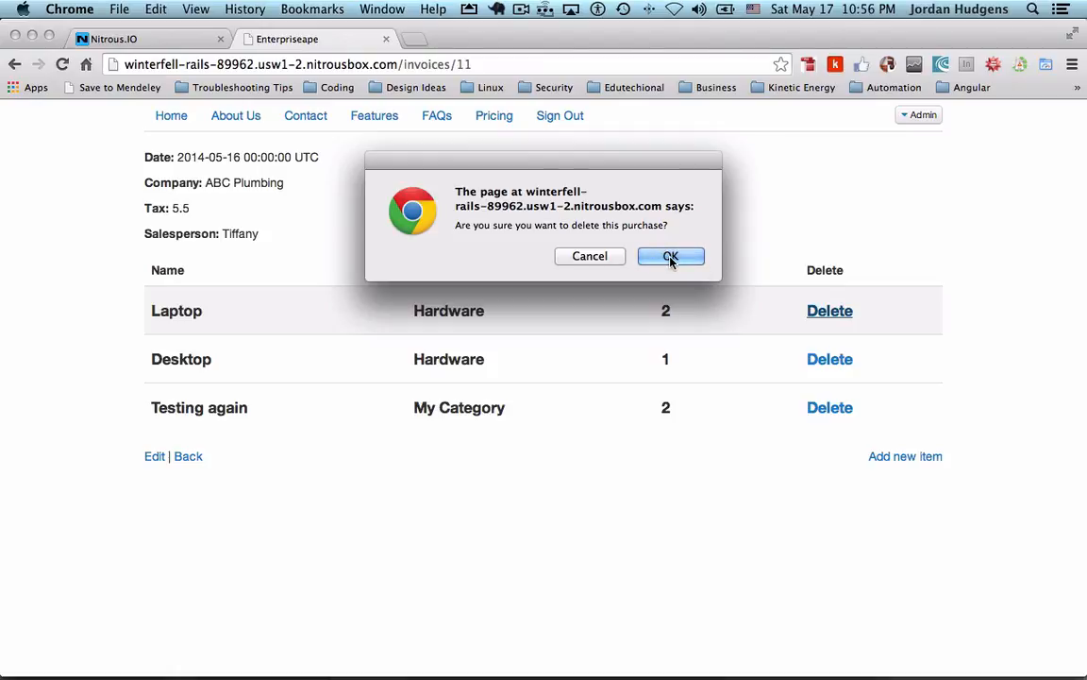
click(672, 256)
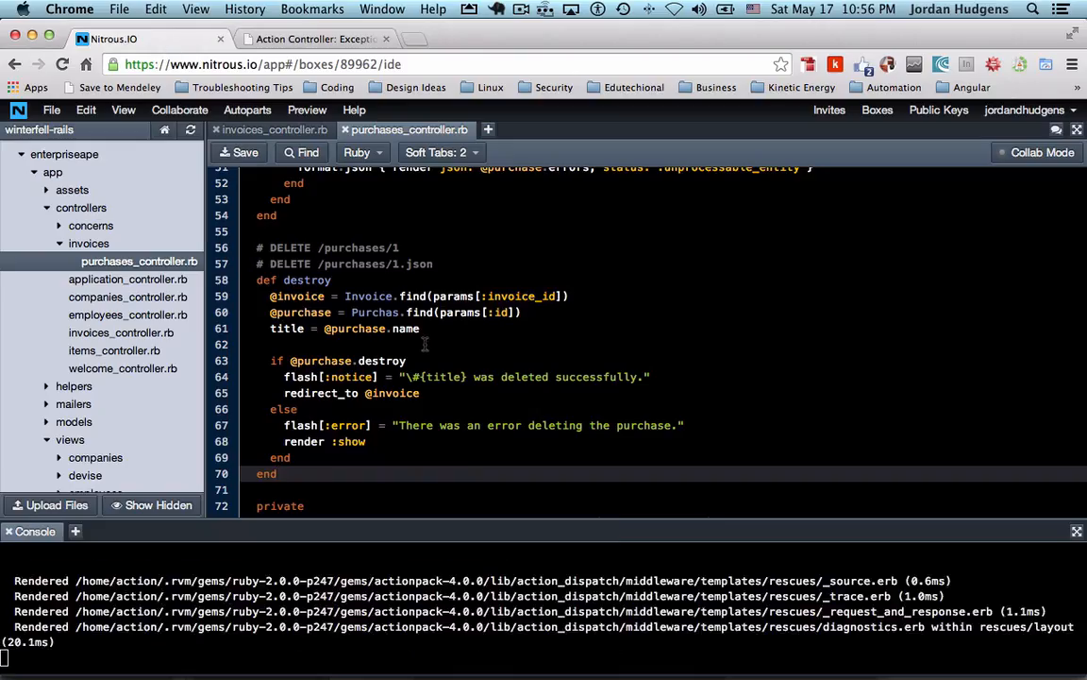
Resend the Laptop deletion via Confirm Form Resubmission; notice shows unsubstituted #{title} was deleted successfully.
click(405, 313)
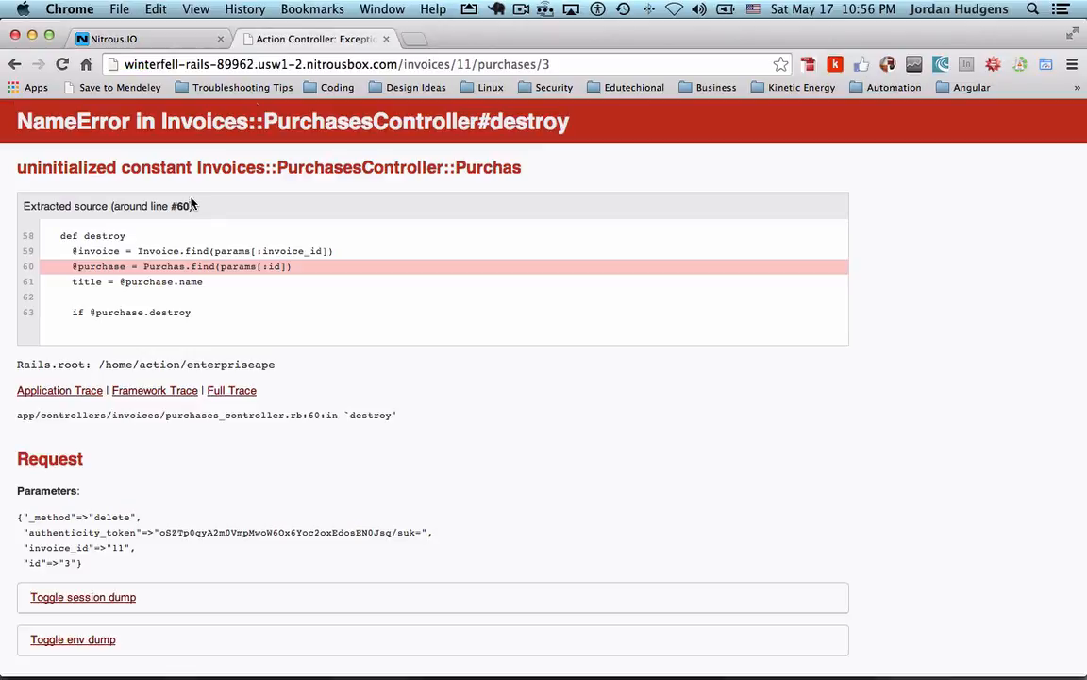
click(62, 64)
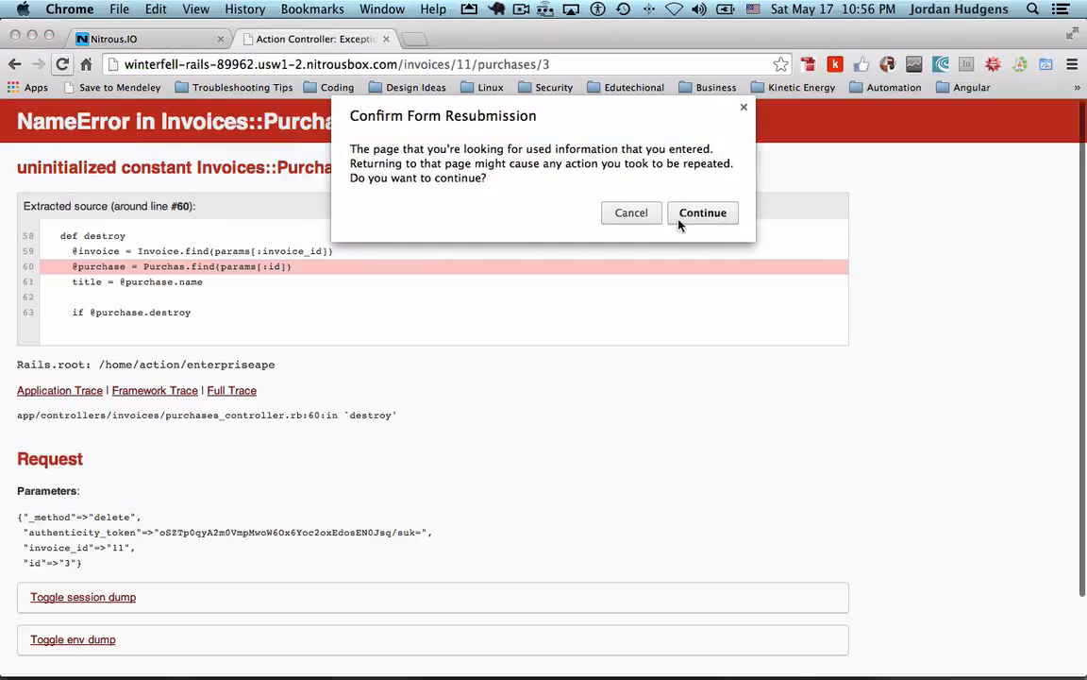
click(702, 212)
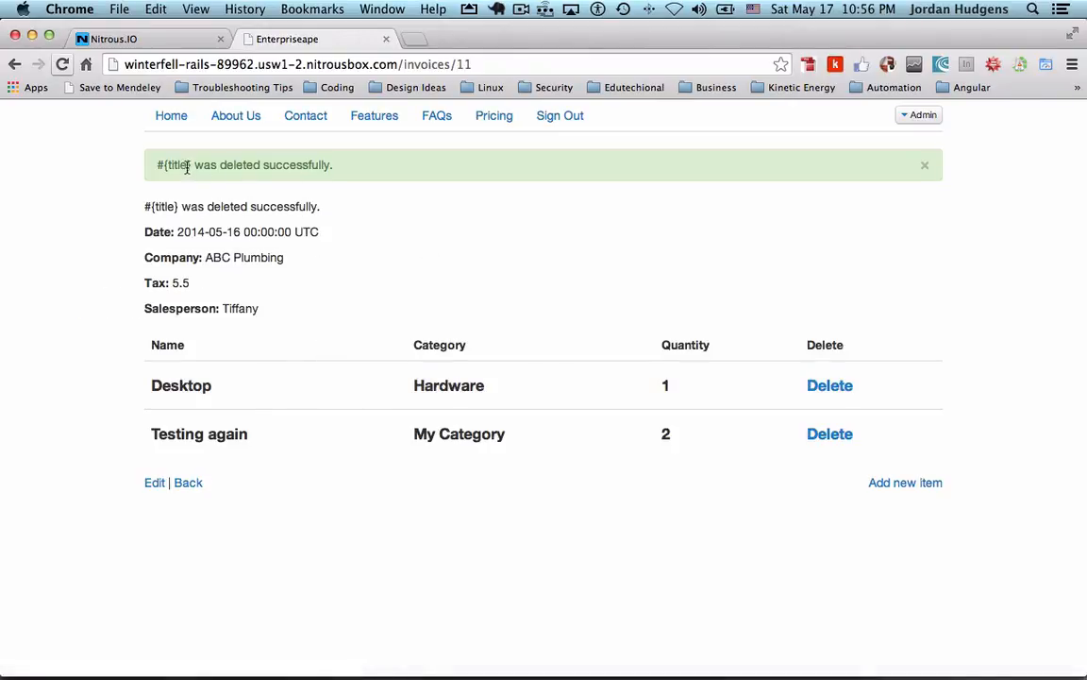
double_click(174, 164)
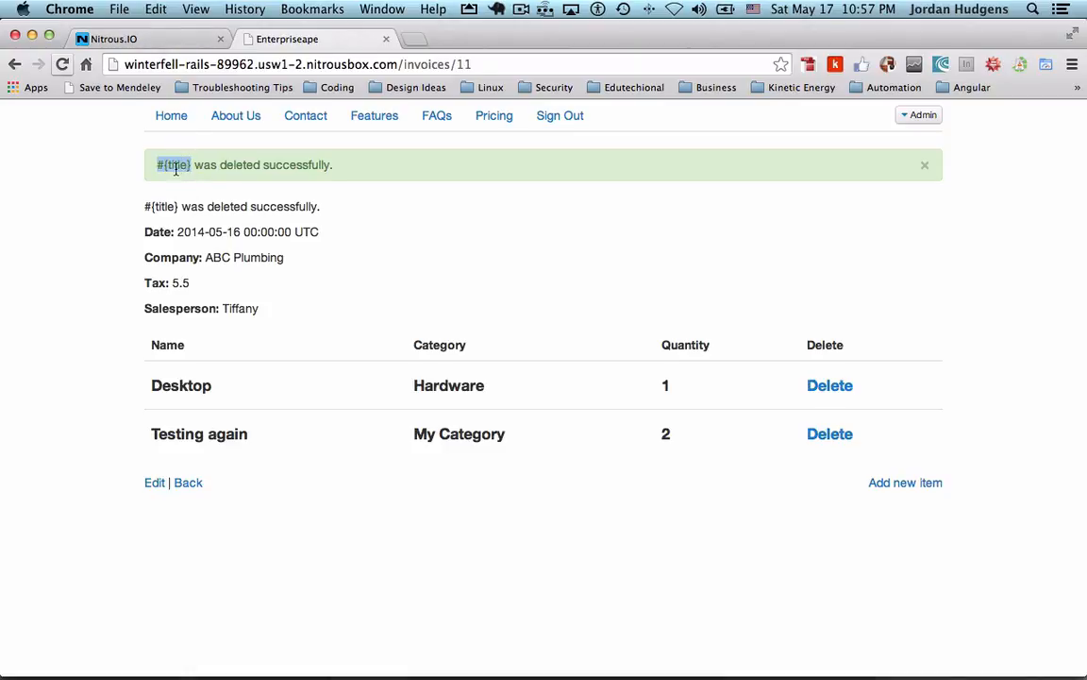
click(147, 38)
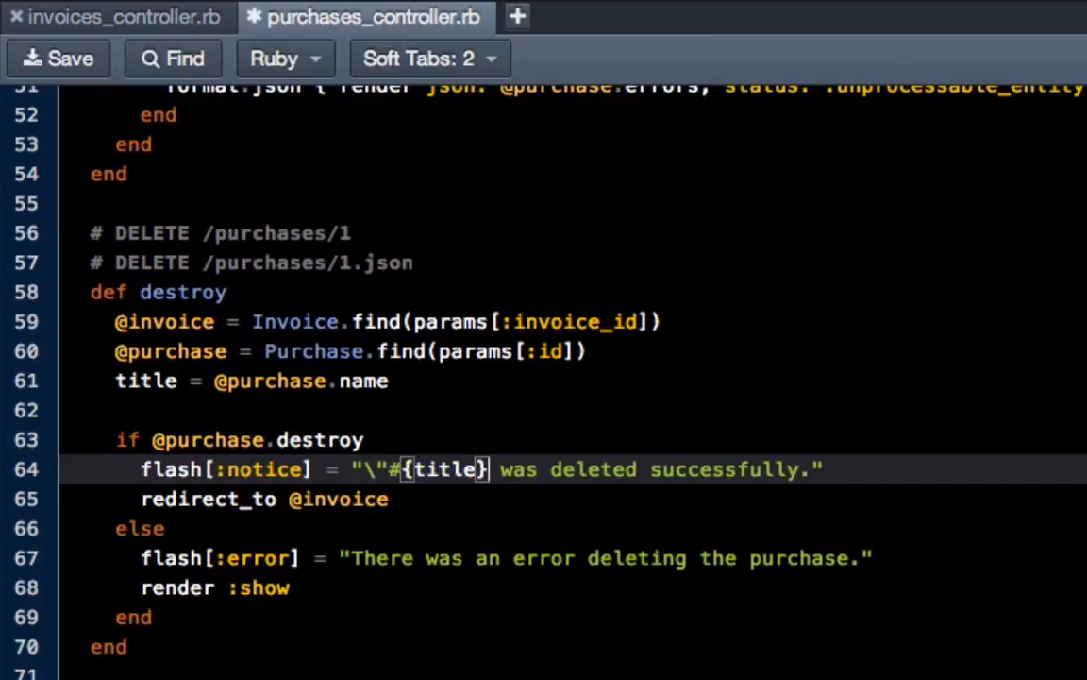
Insert \" before #{title} in the line-64 flash notice string.
text(\")
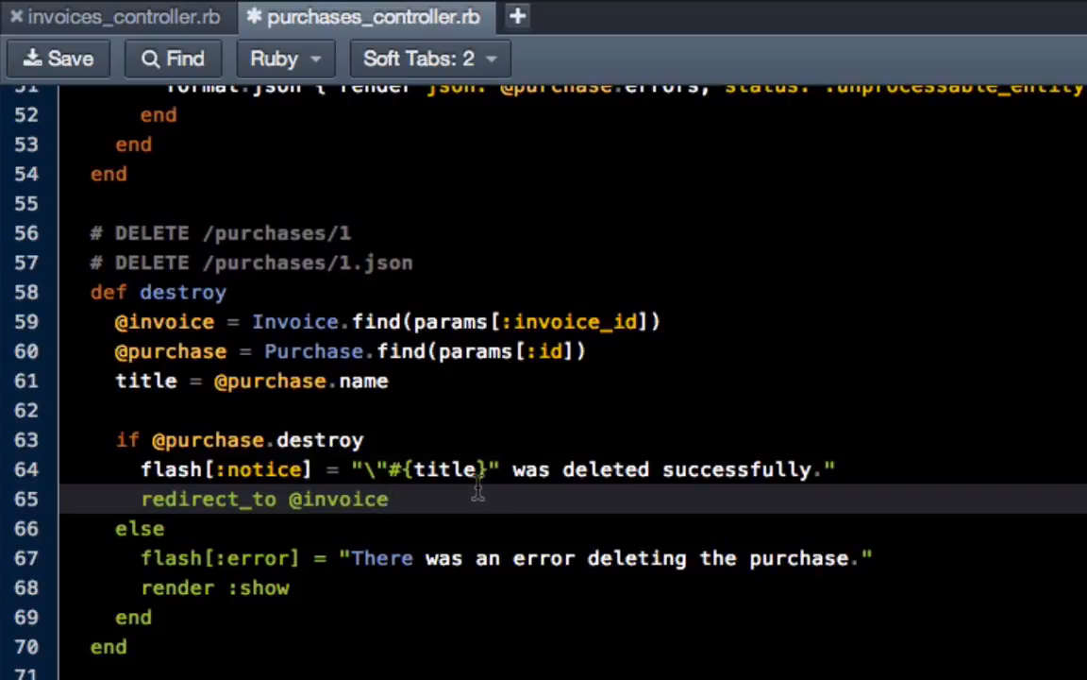
mouse_move(106, 185)
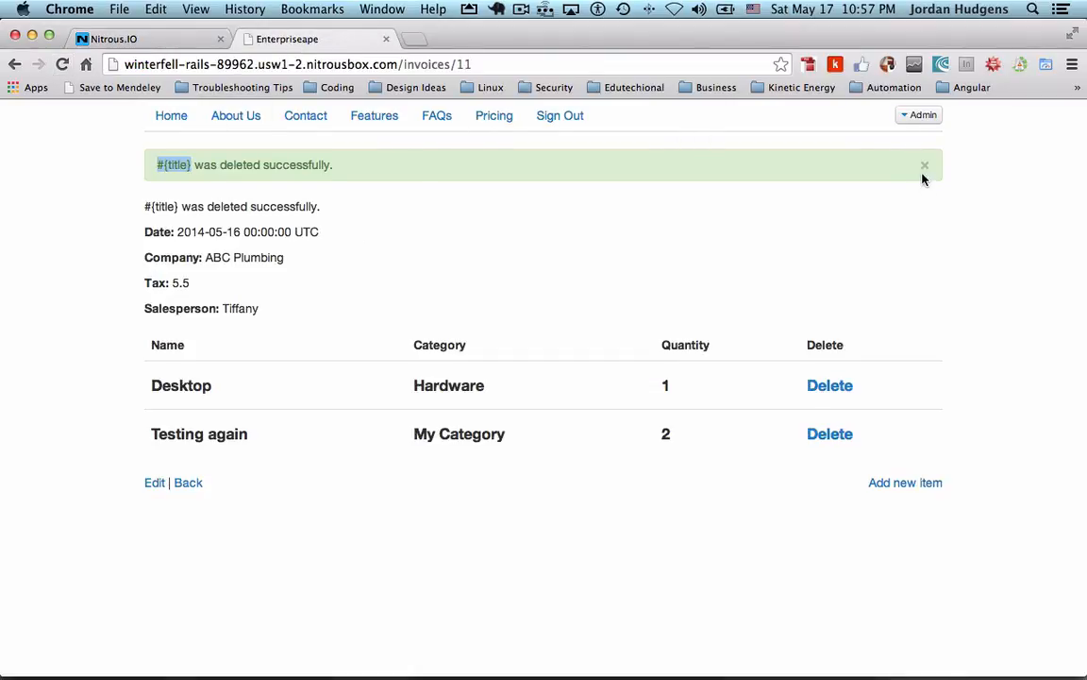
Dismiss the notice and delete the Desktop purchase, raising a SyntaxError on line 64.
click(926, 166)
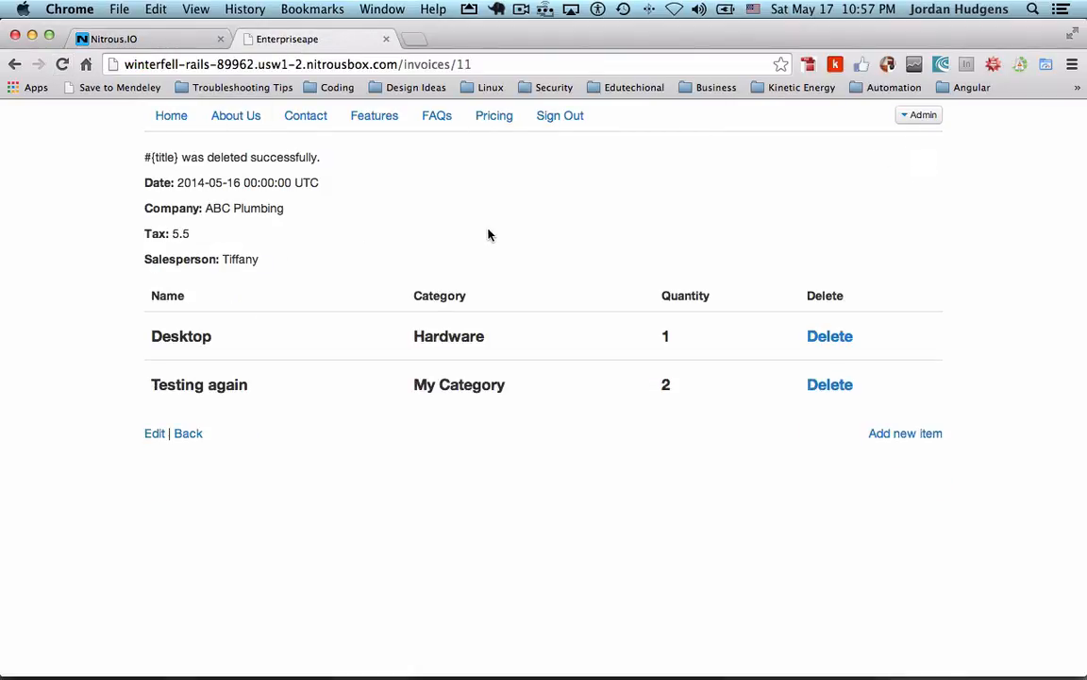
mouse_move(830, 336)
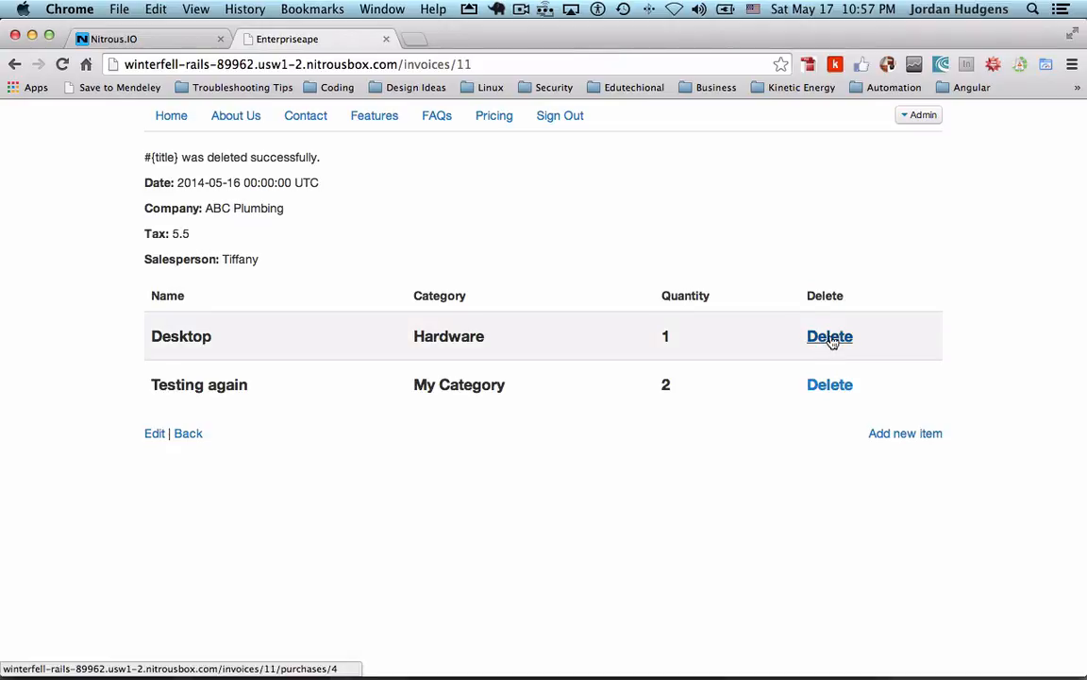
click(830, 336)
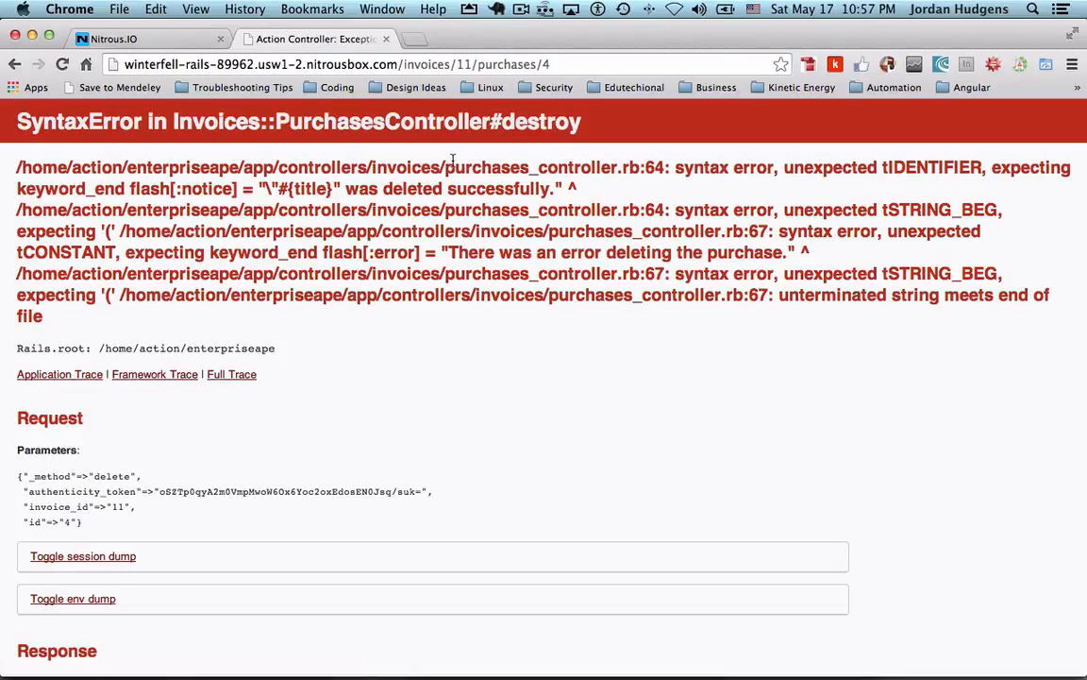
mouse_move(487, 163)
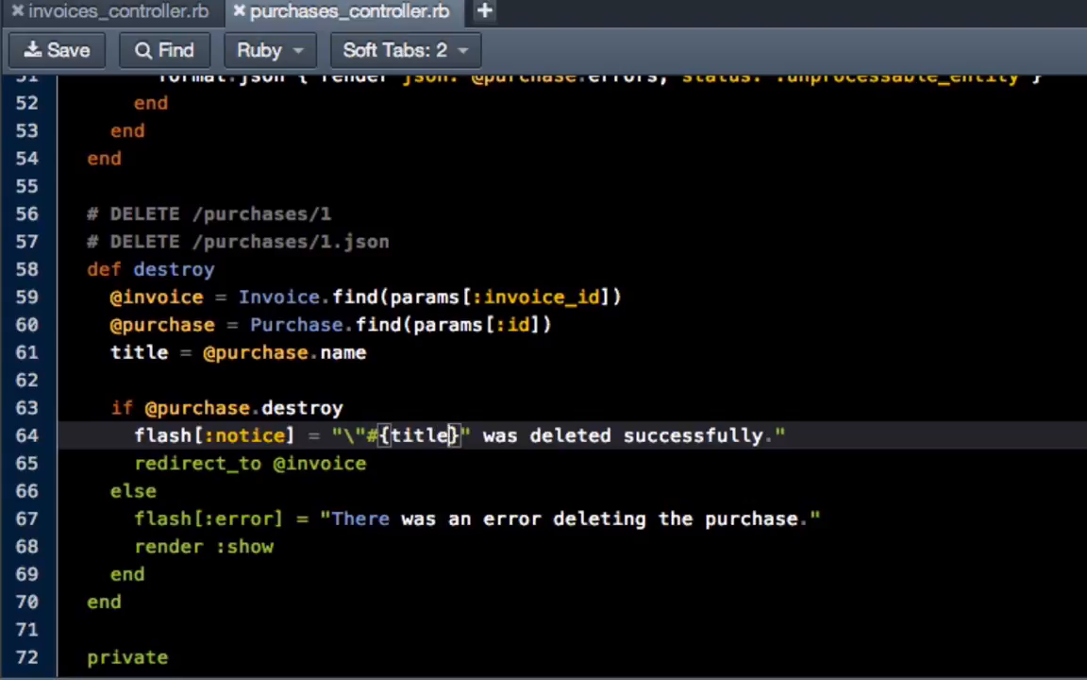
Escape the closing quote so the notice reads \"#{title}\" was deleted successfully, then return to the browser.
text(\)
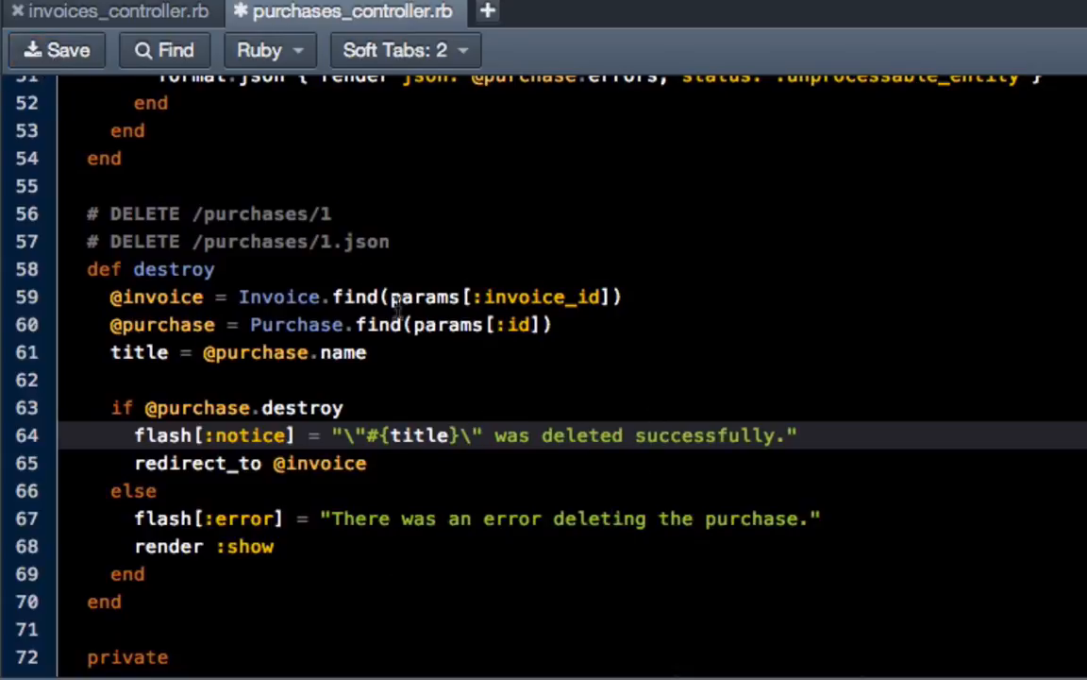
mouse_move(380, 431)
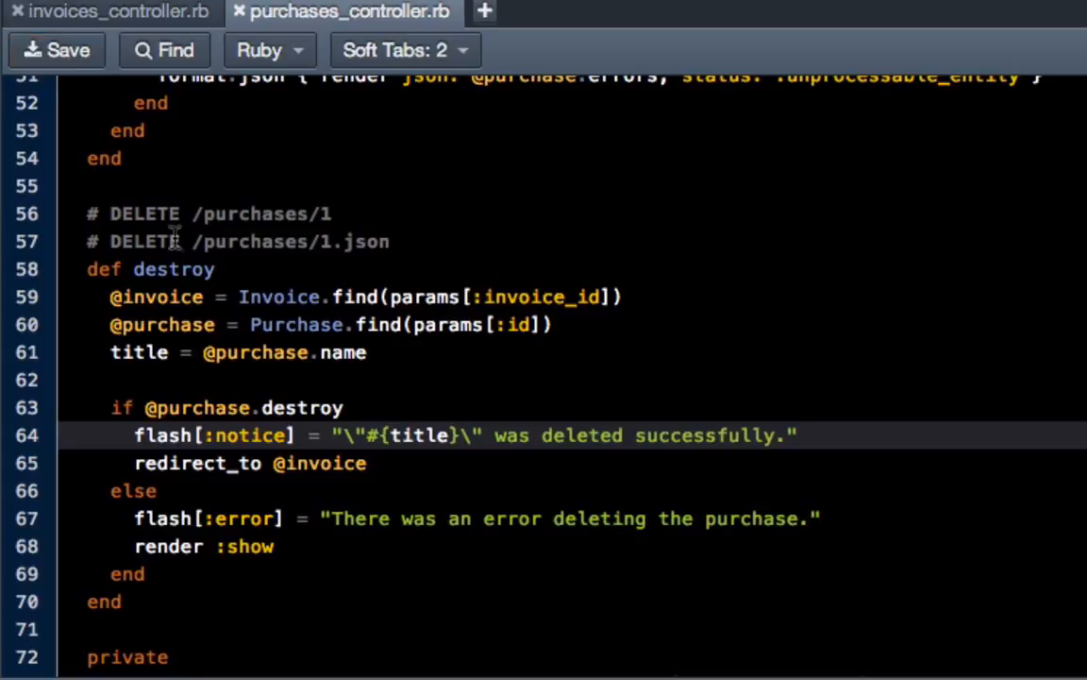
click(312, 38)
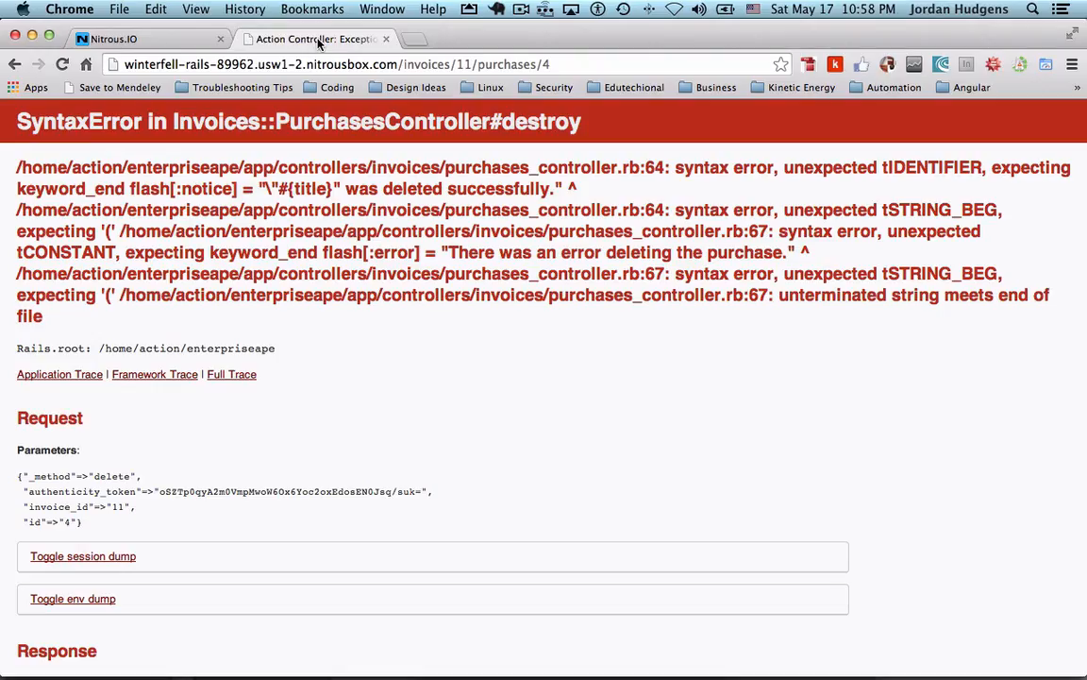
Reload the SyntaxError page and continue the form resubmission to retry deleting Desktop.
click(62, 65)
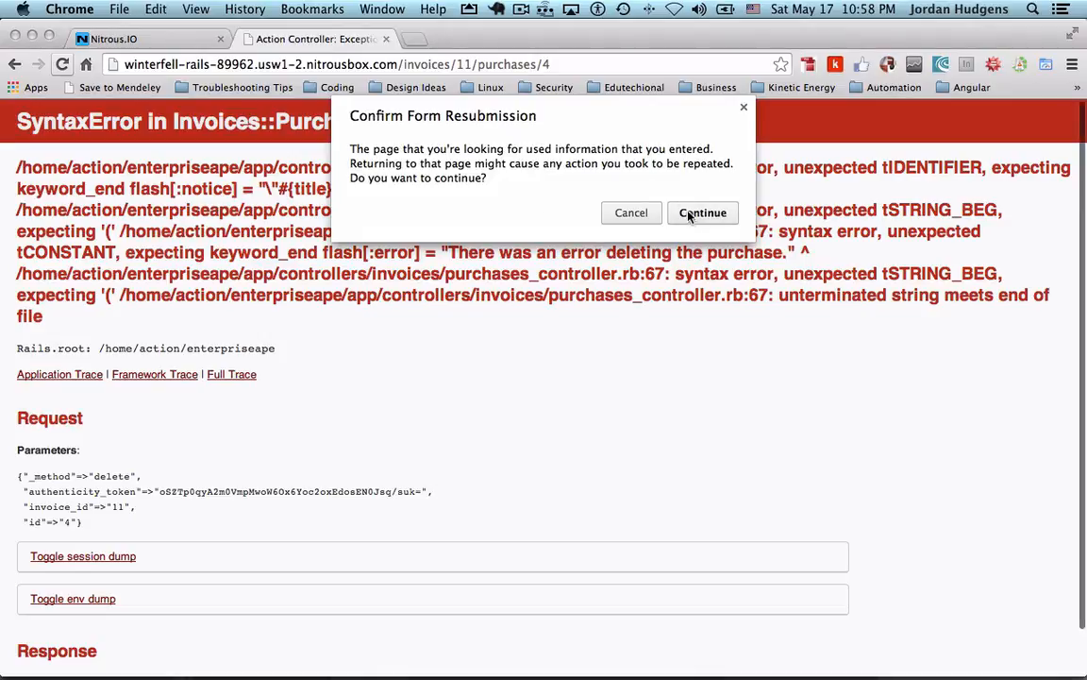
click(702, 211)
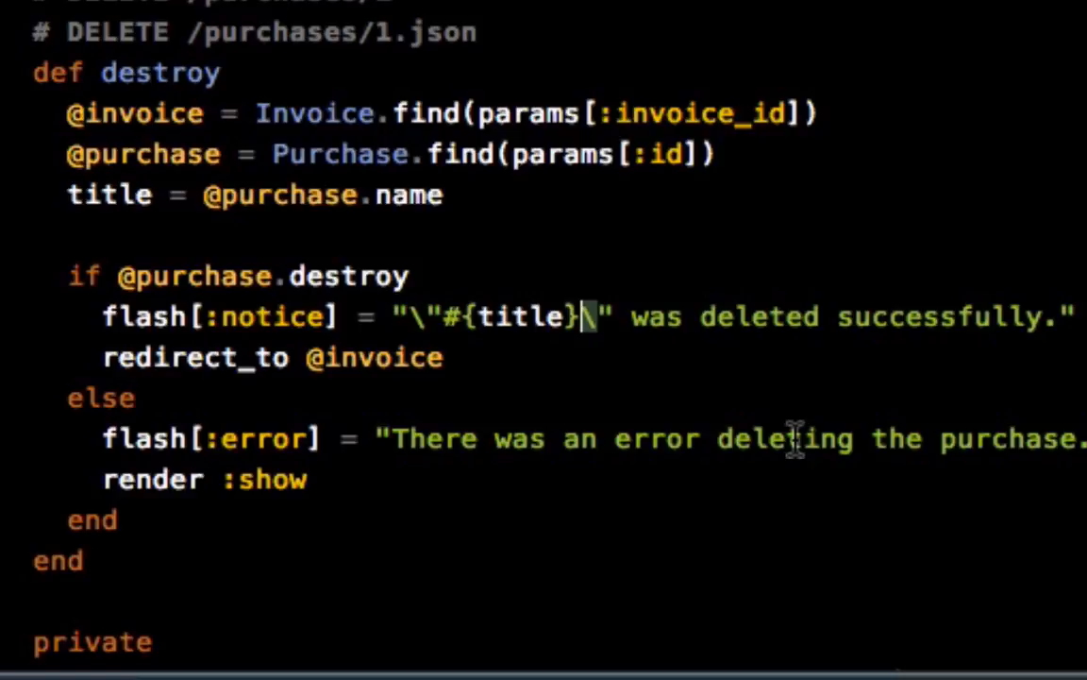
mouse_move(800, 394)
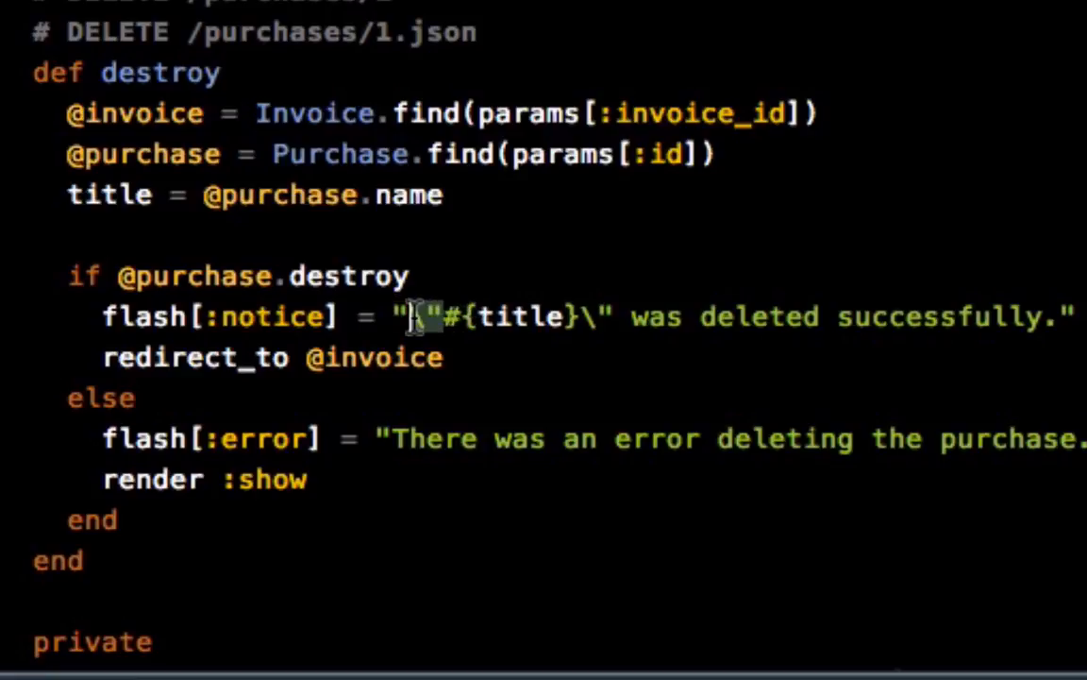
Revert the notice to "#{title} was deleted successfully." and save purchases_controller.rb.
key(BackSpace)
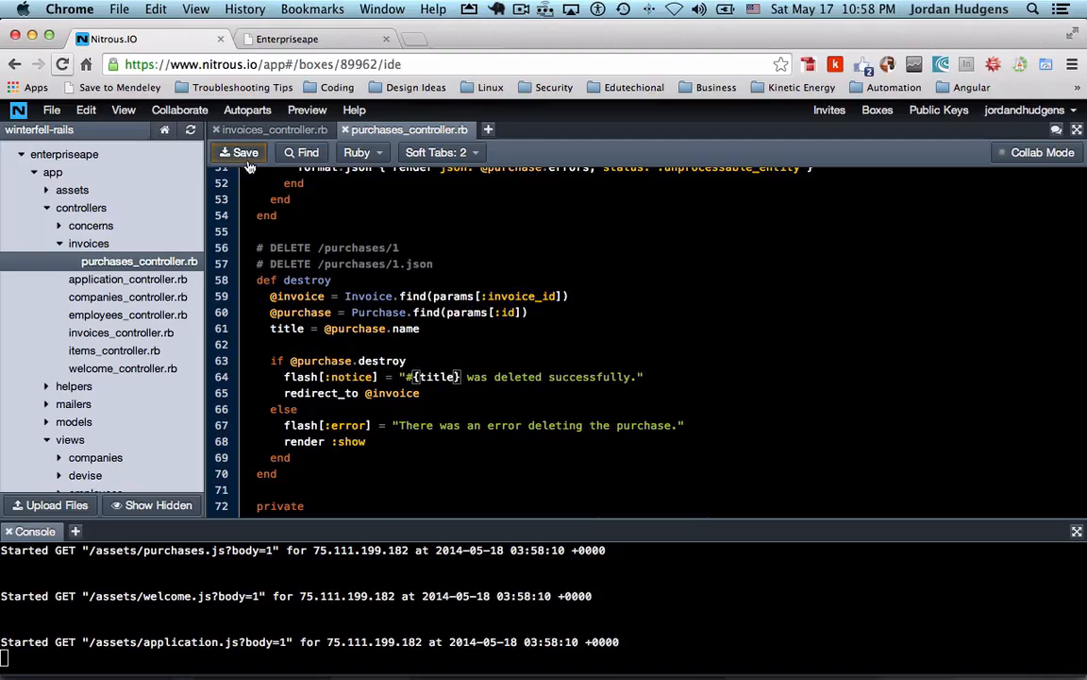
click(313, 37)
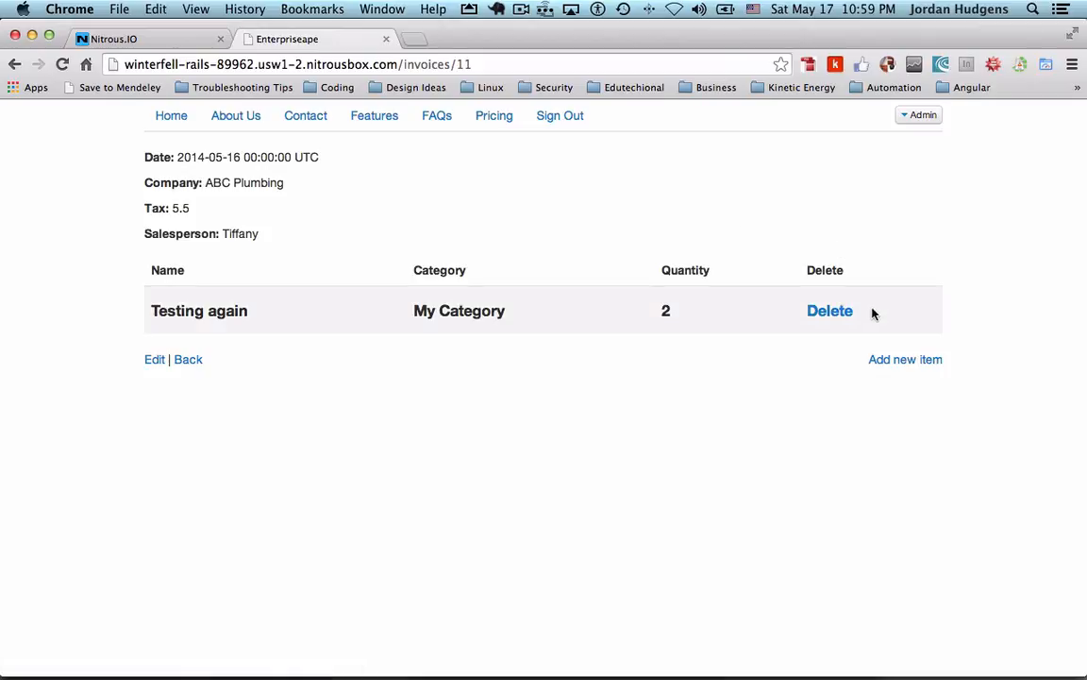
Delete the Testing again purchase; notice reads Testing again was deleted successfully.
click(831, 309)
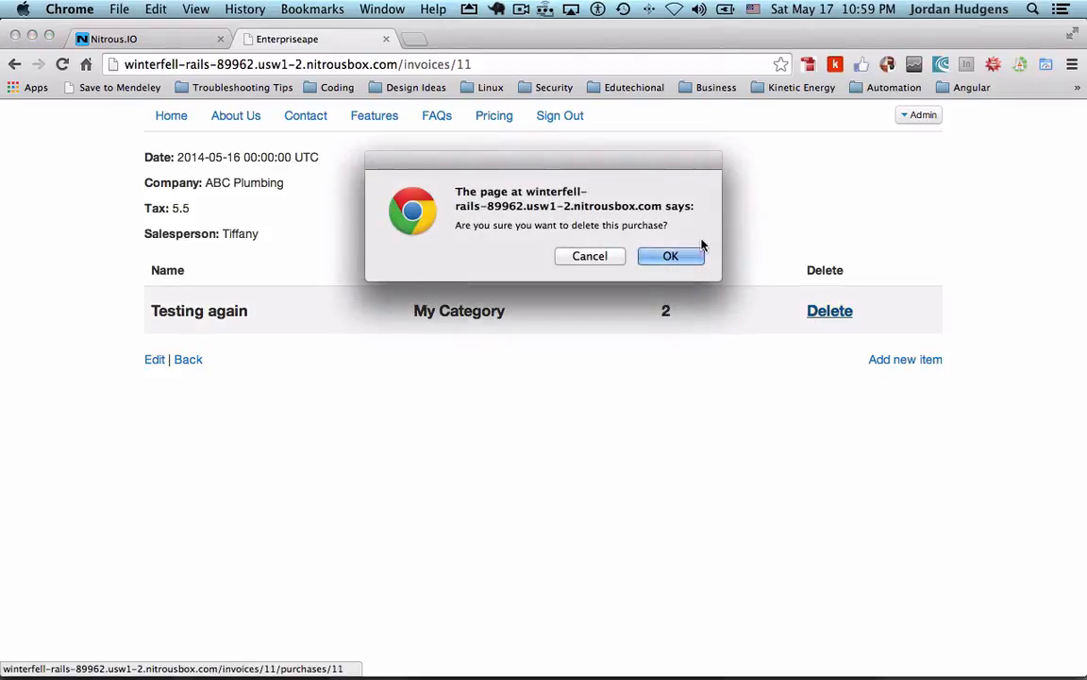
click(670, 256)
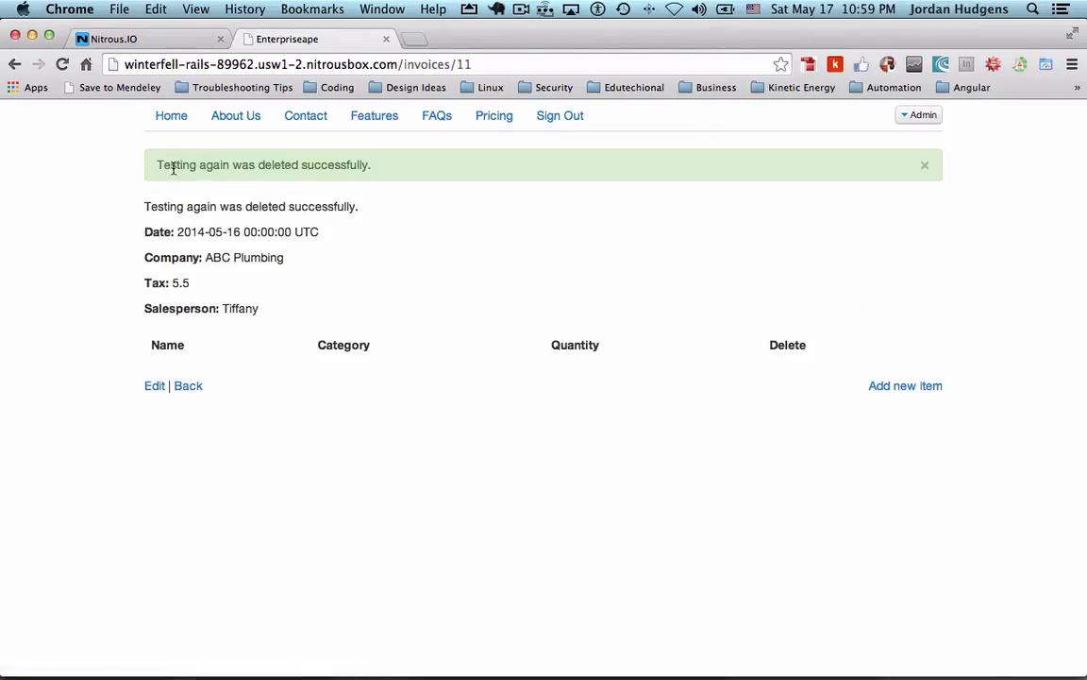
double_click(188, 164)
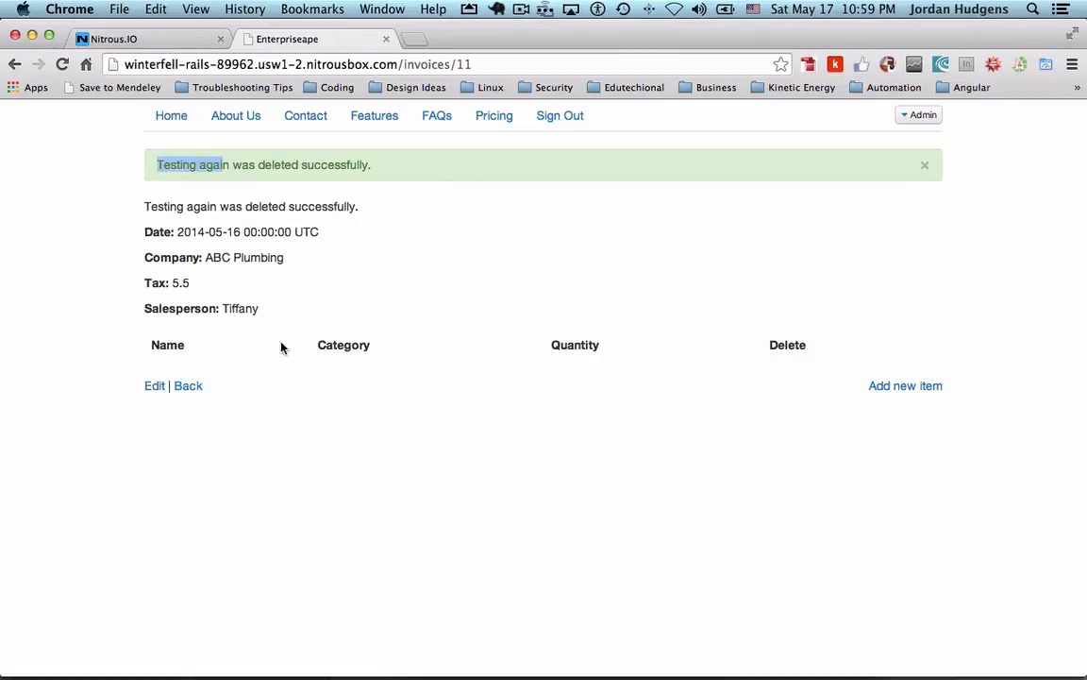
click(141, 38)
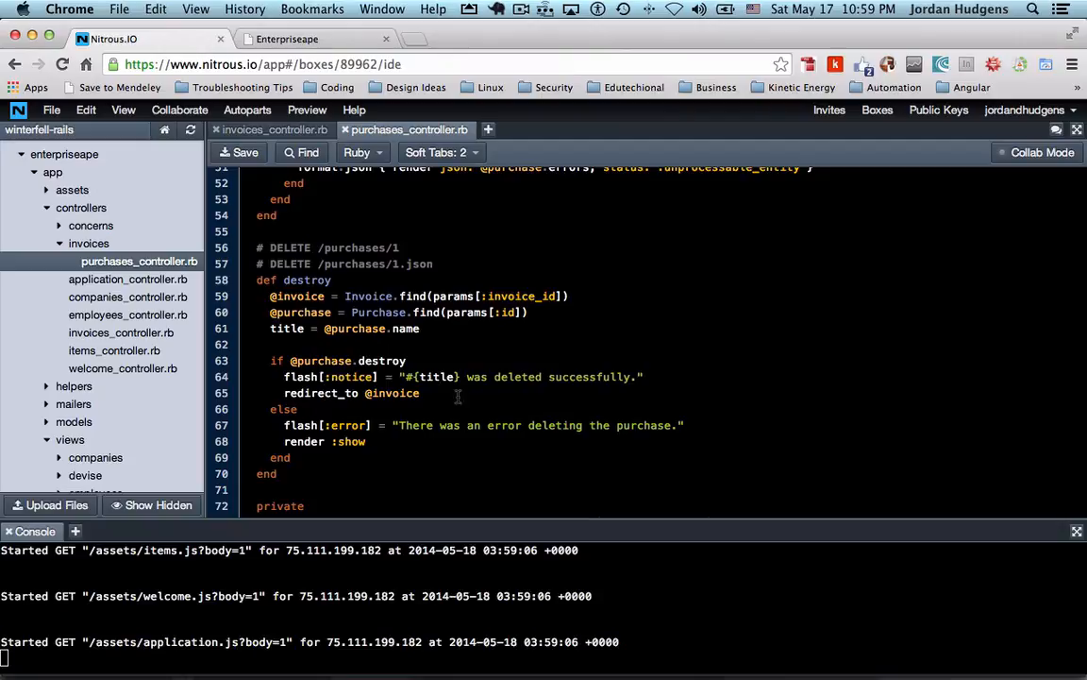
double_click(434, 377)
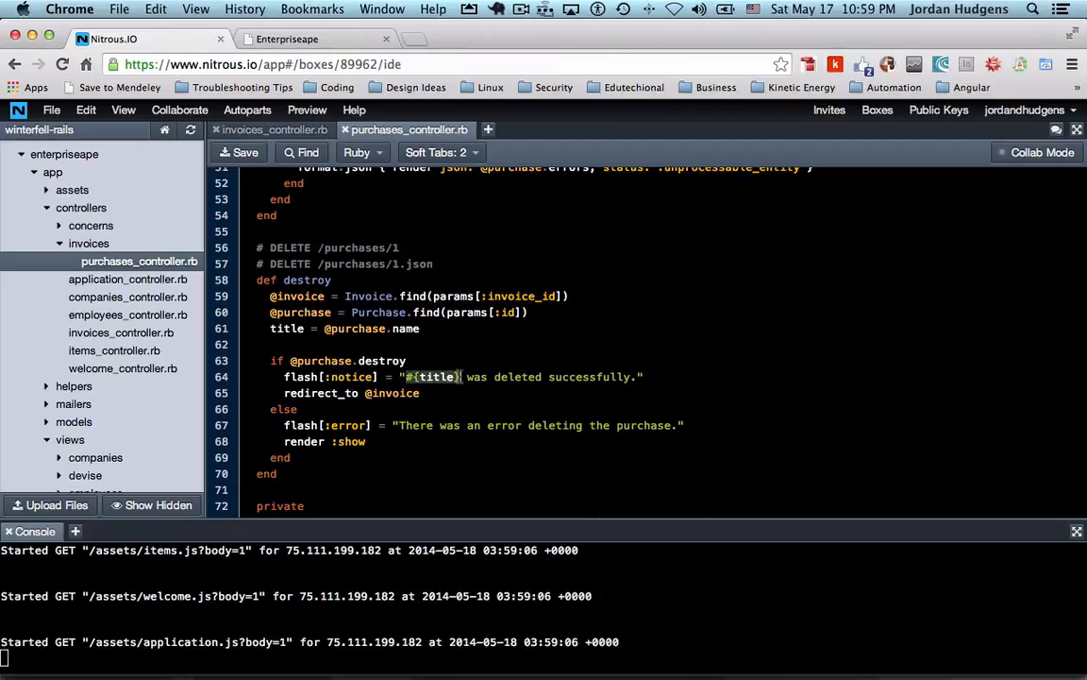
mouse_move(611, 385)
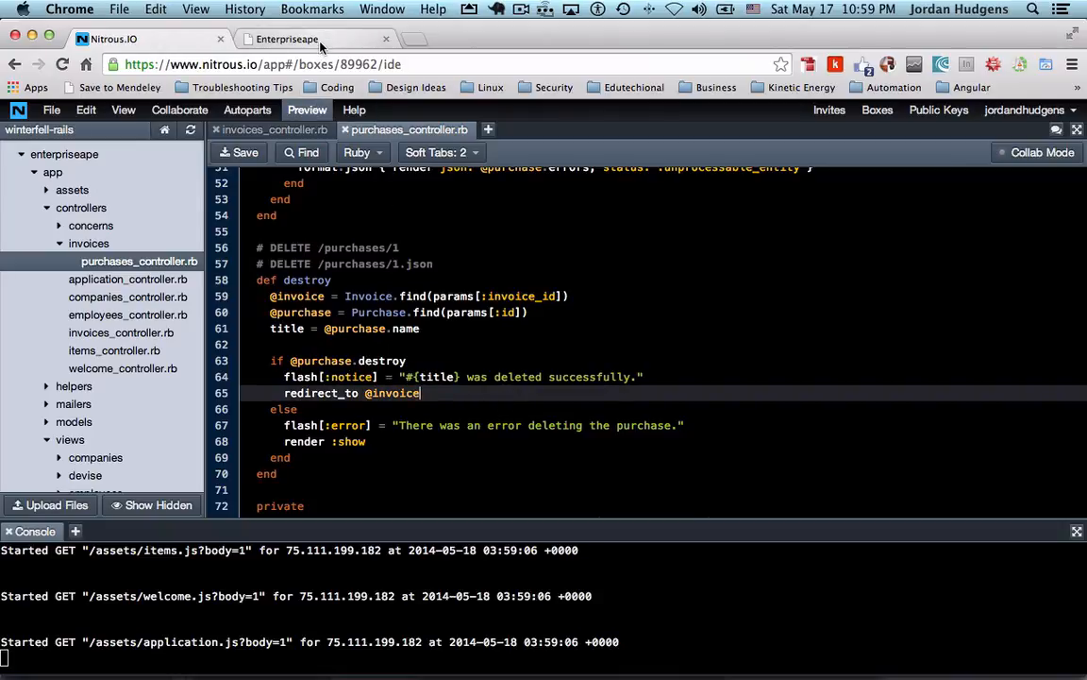
mouse_move(287, 37)
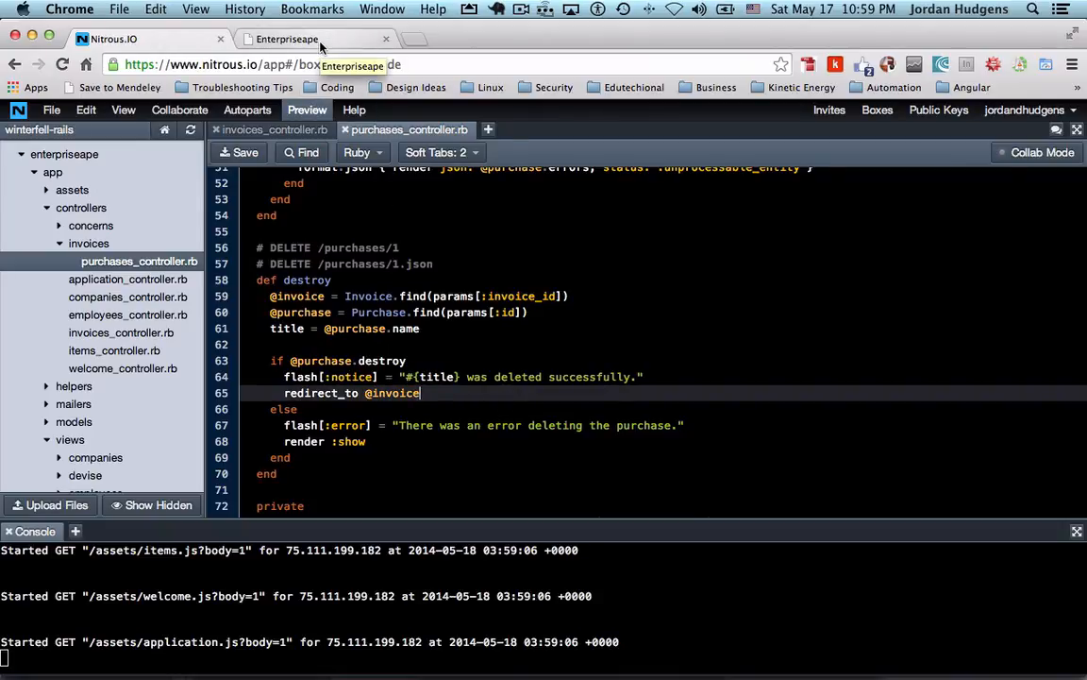